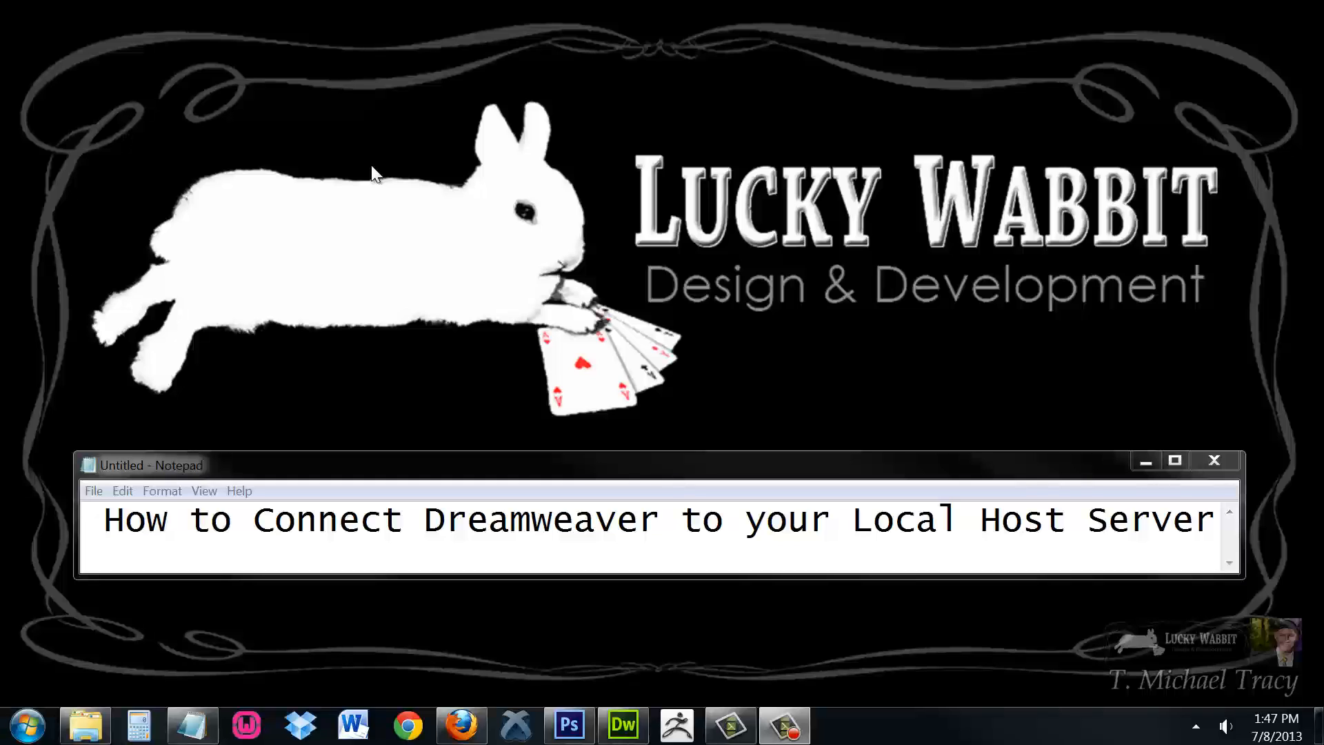
{"action": "mouse_move", "coordinate": [1061, 258]}
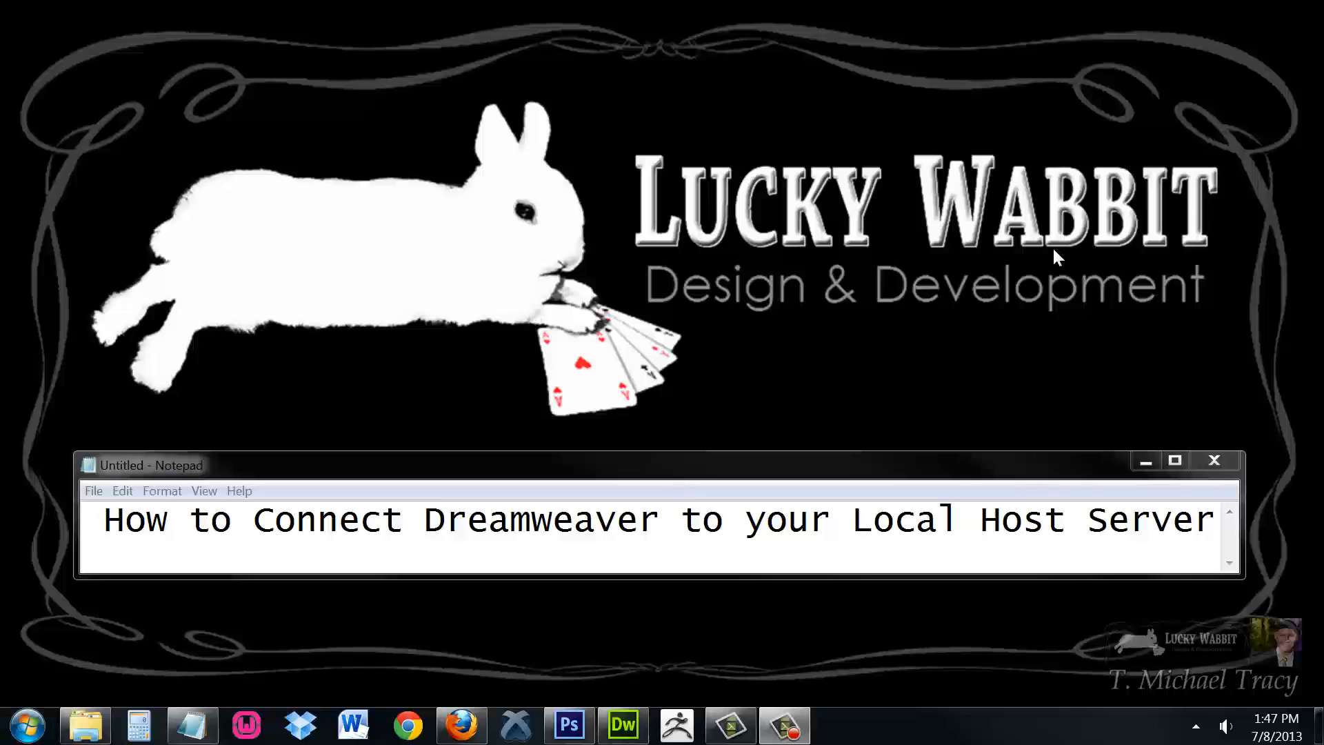
{"action": "mouse_move", "coordinate": [1006, 202]}
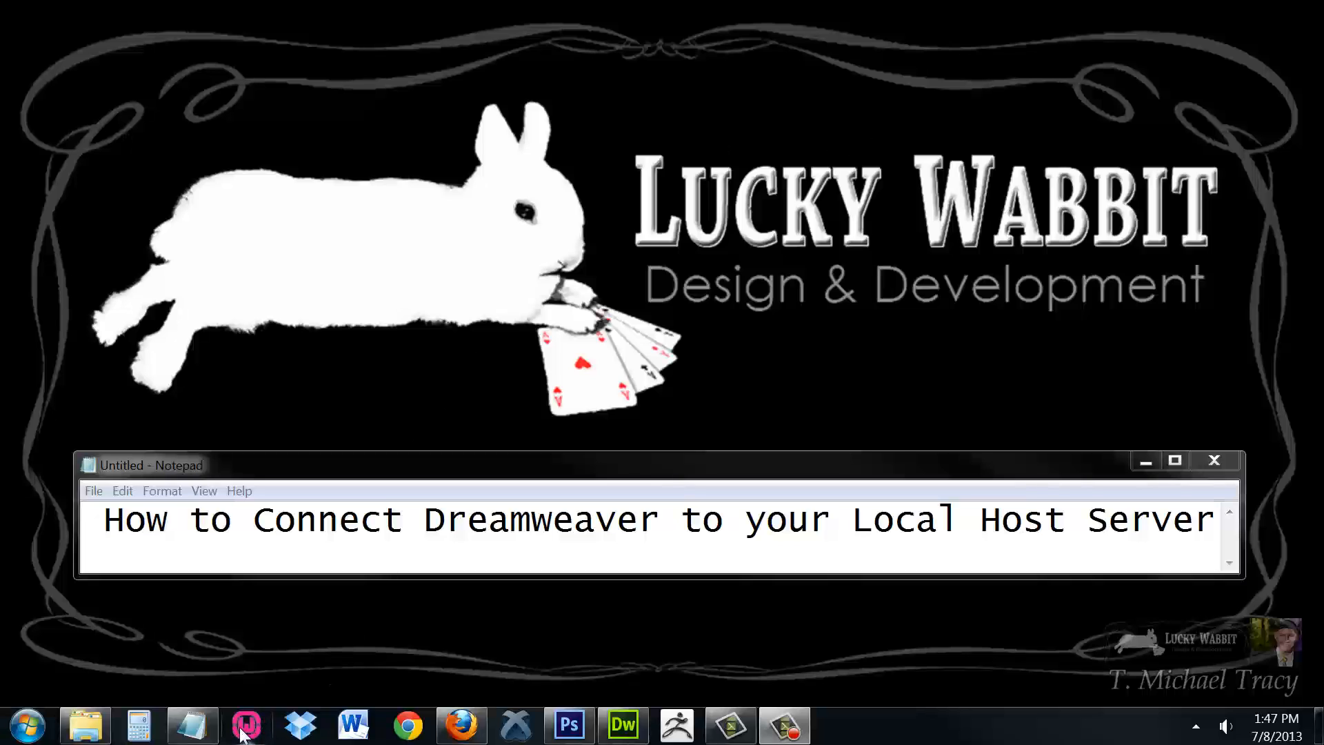
{"action": "mouse_move", "coordinate": [246, 725]}
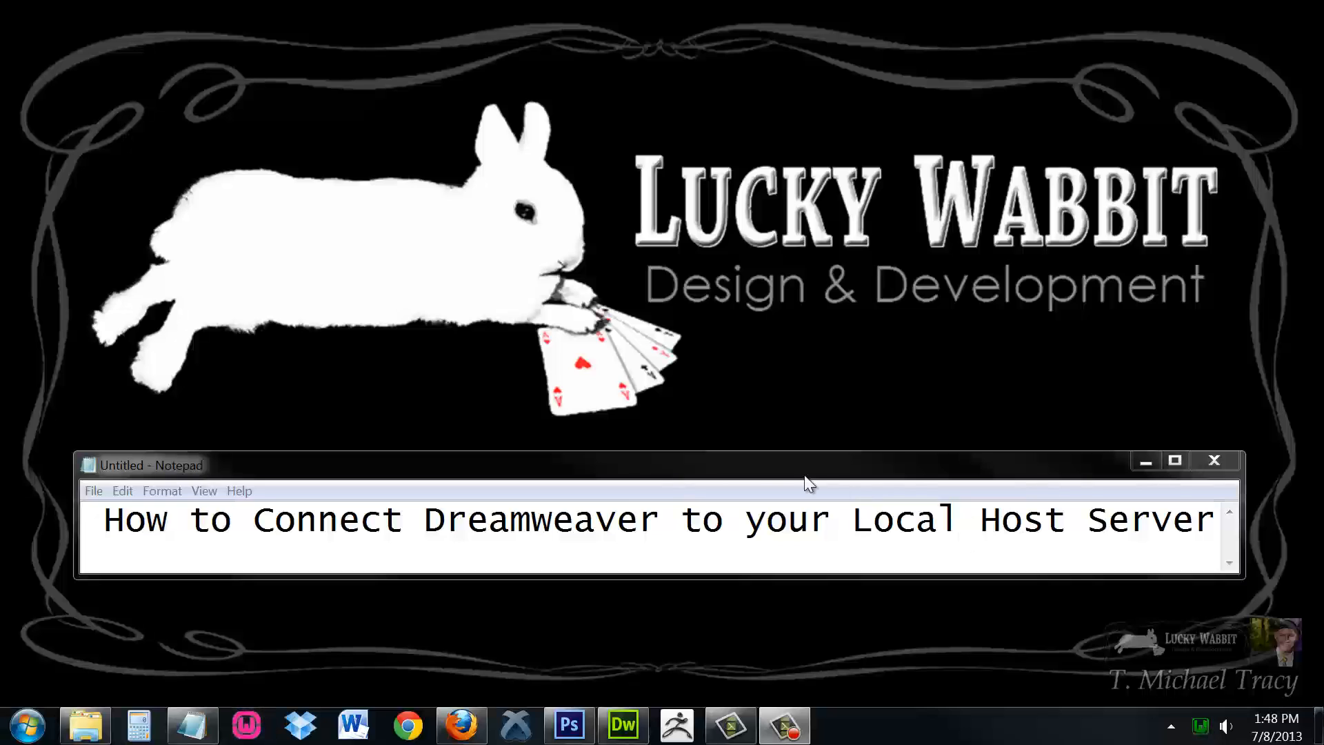
Launch Firefox and load localhost to list the WordpressDemo directory
{"action": "left_click", "coordinate": [462, 725]}
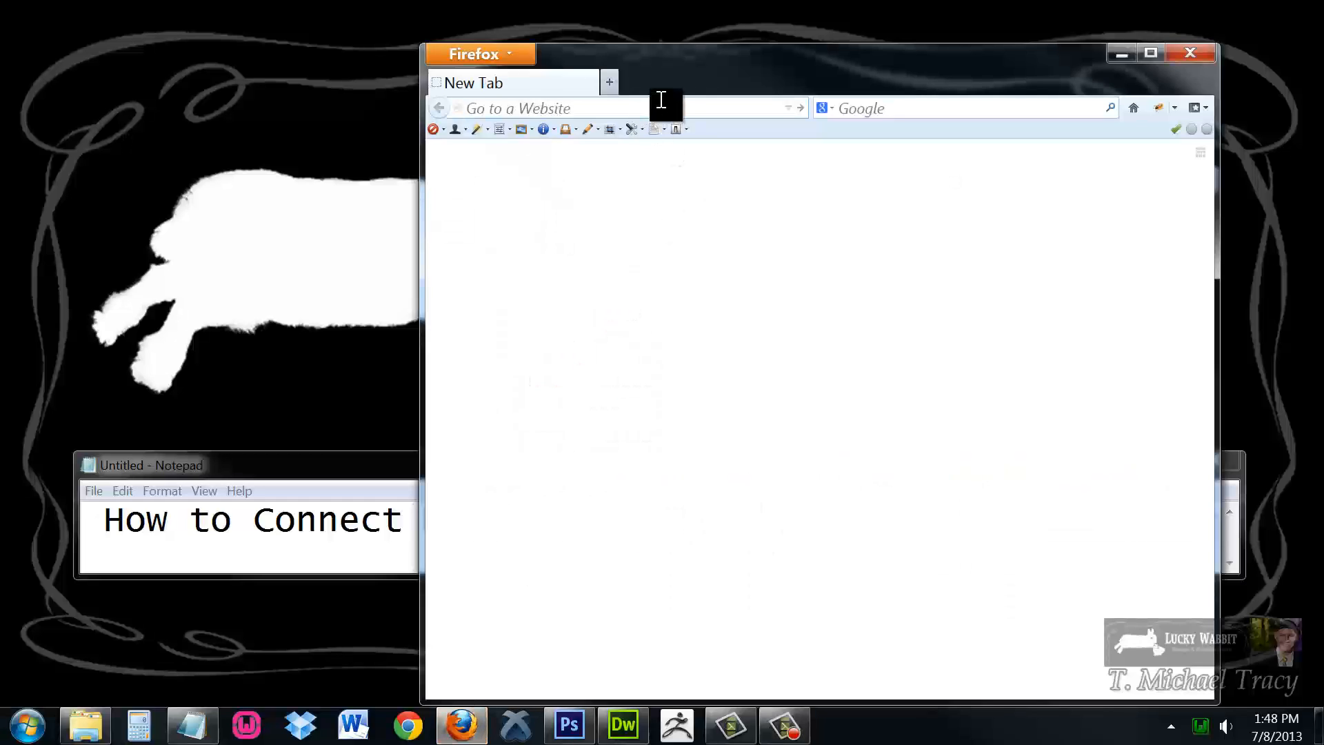
{"action": "type", "text": "localhost"}
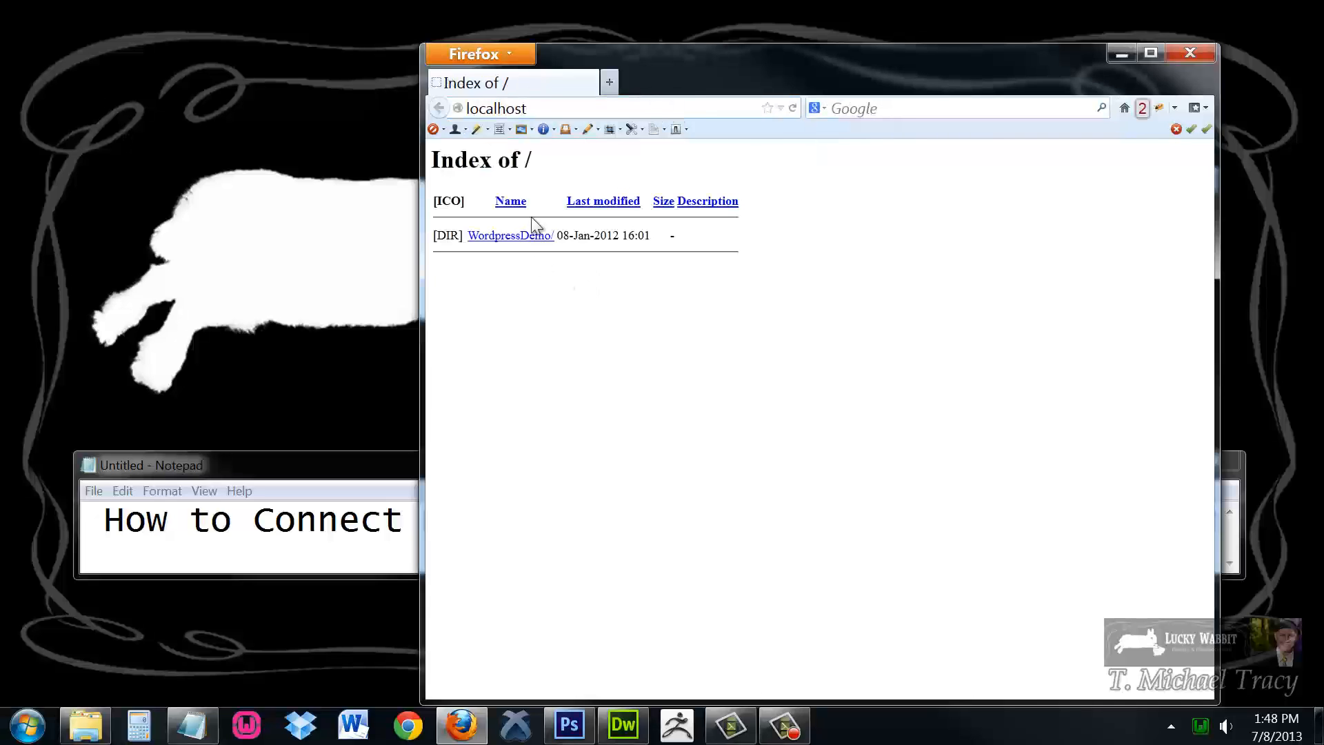
{"action": "mouse_move", "coordinate": [614, 401]}
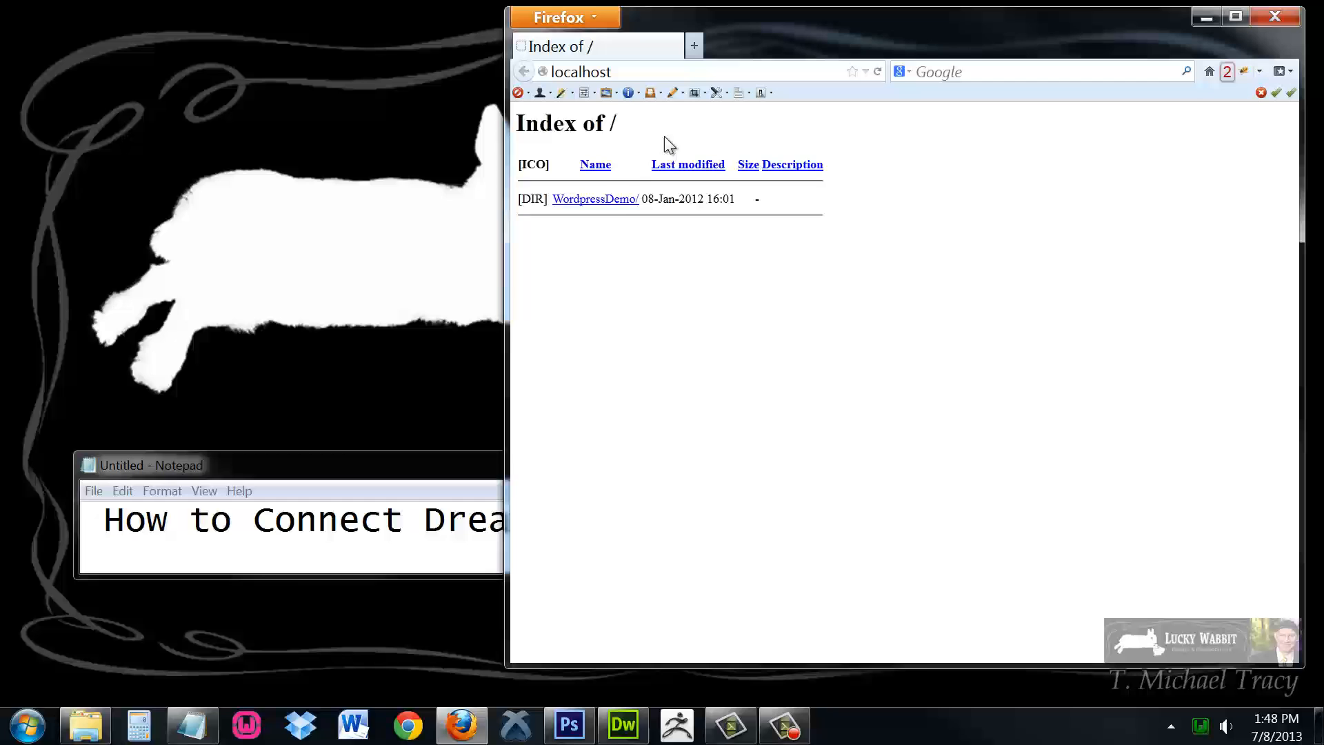
{"action": "mouse_move", "coordinate": [541, 321]}
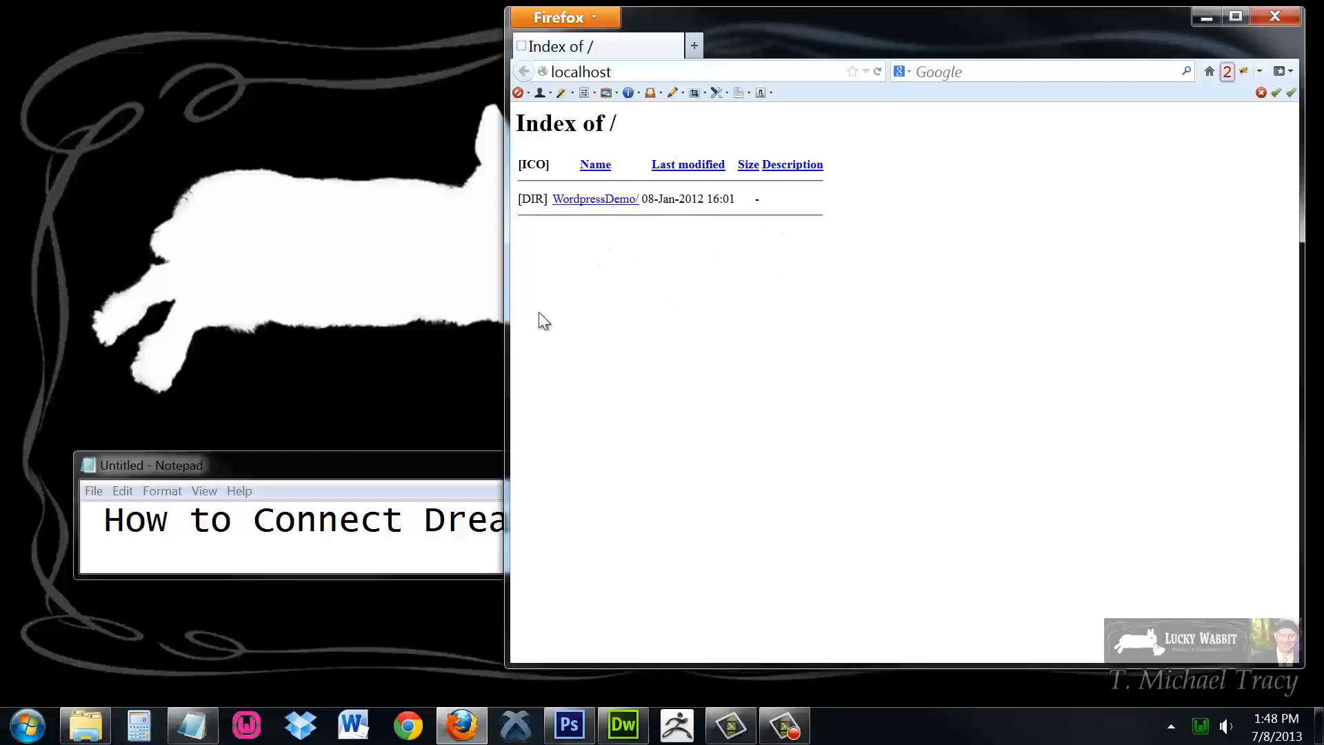
{"action": "left_click", "coordinate": [84, 725]}
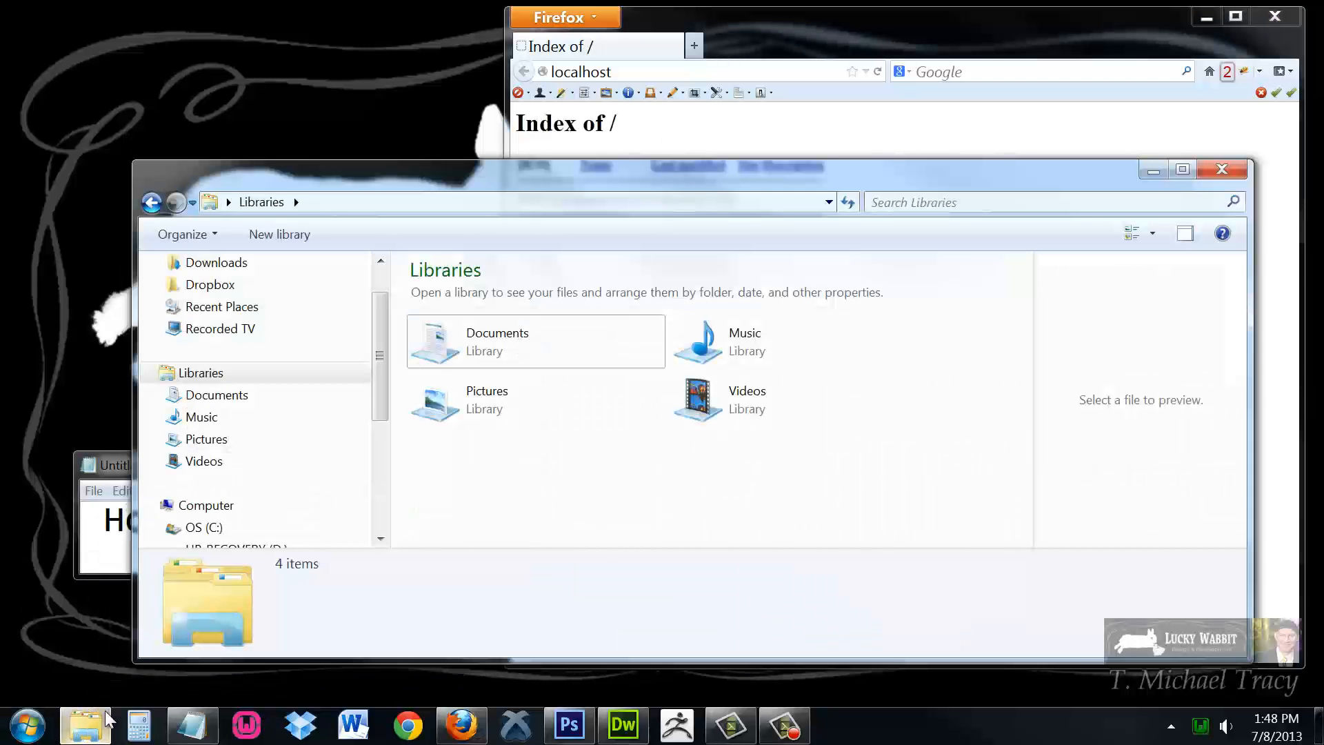
{"action": "left_click_drag", "start_coordinate": [591, 173], "coordinate": [473, 55]}
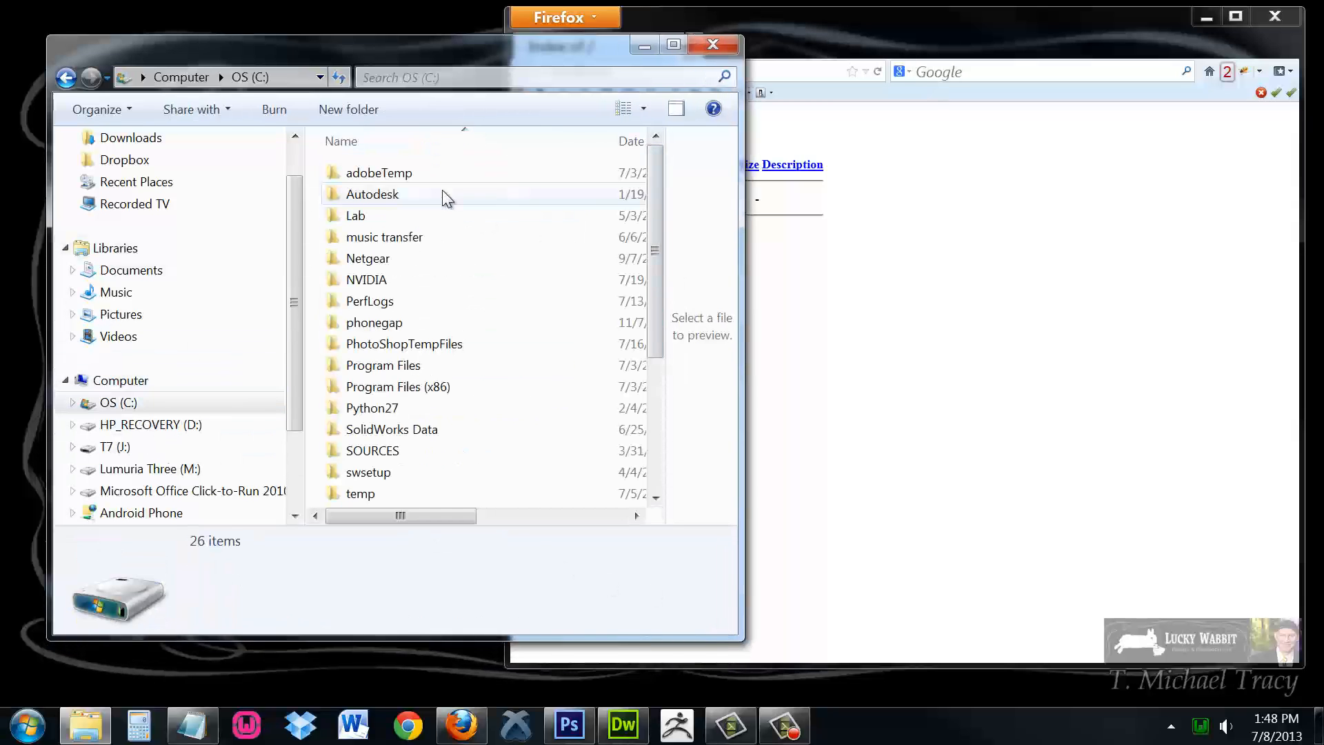
{"action": "scroll", "scroll_direction": "down", "scroll_amount": 3}
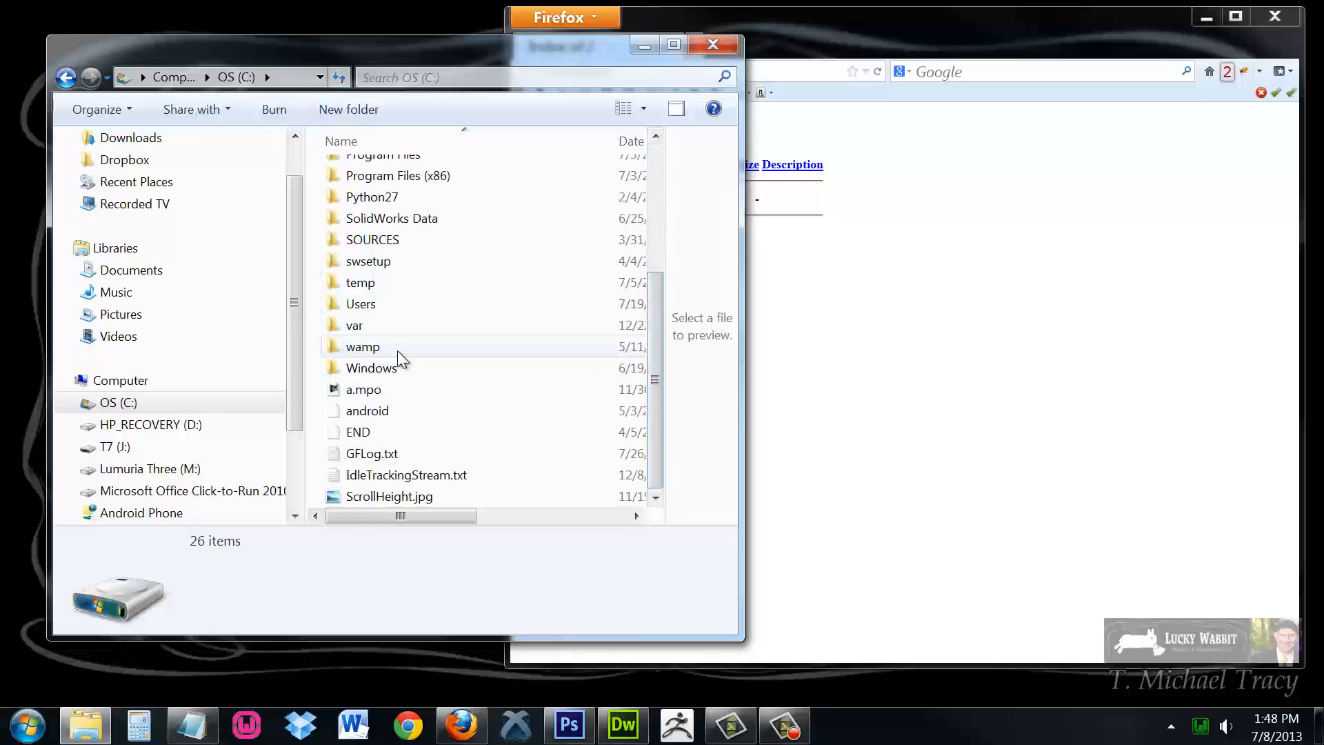
{"action": "left_click", "coordinate": [362, 346]}
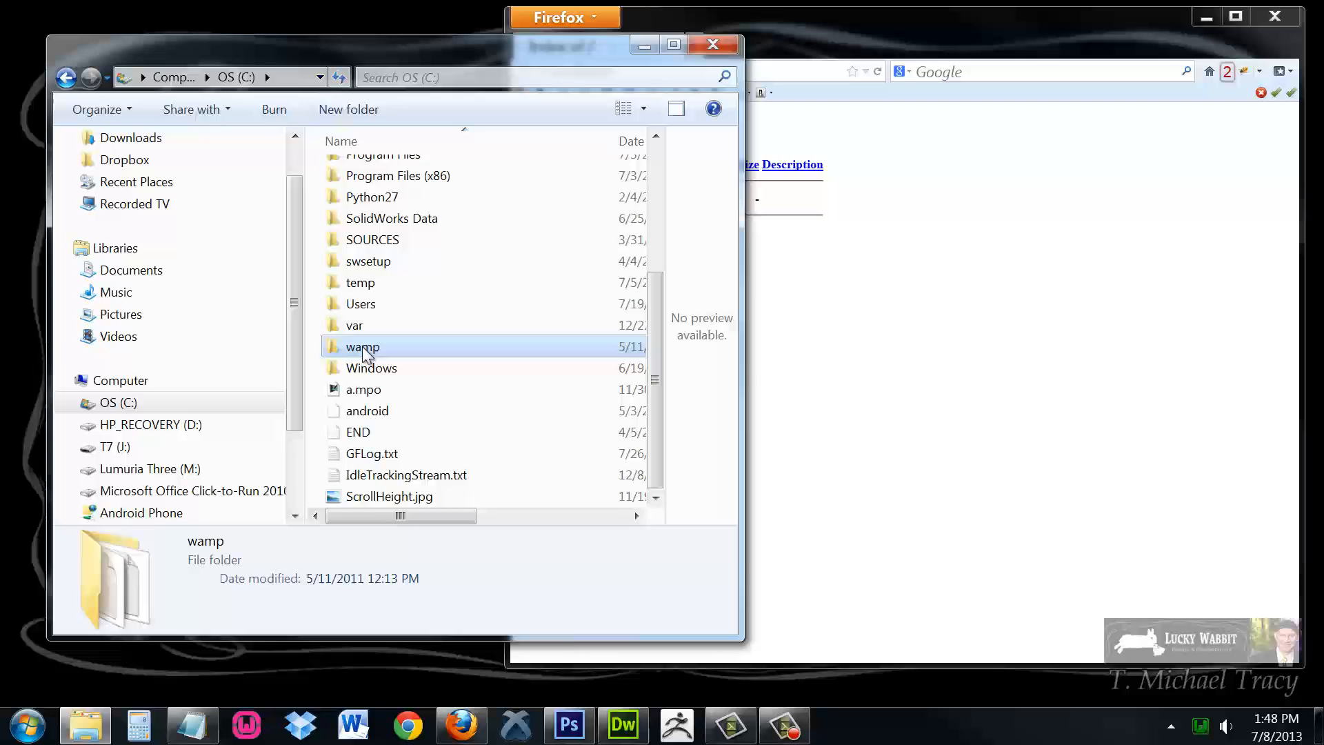
{"action": "double_click", "coordinate": [362, 347]}
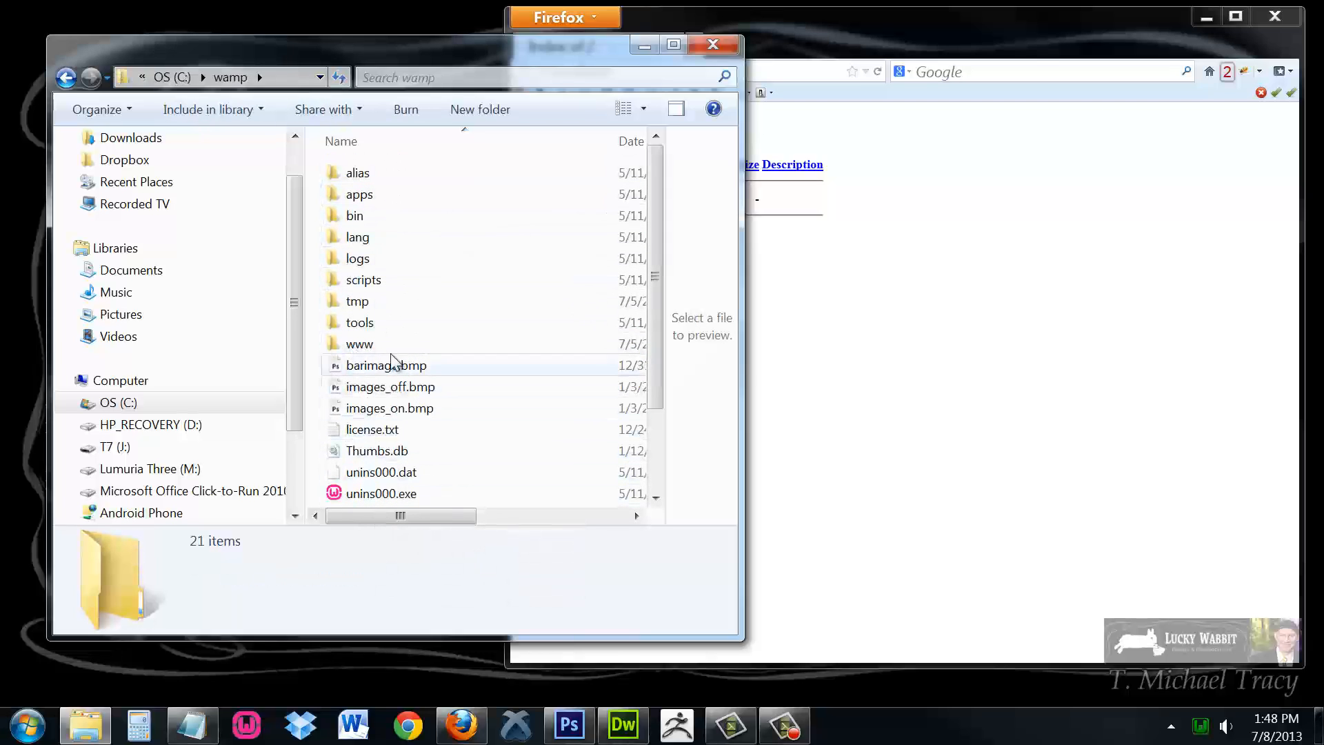
{"action": "mouse_move", "coordinate": [360, 347]}
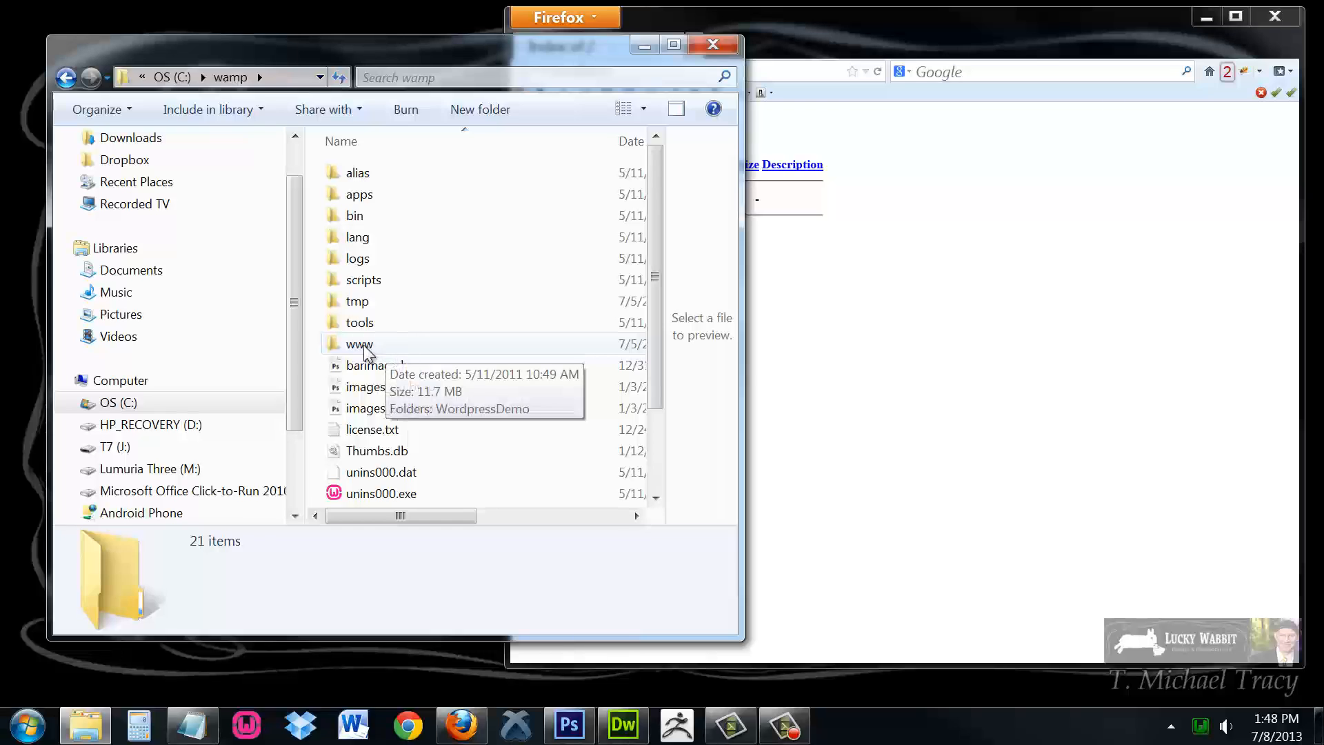
{"action": "mouse_move", "coordinate": [373, 351]}
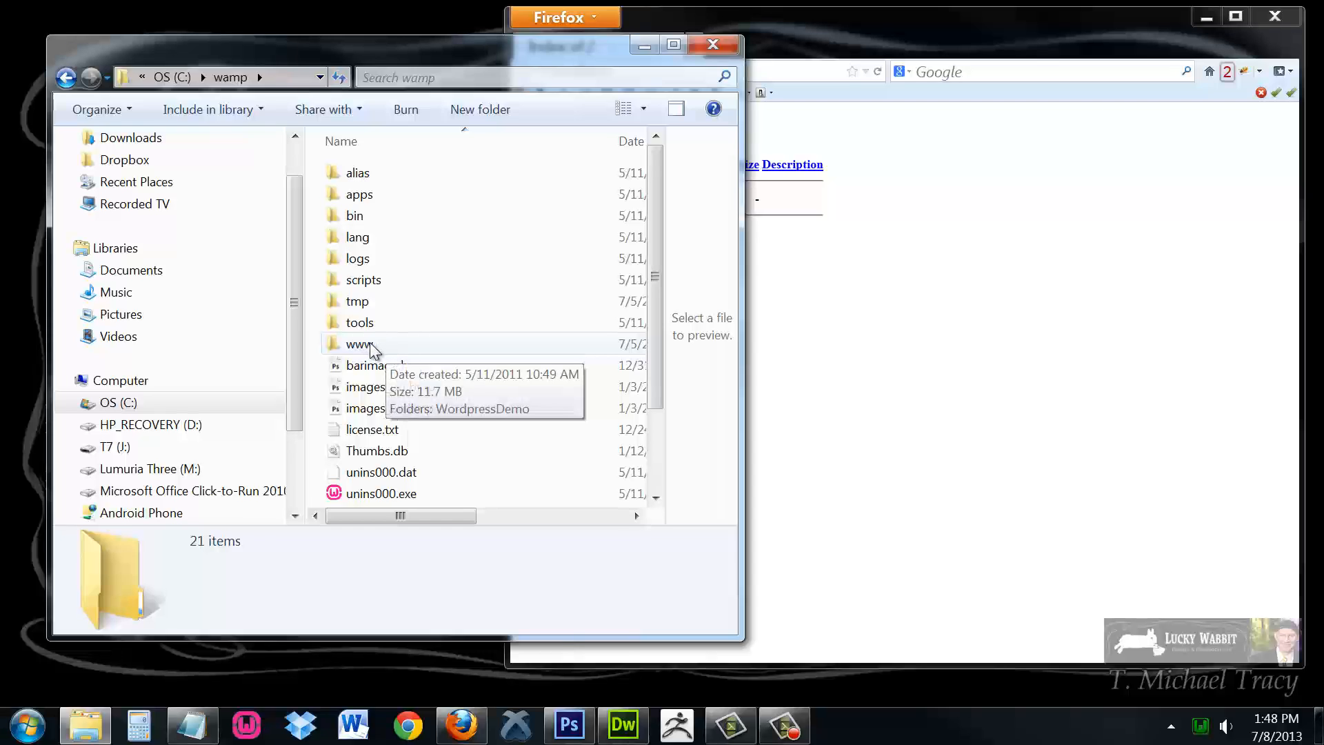
{"action": "double_click", "coordinate": [360, 344]}
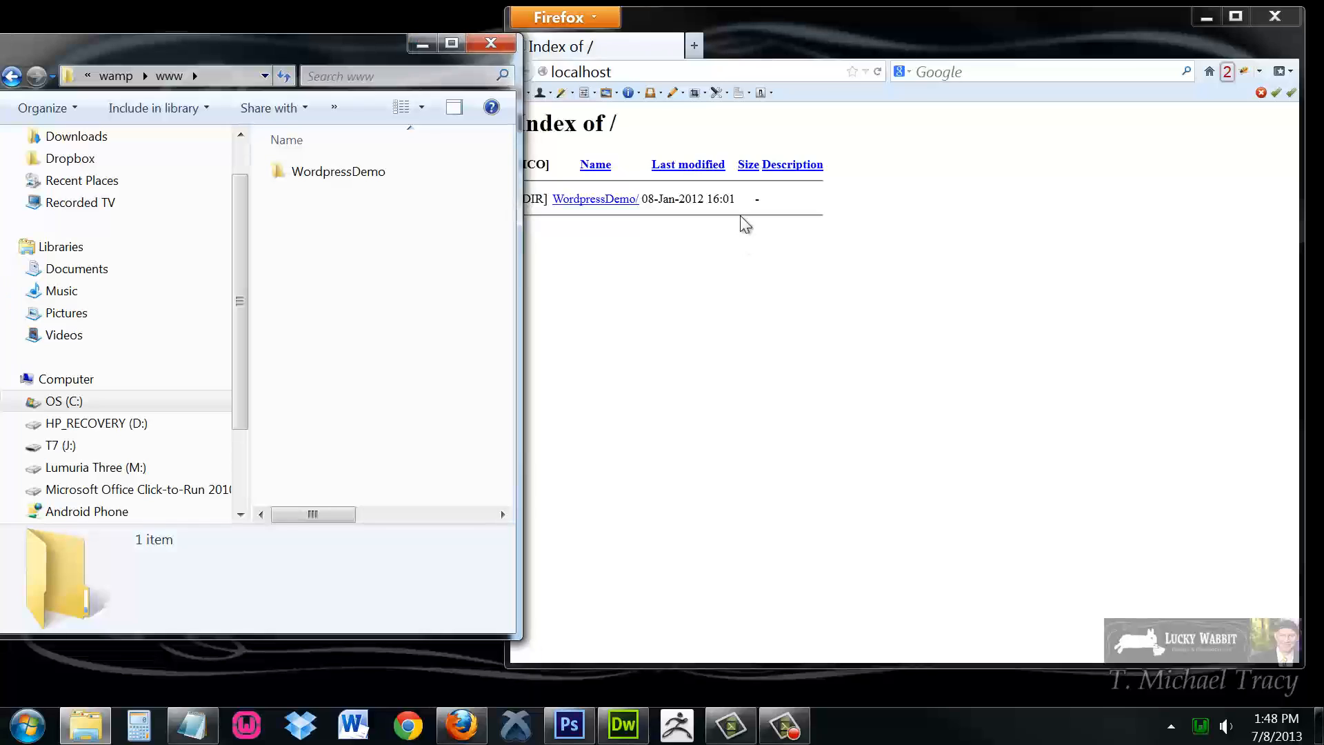
{"action": "mouse_move", "coordinate": [596, 198]}
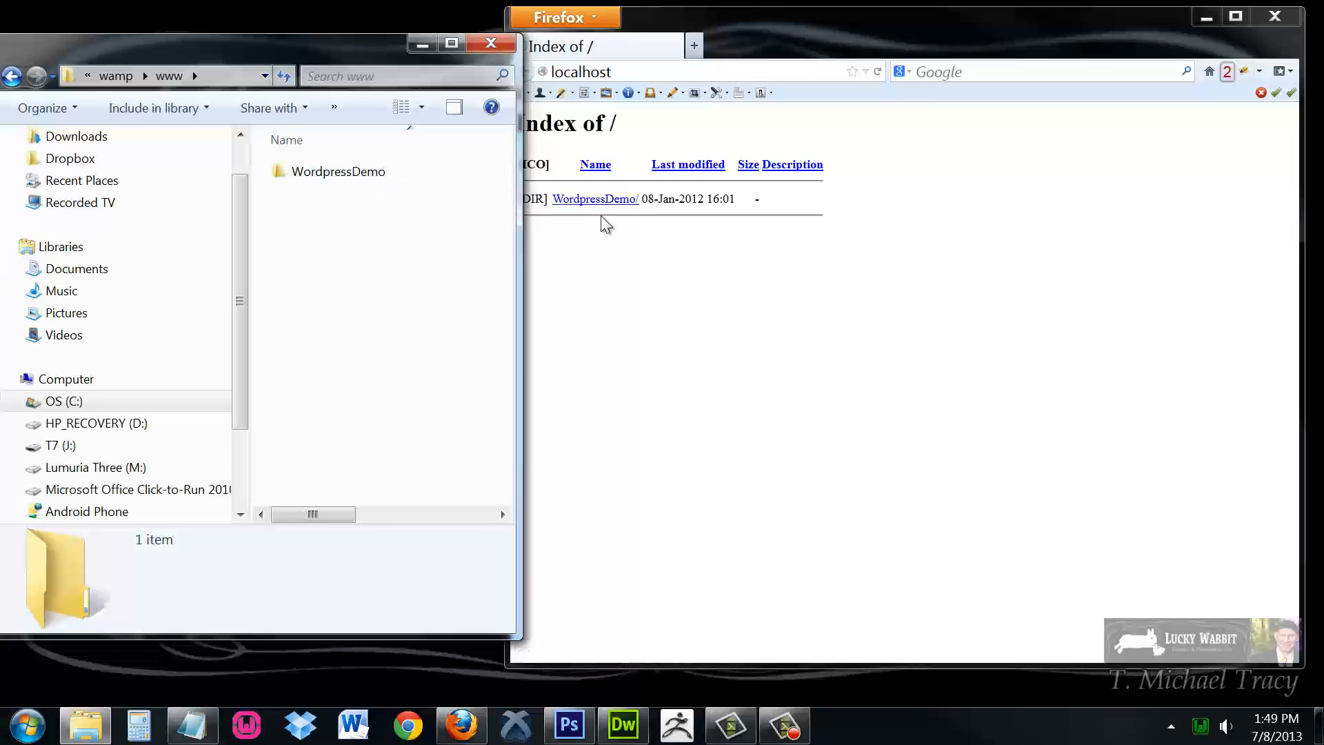
{"action": "mouse_move", "coordinate": [789, 334]}
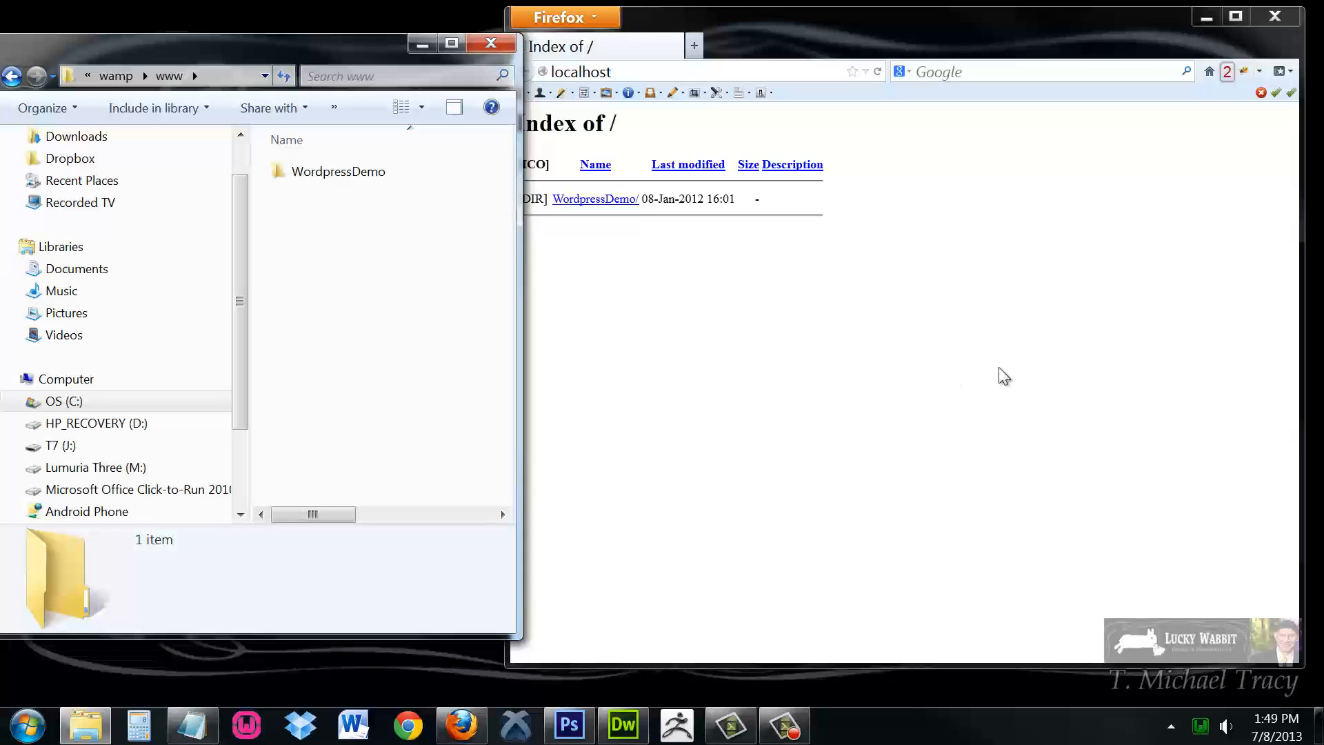
Open the WordpressDemo folder to reveal wp-admin, wp-content and the PHP files
{"action": "left_click", "coordinate": [338, 172]}
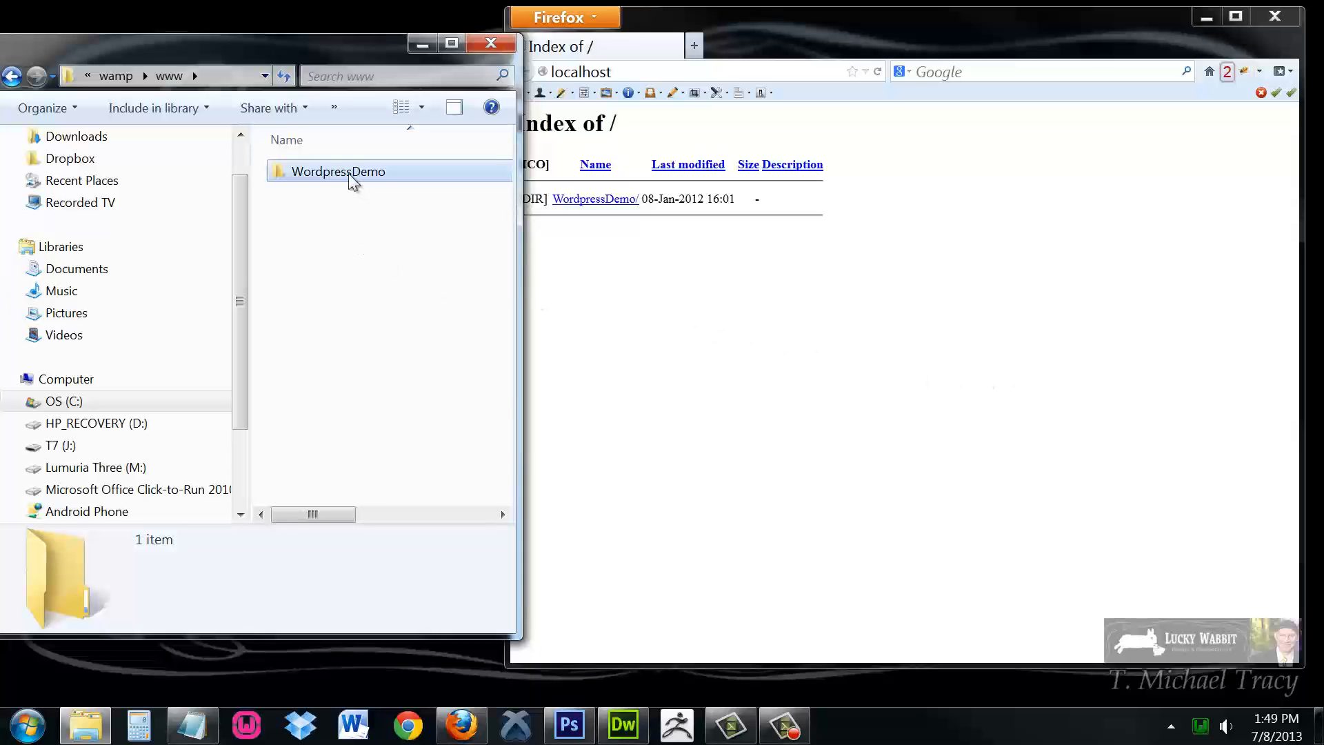
{"action": "double_click", "coordinate": [338, 172]}
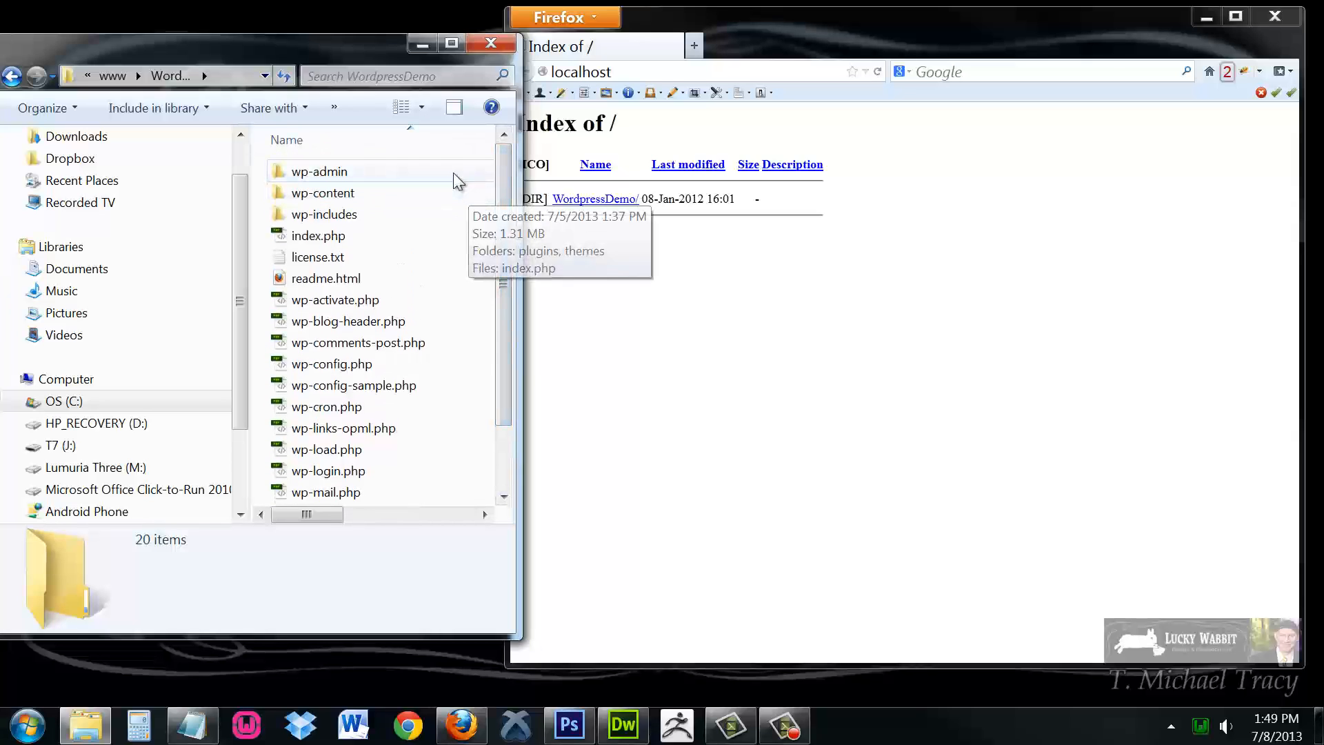
{"action": "mouse_move", "coordinate": [392, 229]}
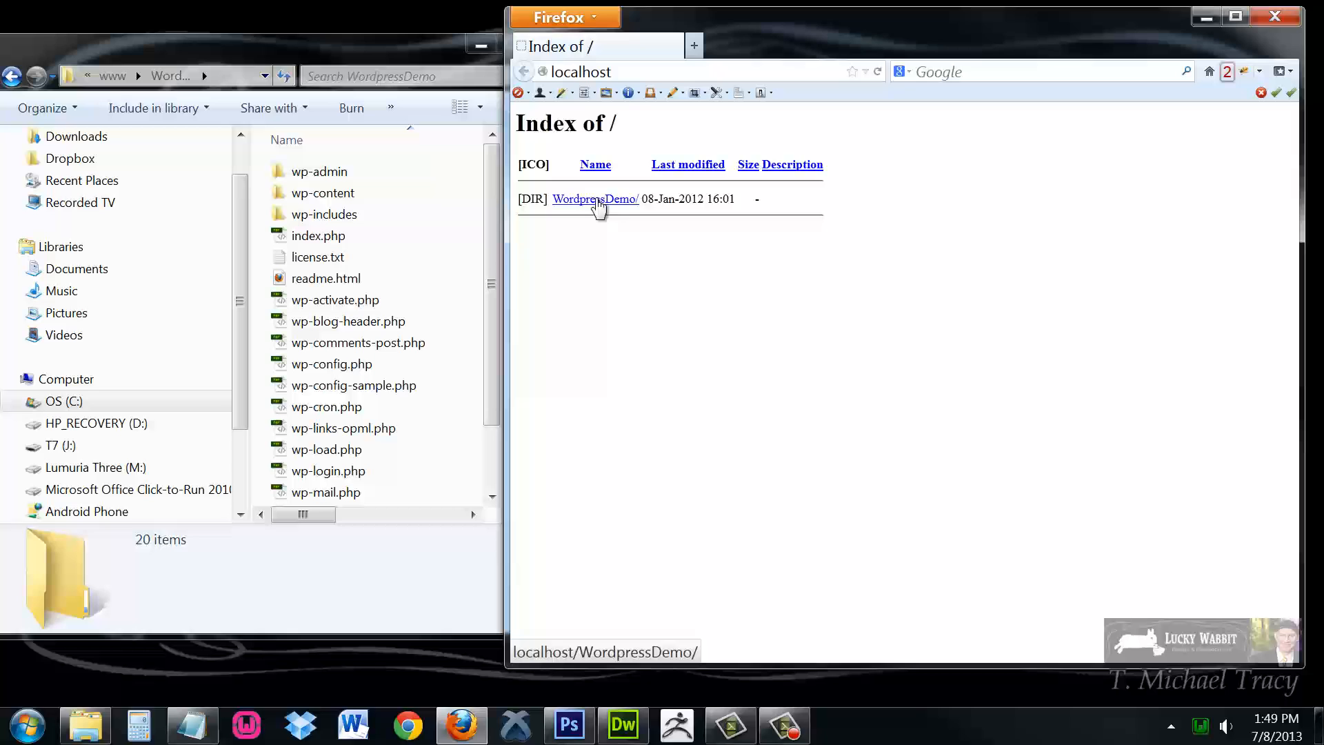
Follow the WordpressDemo/ link to load the Wordpress Demo home page
{"action": "left_click", "coordinate": [595, 198]}
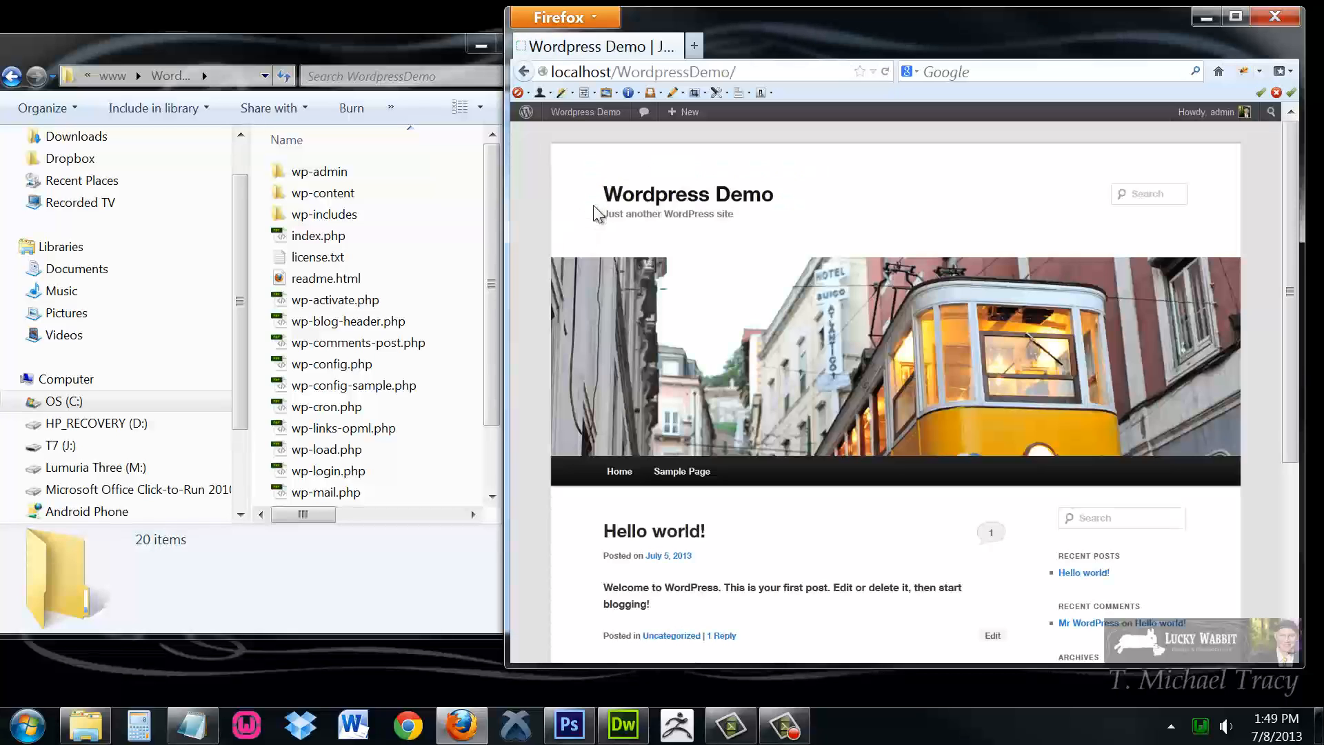
{"action": "mouse_move", "coordinate": [1012, 345]}
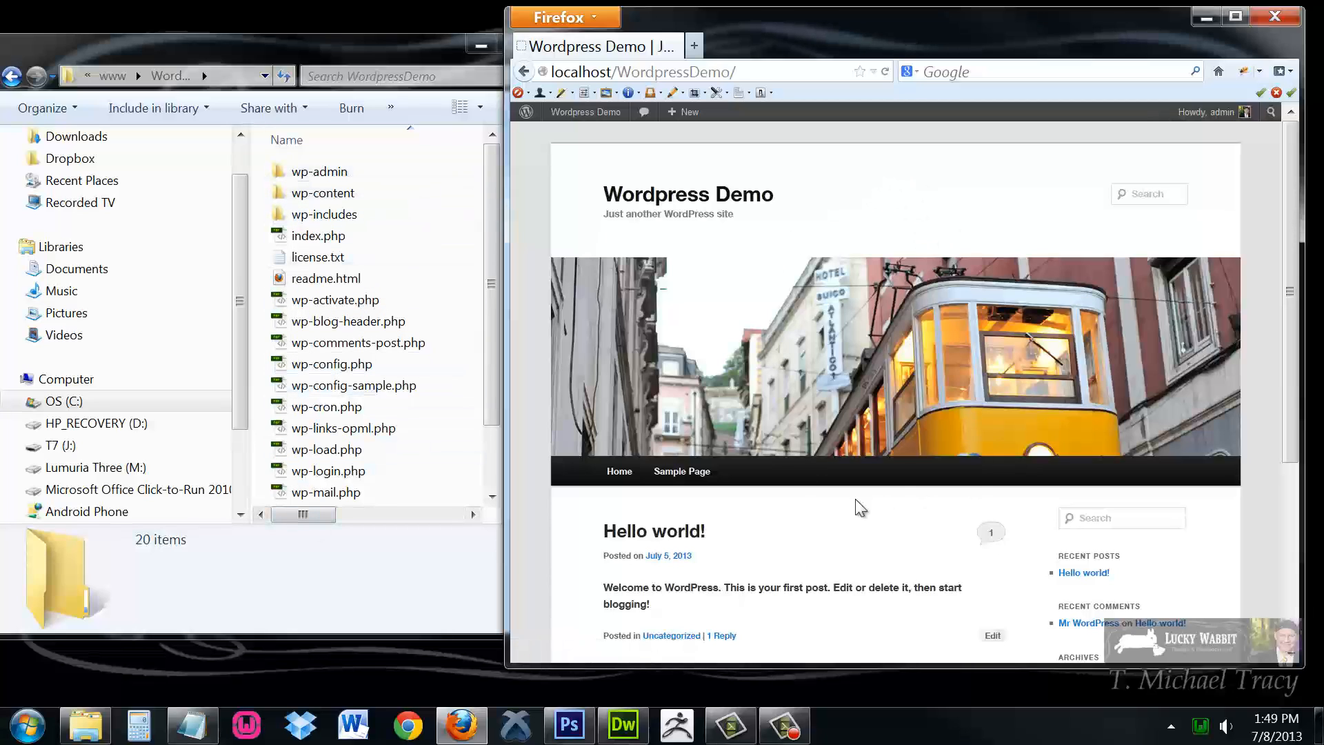
{"action": "mouse_move", "coordinate": [806, 169]}
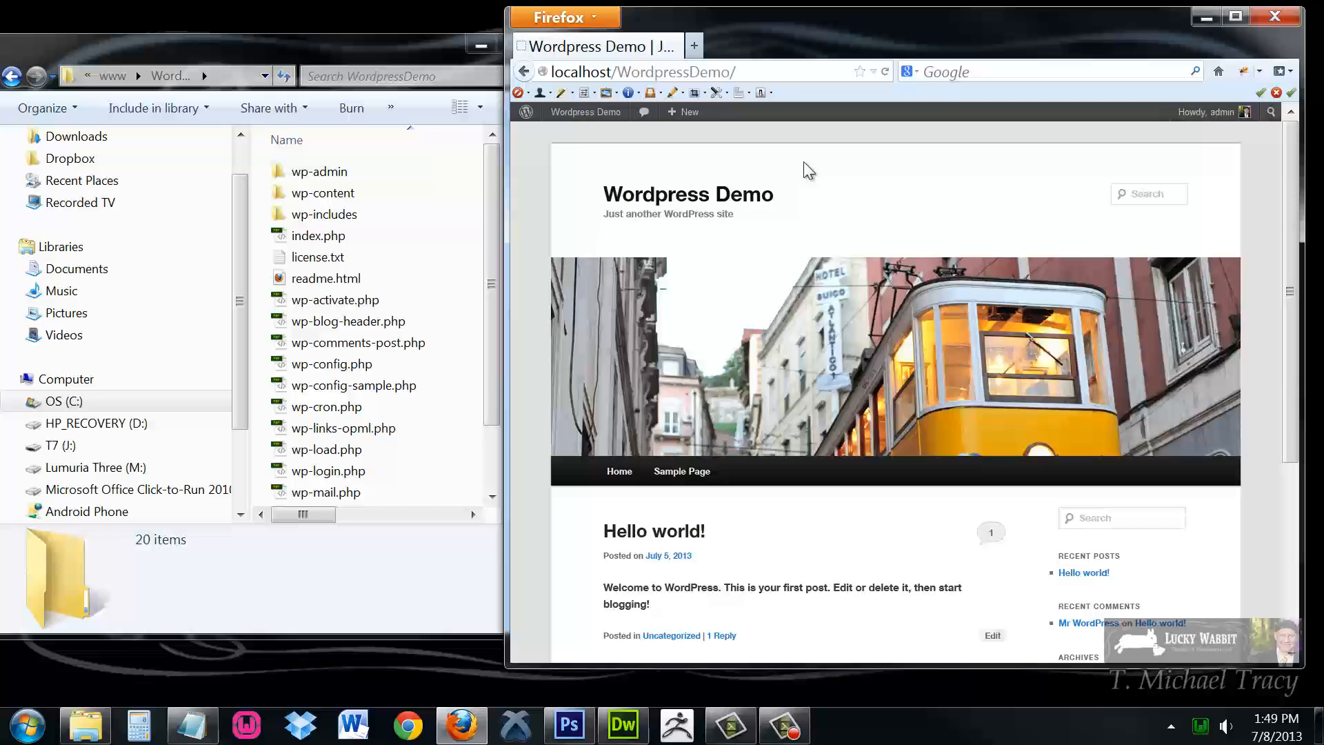
{"action": "left_click", "coordinate": [585, 112]}
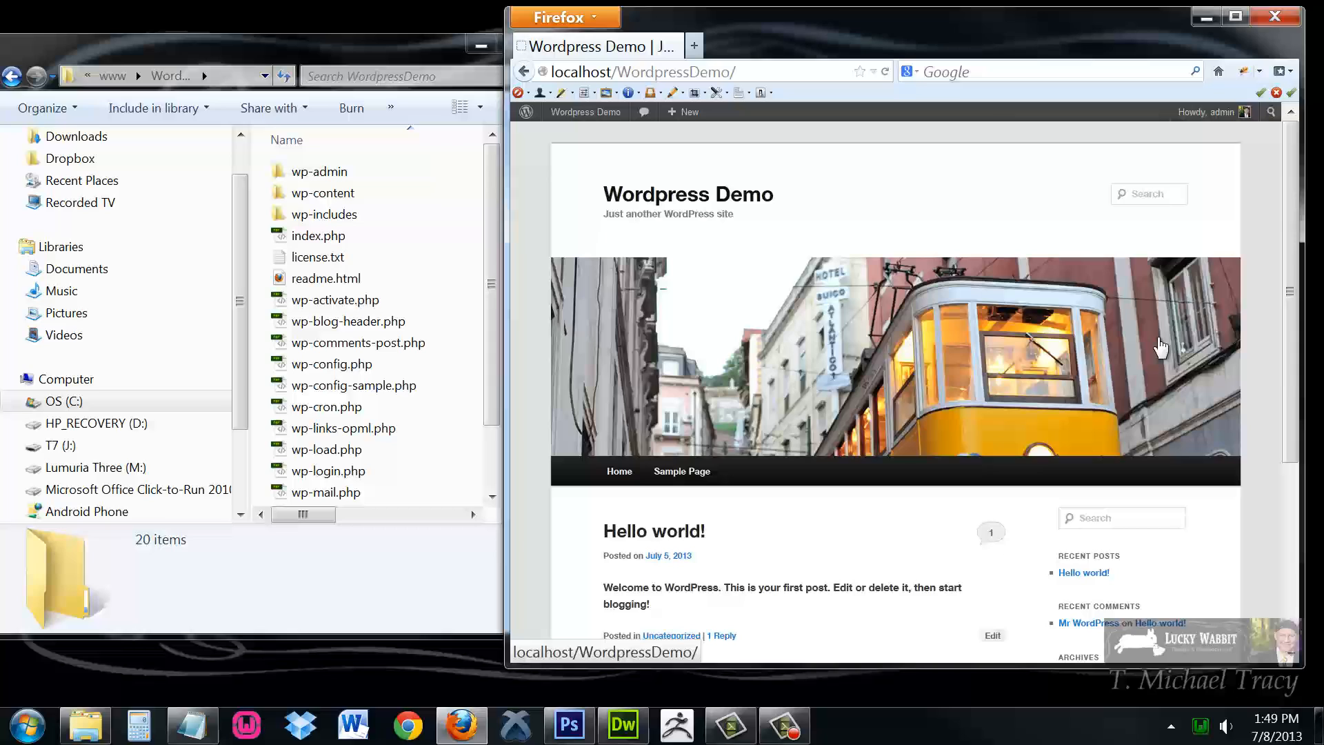
{"action": "mouse_move", "coordinate": [556, 301]}
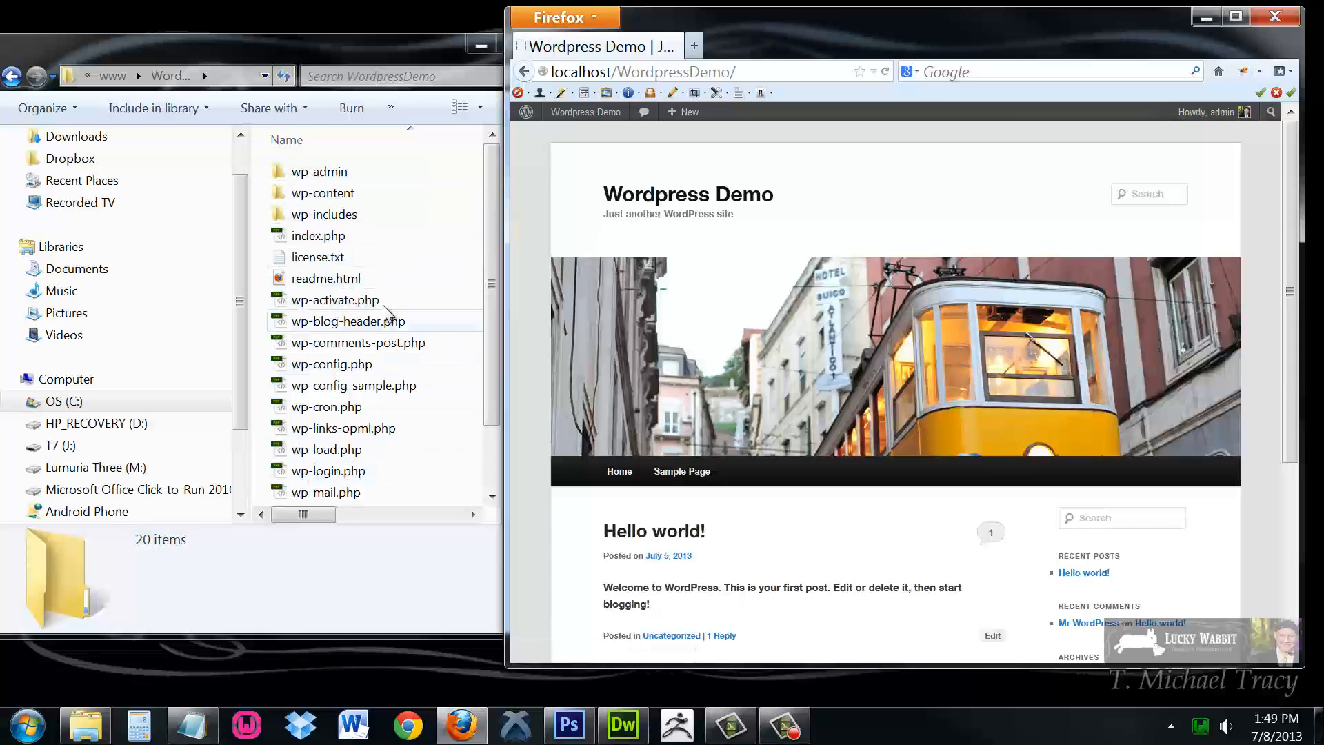
{"action": "mouse_move", "coordinate": [342, 406]}
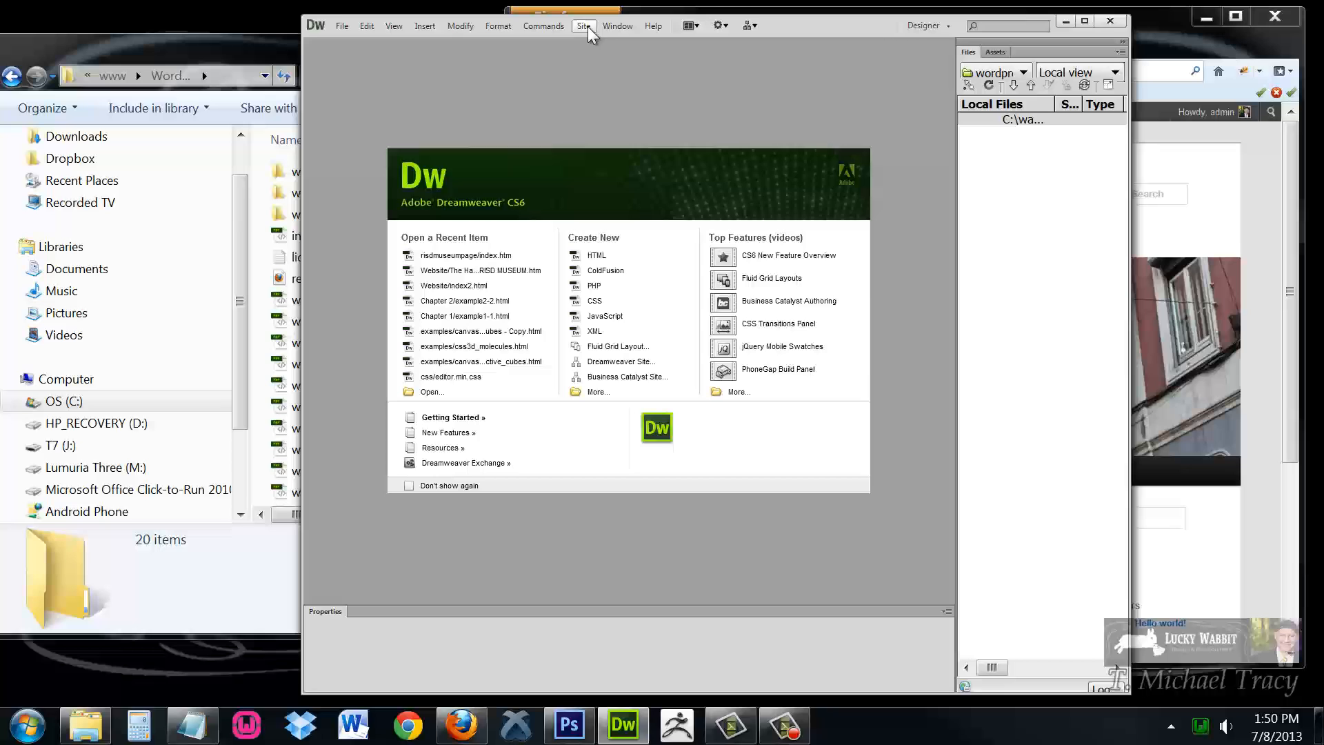
Create a new site from Site > New Site, named WordpressDemo
{"action": "left_click", "coordinate": [583, 26]}
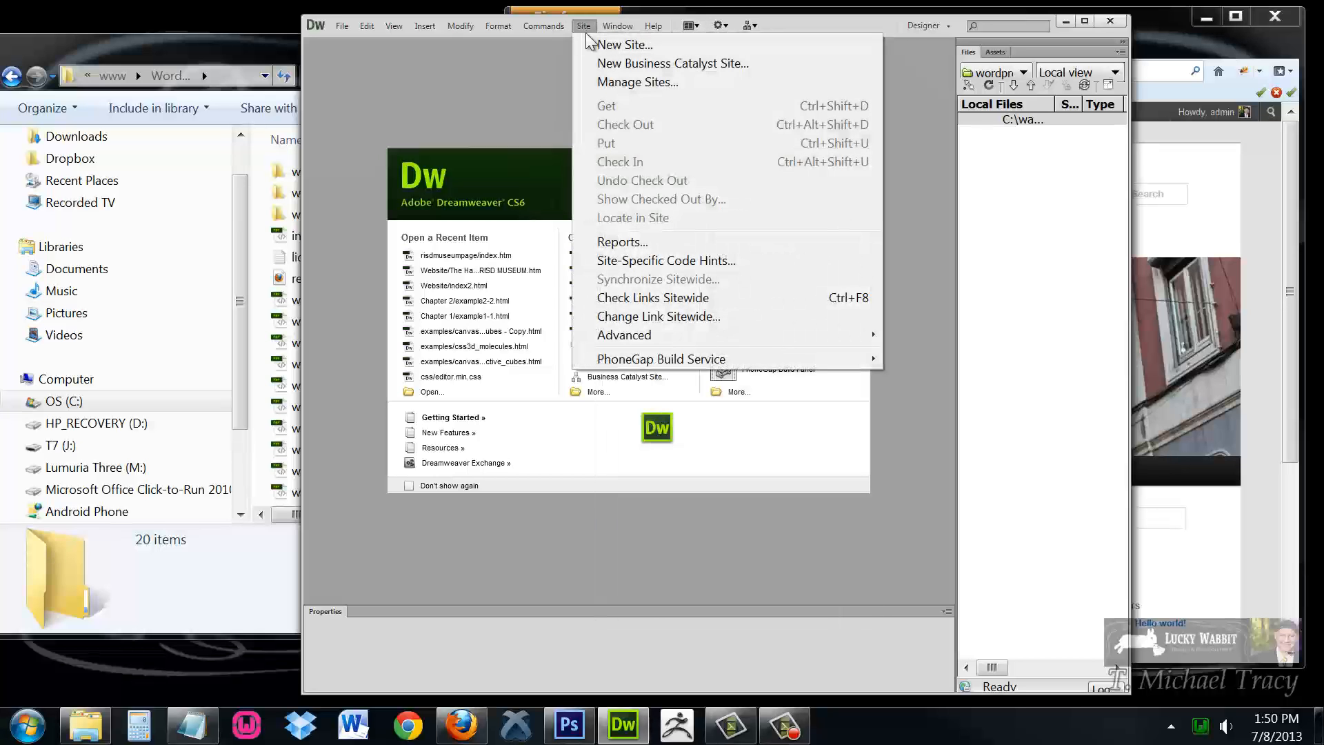
{"action": "left_click", "coordinate": [622, 45]}
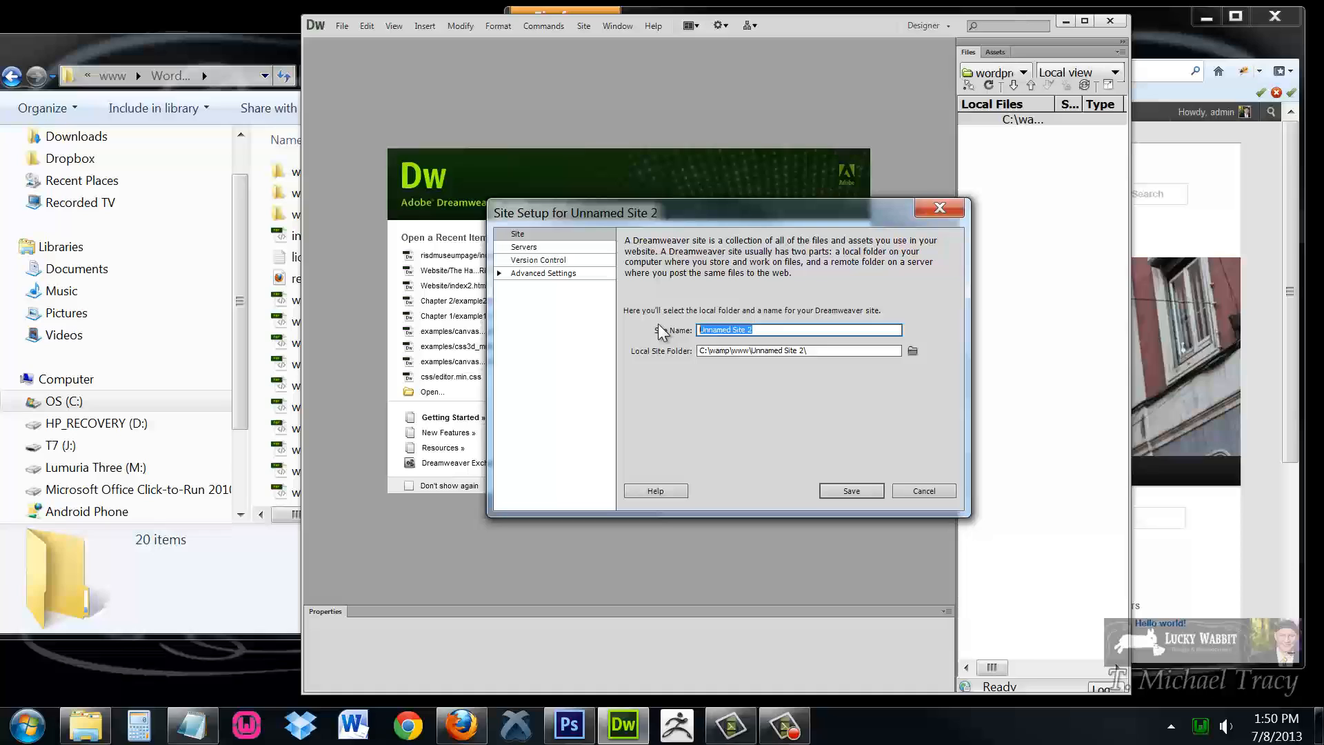
{"action": "type", "text": "WordpressDemo"}
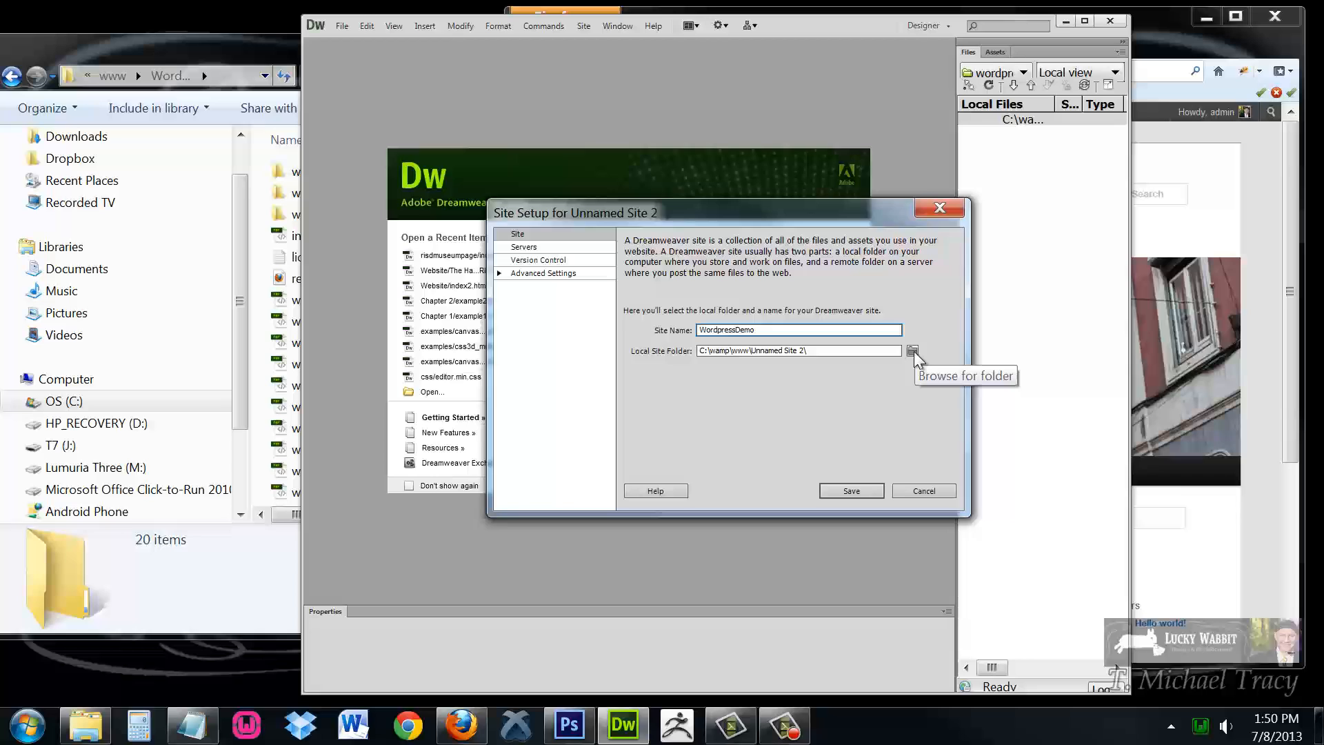
Set the local site folder to C:\wamp\www\WordpressDemo and save the site
{"action": "left_click", "coordinate": [911, 351]}
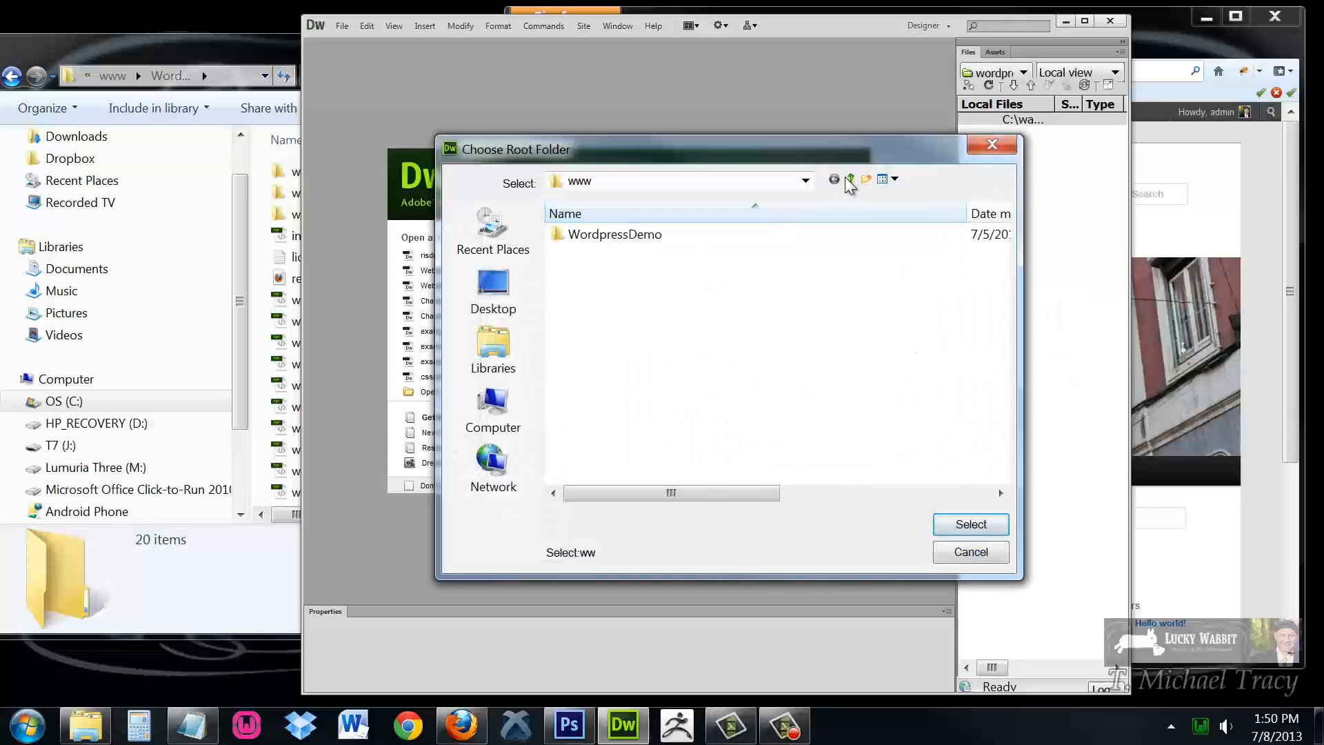
{"action": "left_click", "coordinate": [850, 180]}
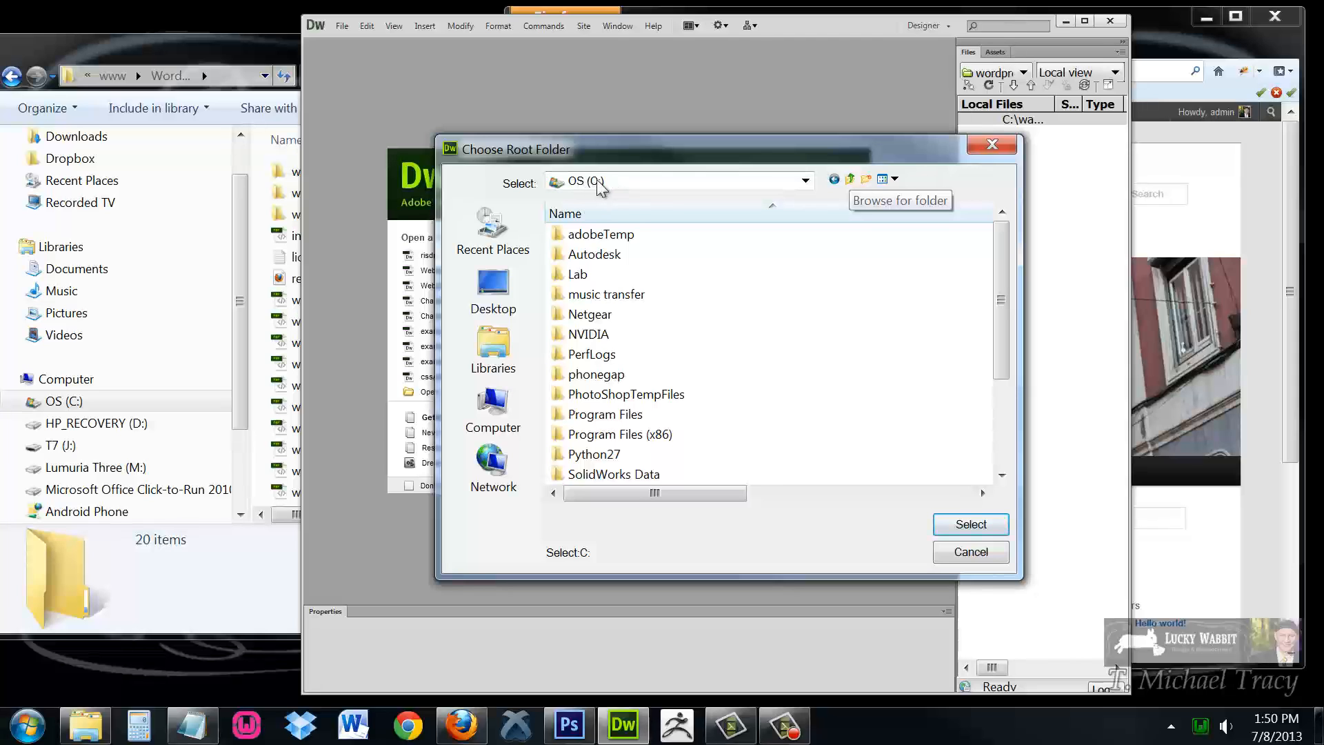
{"action": "scroll", "scroll_direction": "down", "scroll_amount": 3}
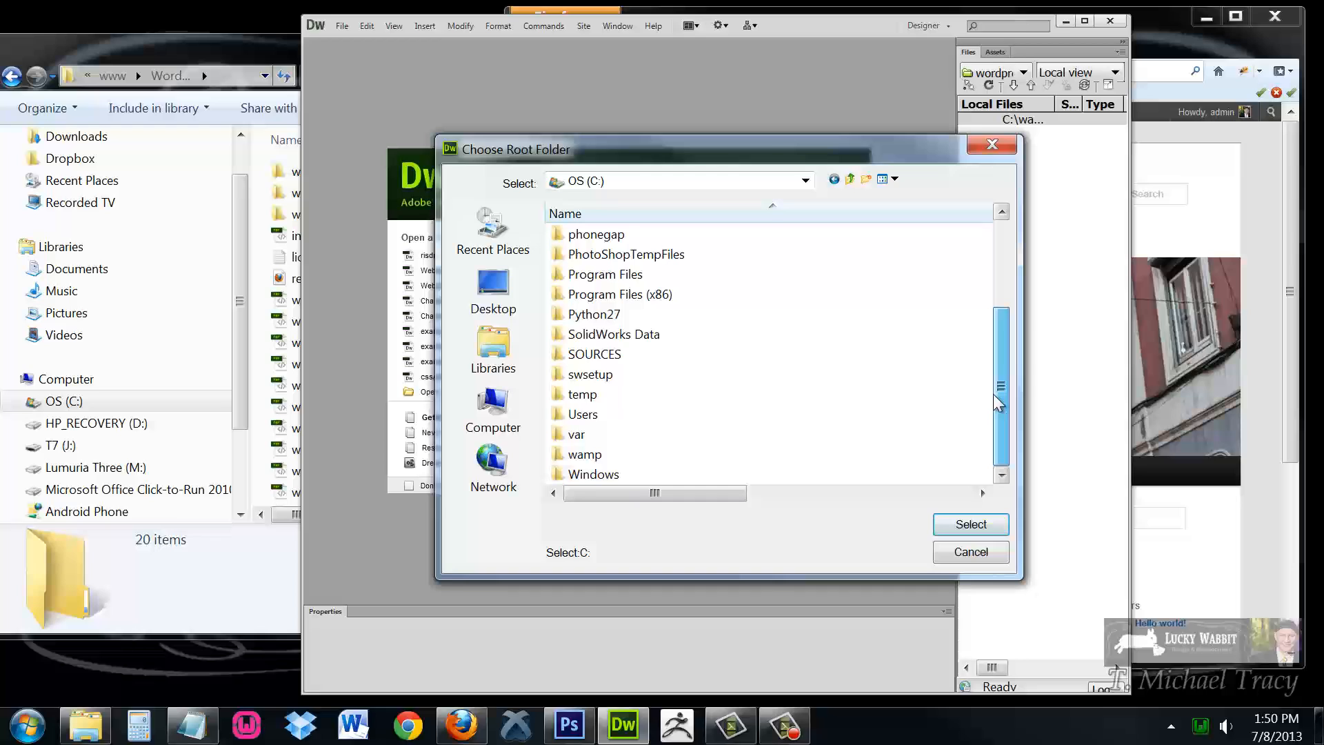
{"action": "left_click", "coordinate": [584, 455]}
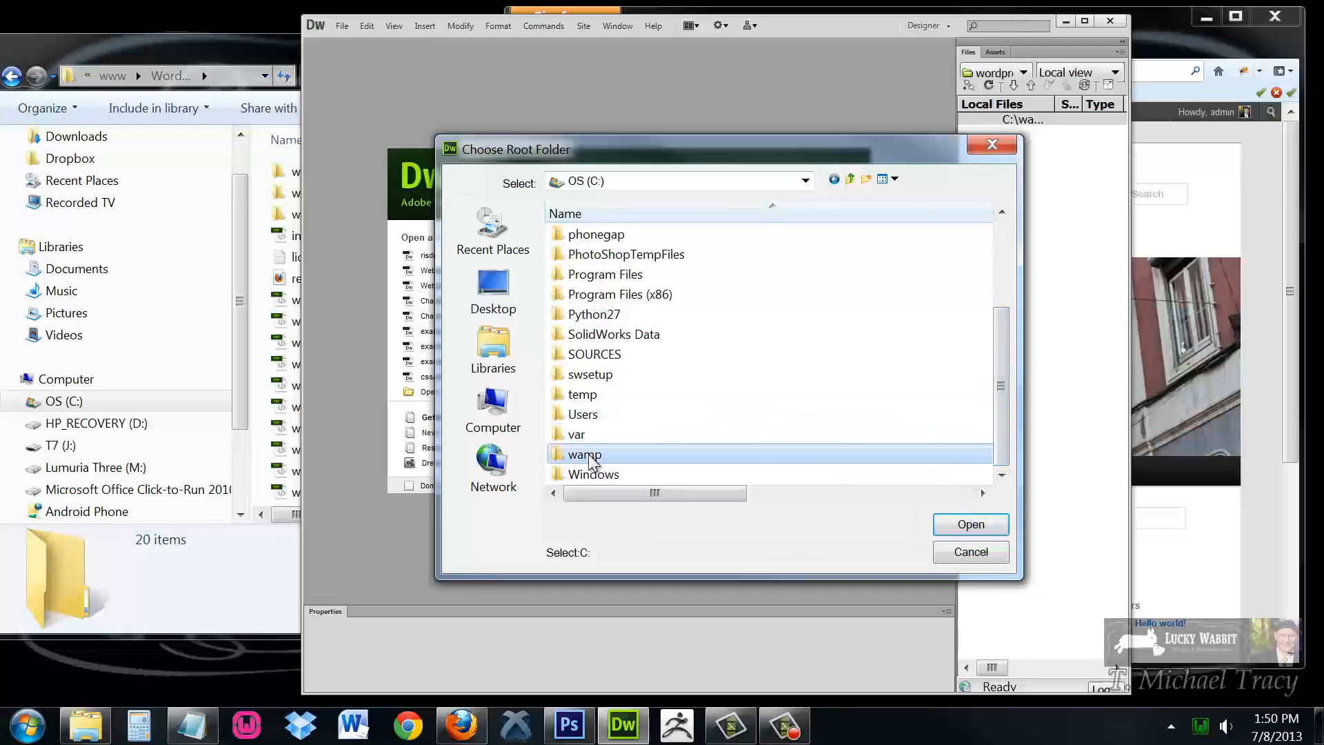
{"action": "double_click", "coordinate": [584, 455]}
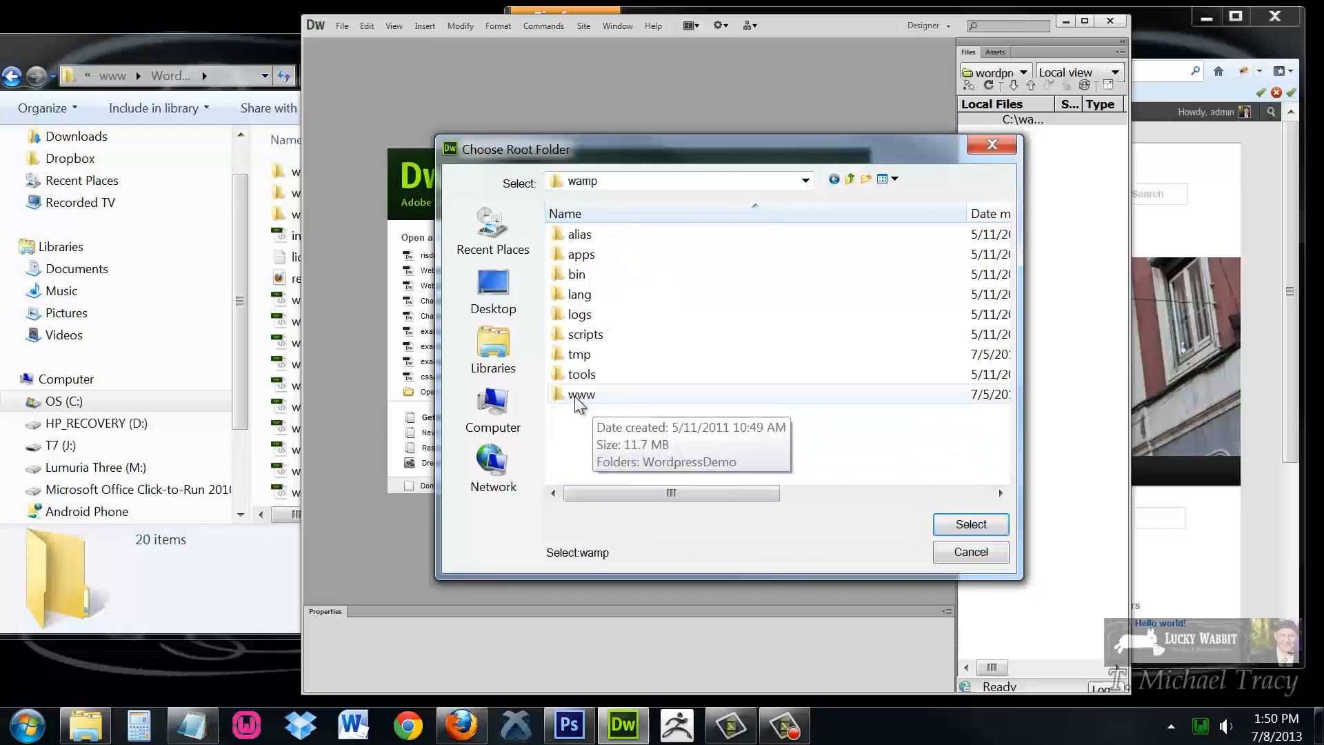
{"action": "double_click", "coordinate": [582, 394]}
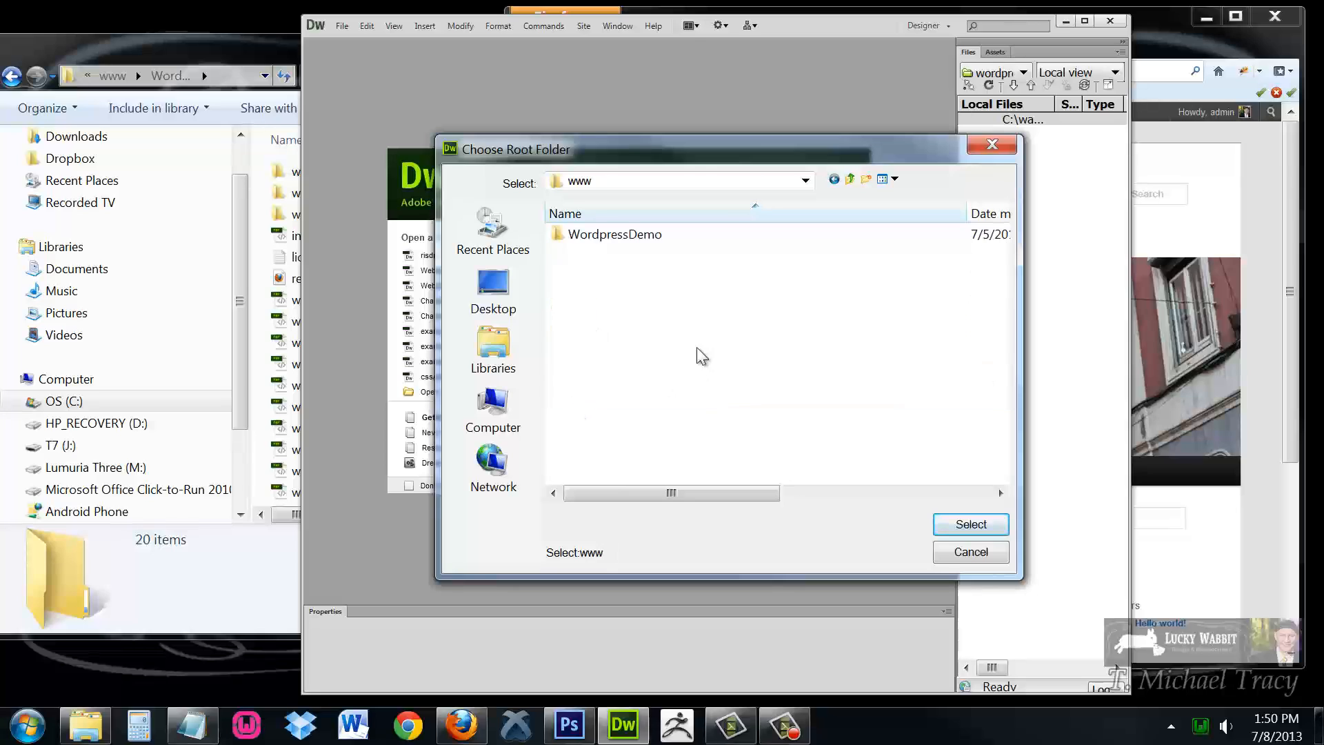
{"action": "left_click", "coordinate": [615, 234]}
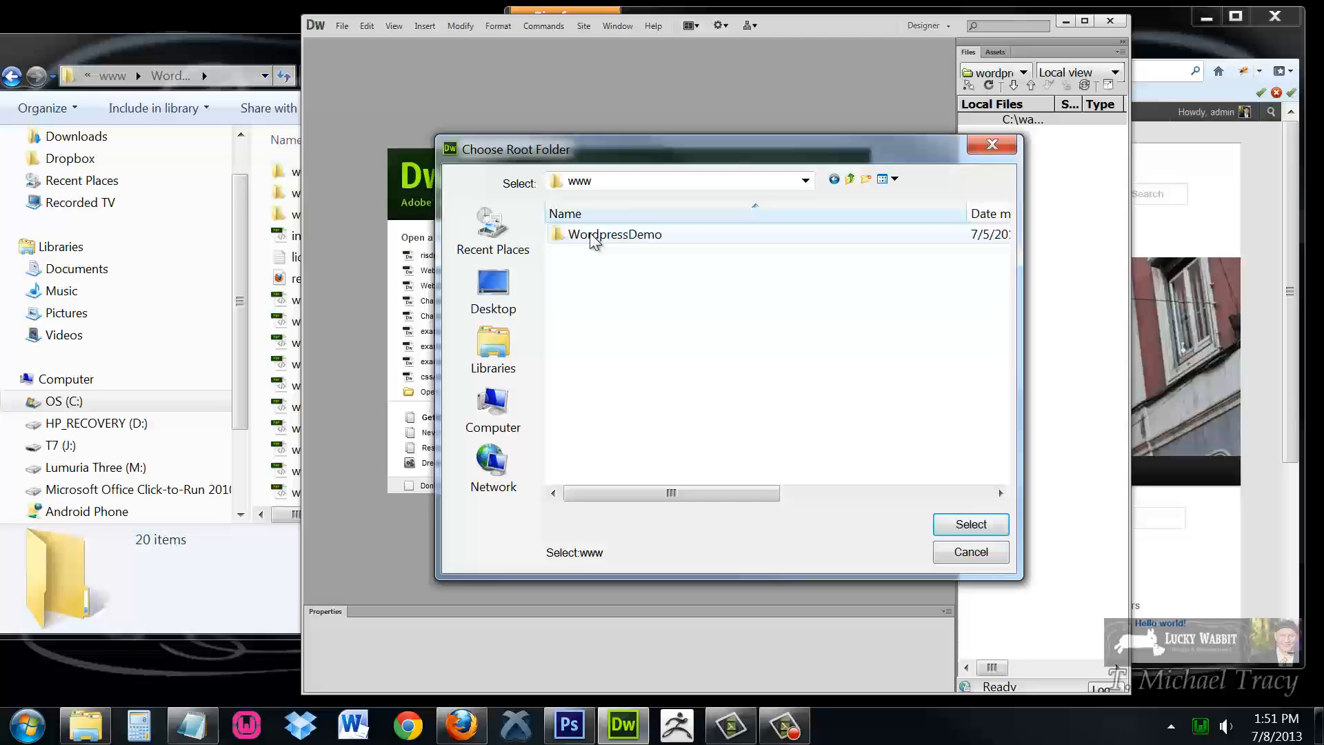
{"action": "double_click", "coordinate": [615, 234]}
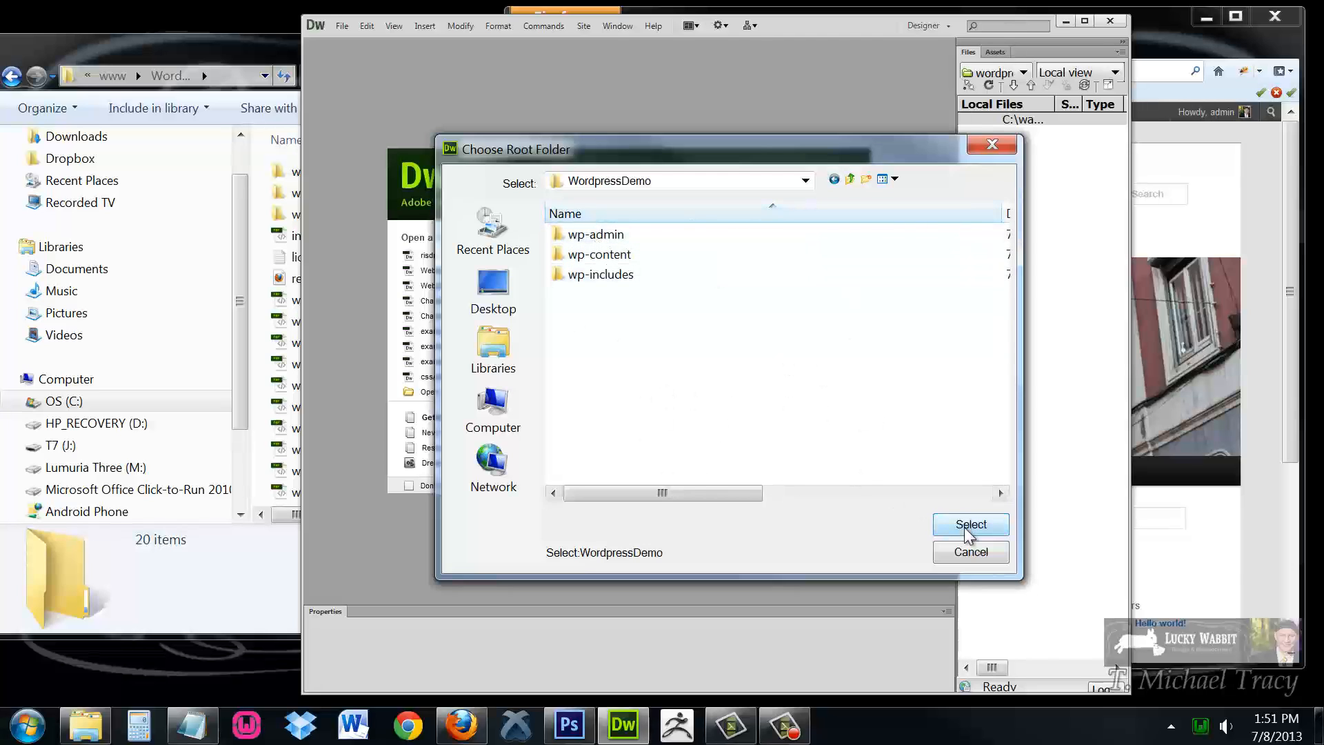
{"action": "left_click", "coordinate": [970, 524]}
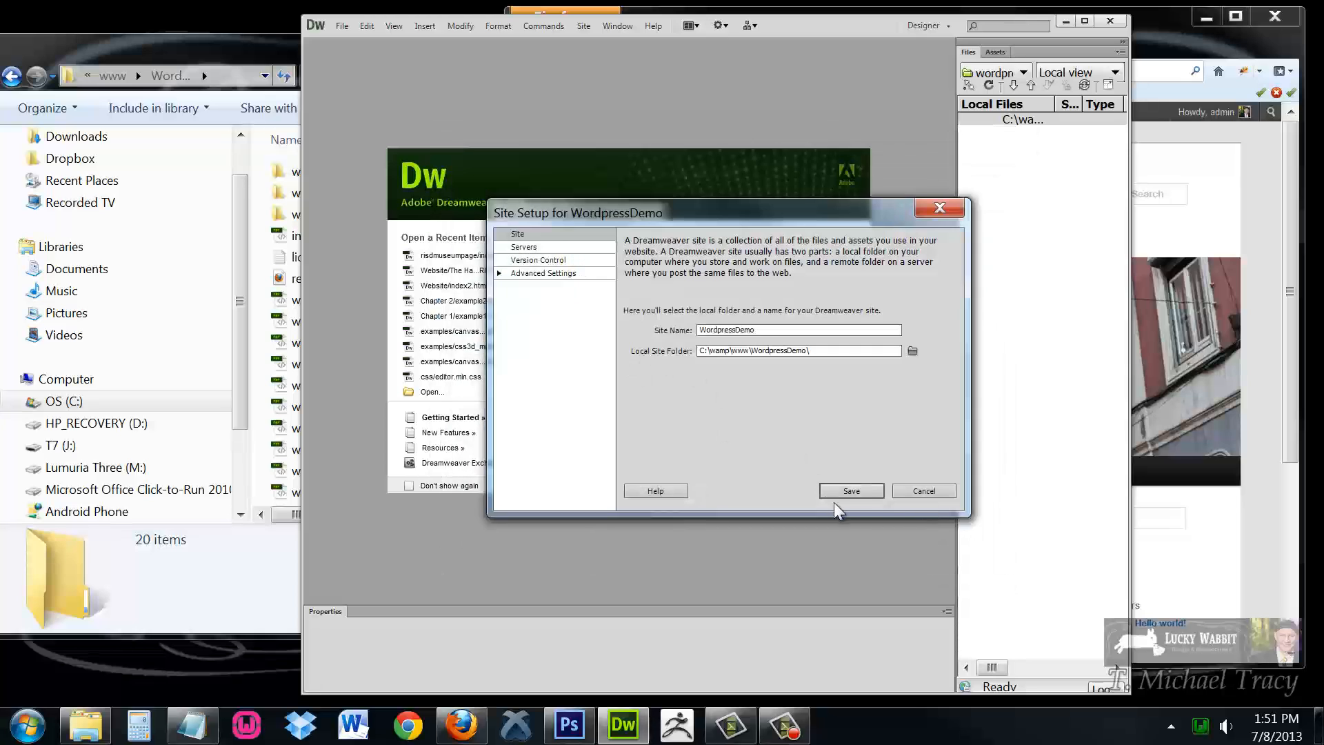
{"action": "left_click", "coordinate": [851, 491]}
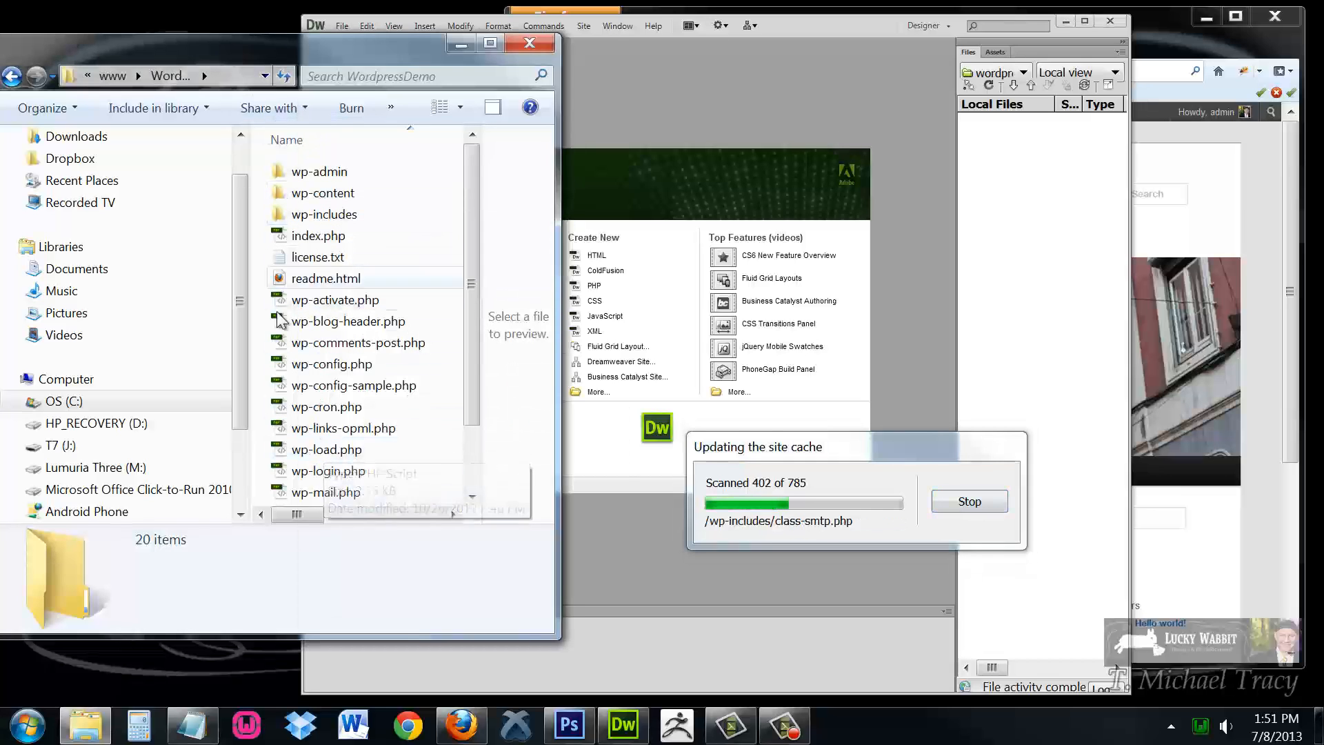
{"action": "mouse_move", "coordinate": [385, 223]}
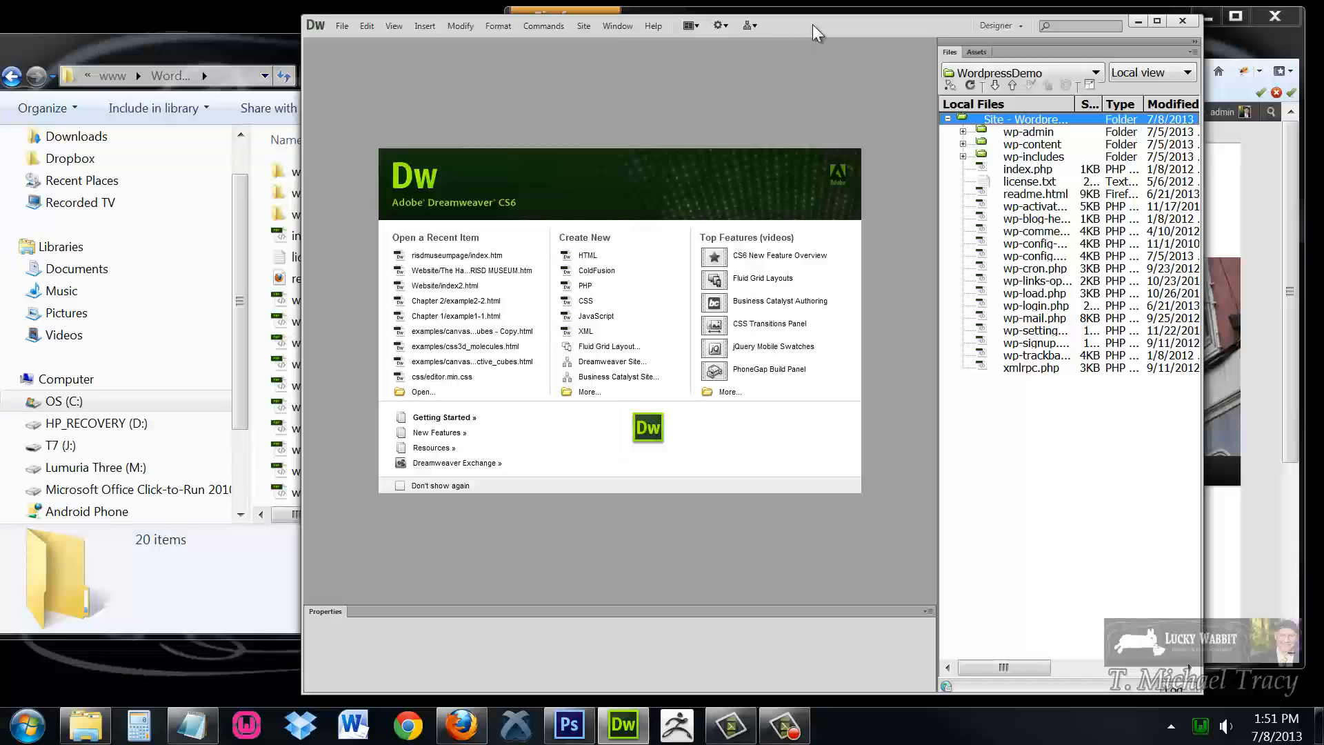
{"action": "mouse_move", "coordinate": [822, 82]}
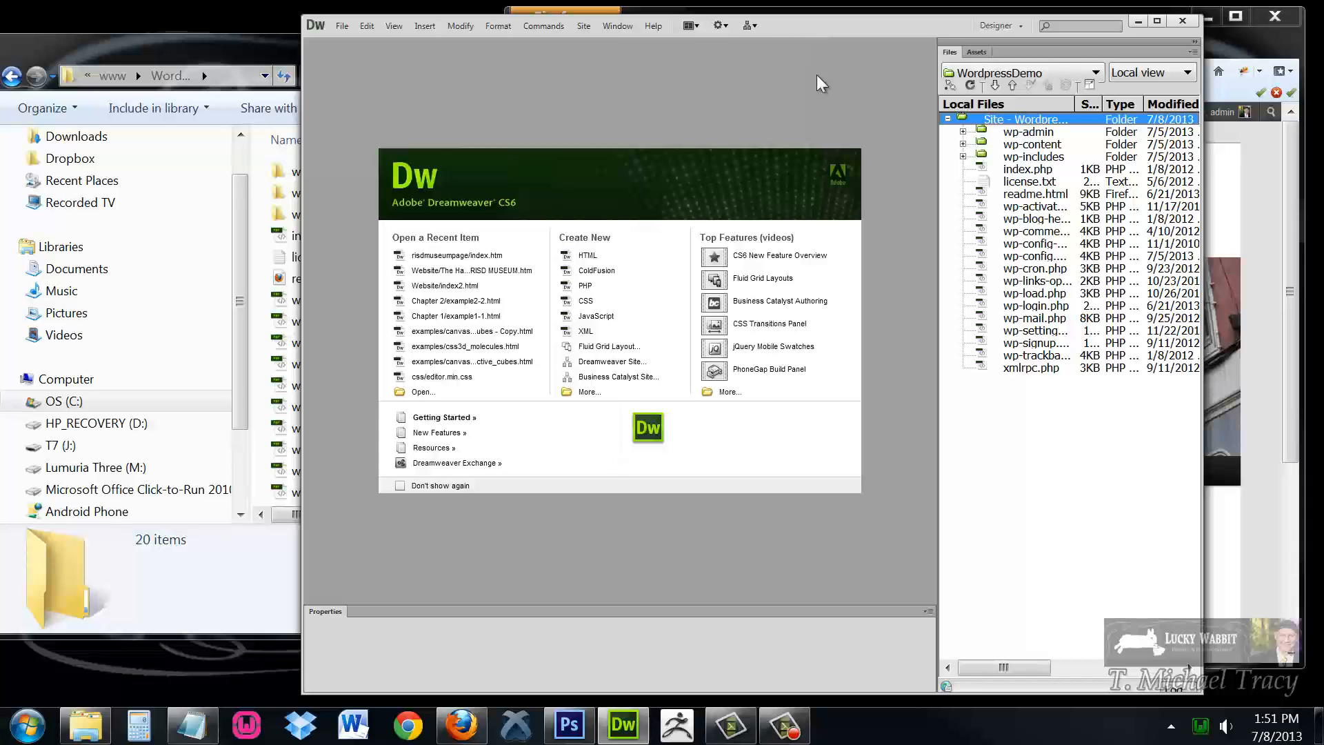
{"action": "mouse_move", "coordinate": [772, 100]}
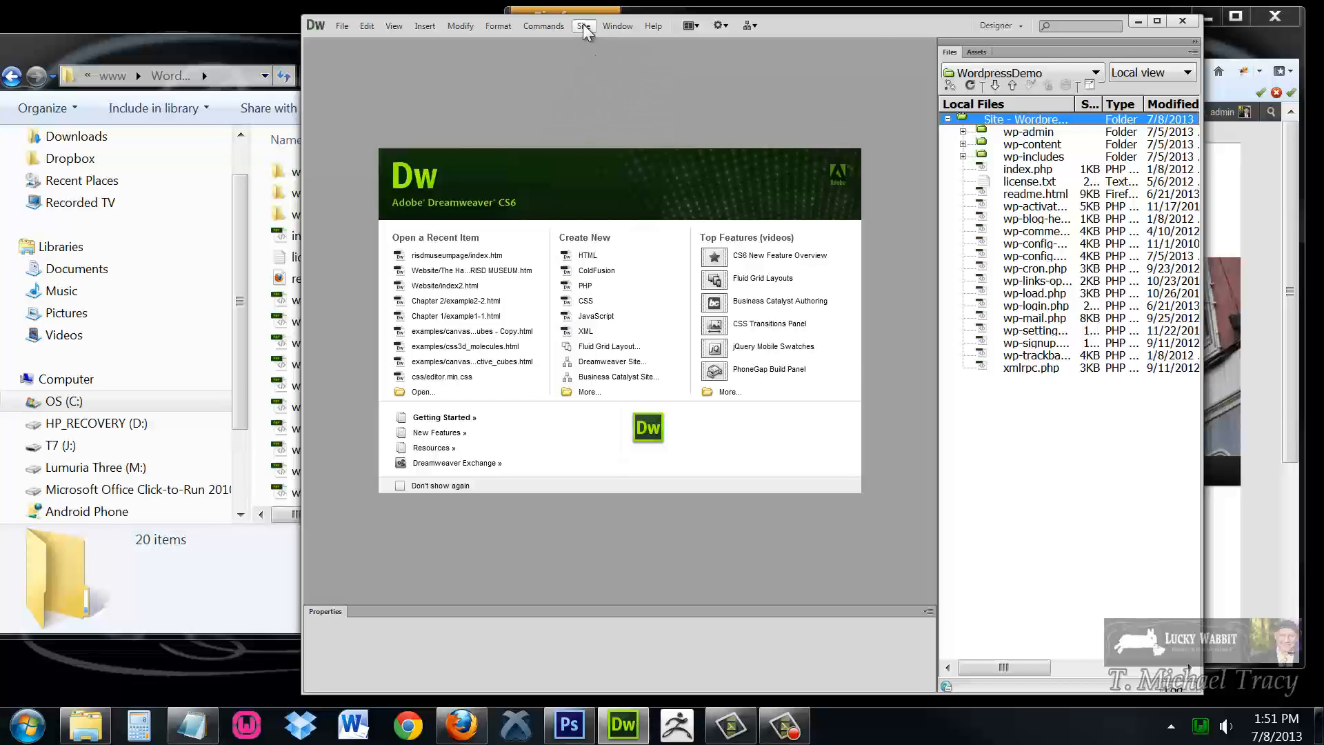
Edit the WordpressDemo site from the Manage Sites list
{"action": "left_click", "coordinate": [583, 26]}
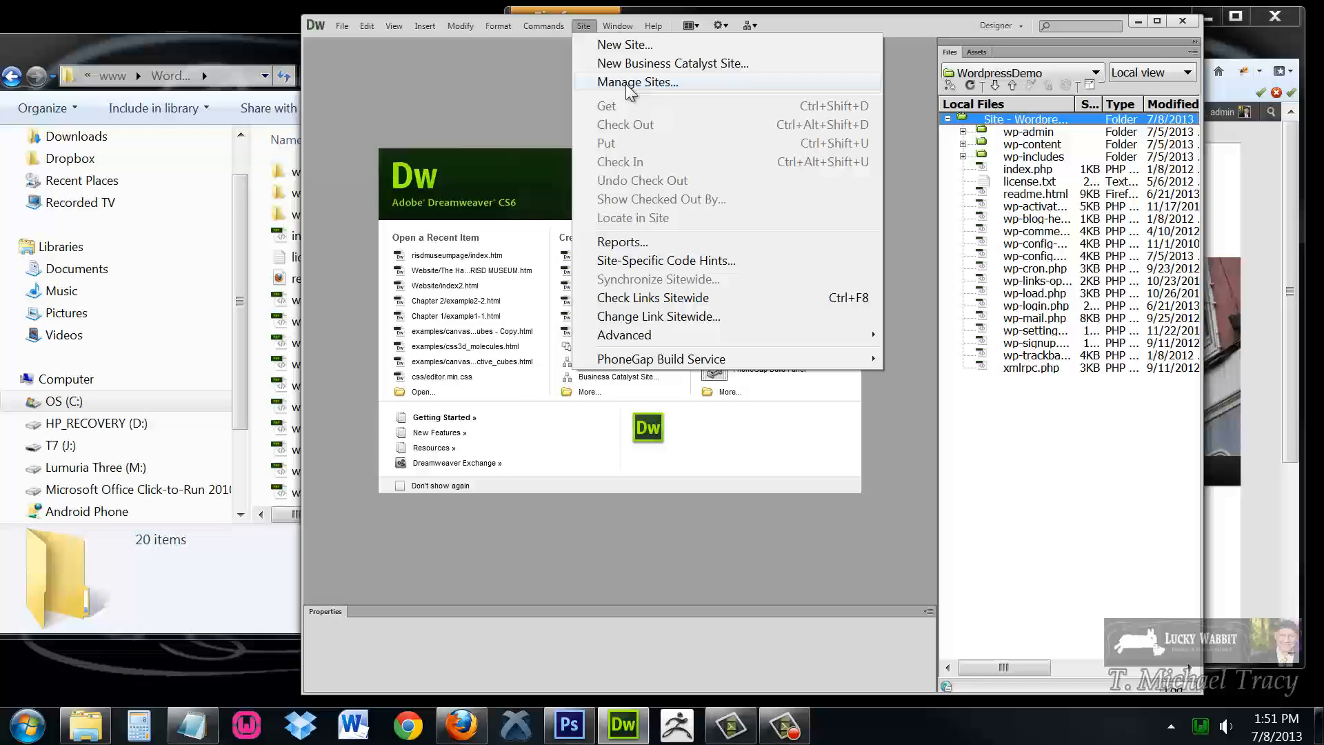
{"action": "mouse_move", "coordinate": [629, 91]}
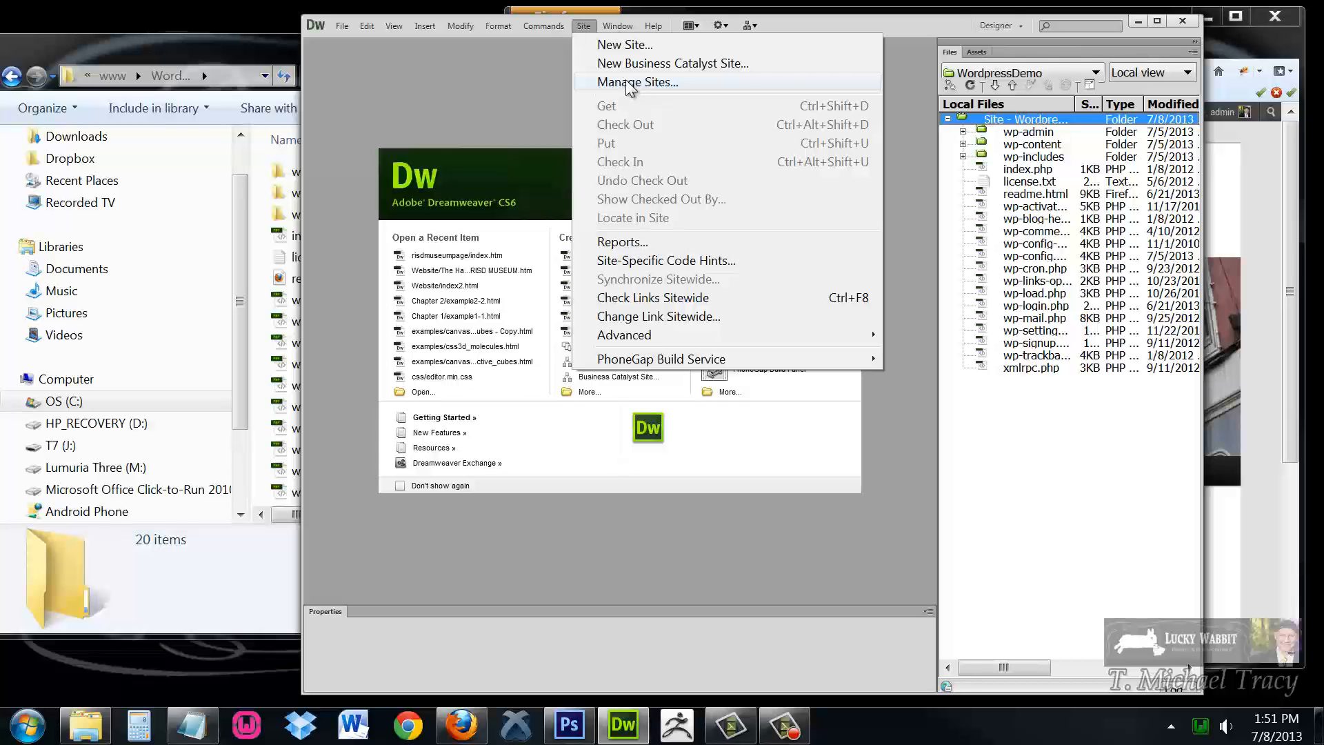
{"action": "left_click", "coordinate": [637, 82]}
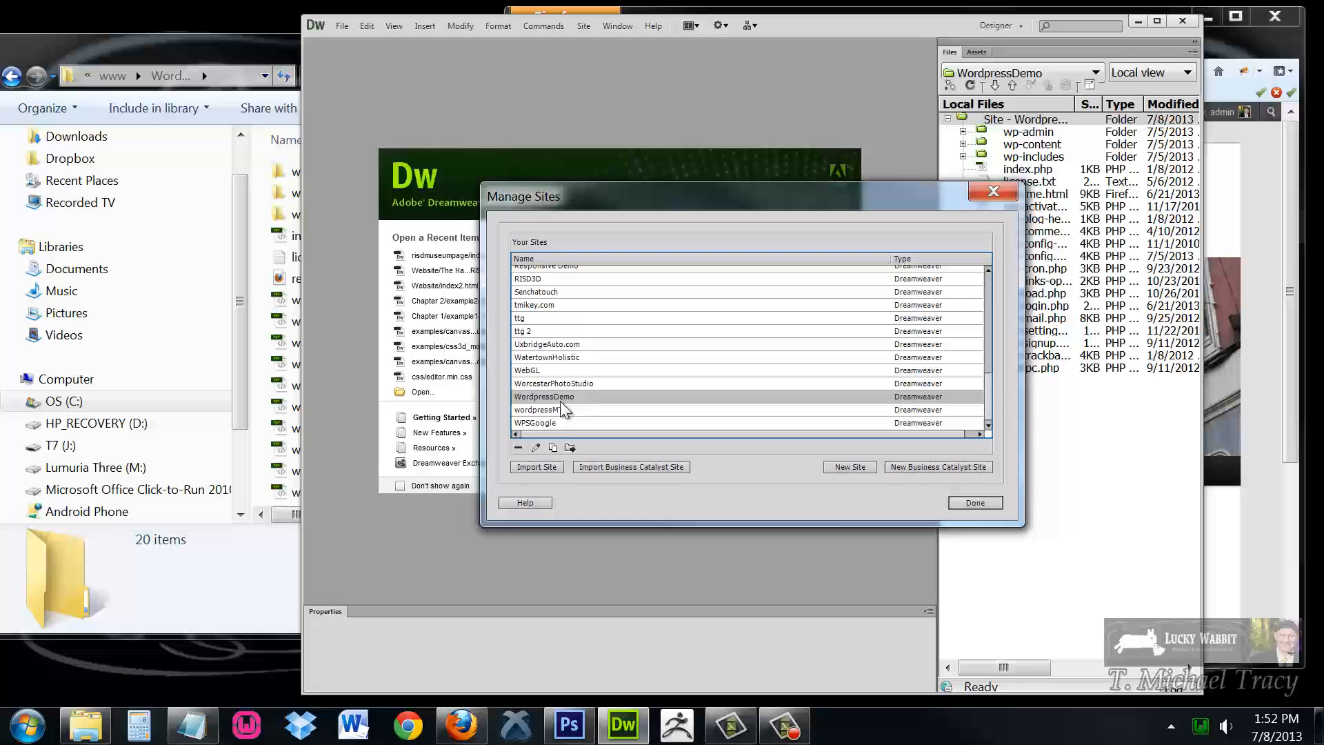
{"action": "mouse_move", "coordinate": [535, 448]}
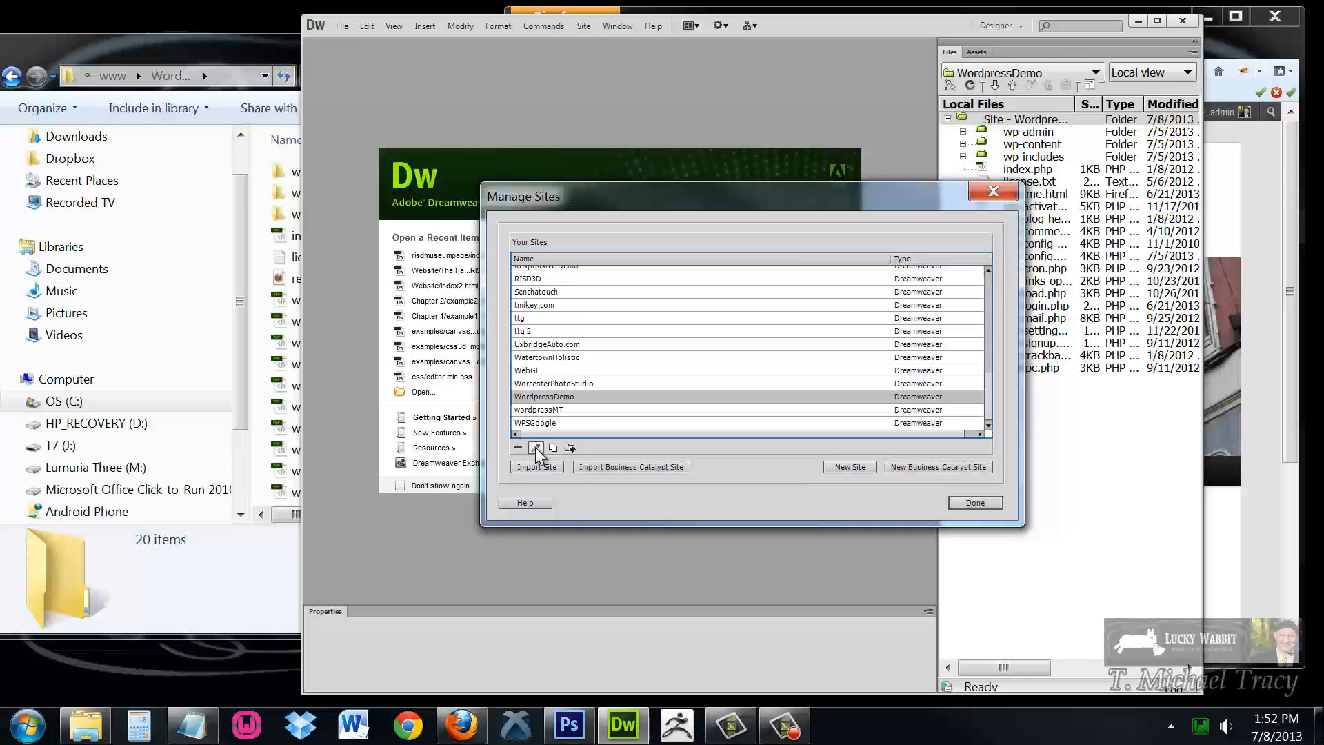
{"action": "left_click", "coordinate": [535, 447]}
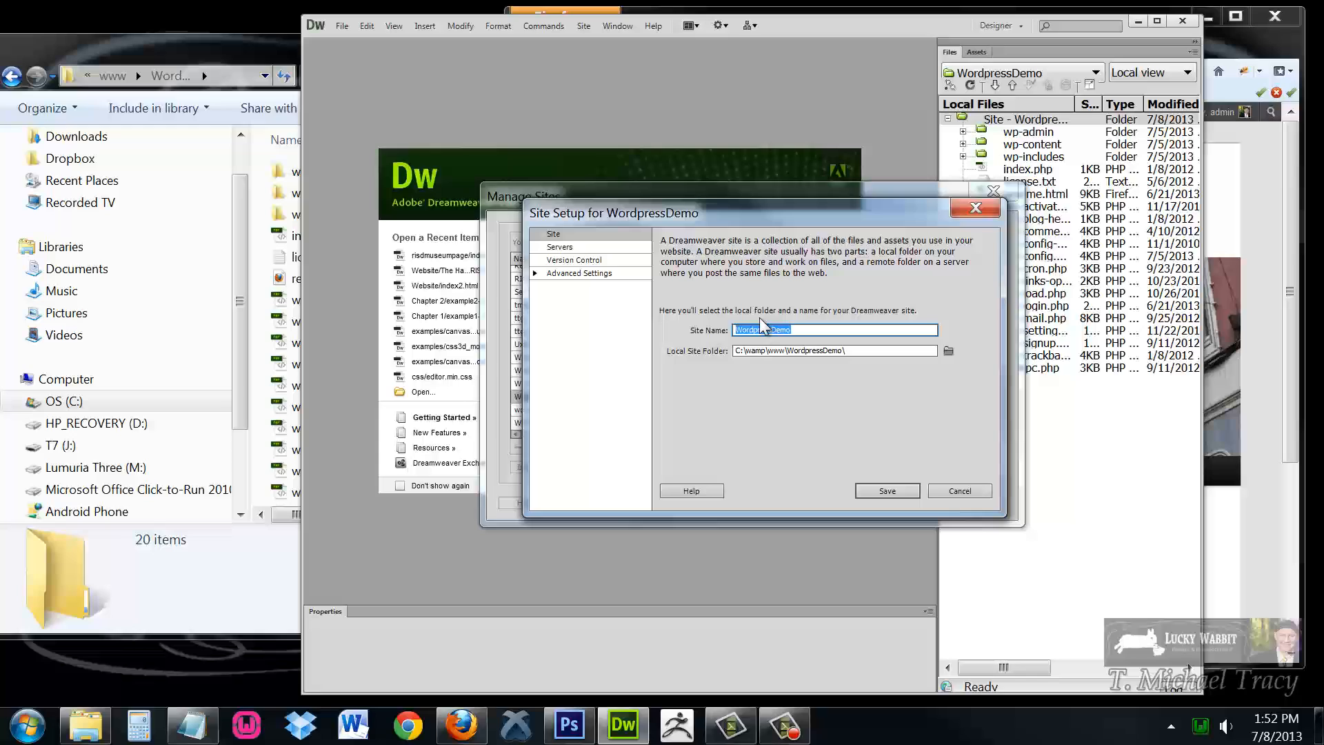
{"action": "mouse_move", "coordinate": [760, 372]}
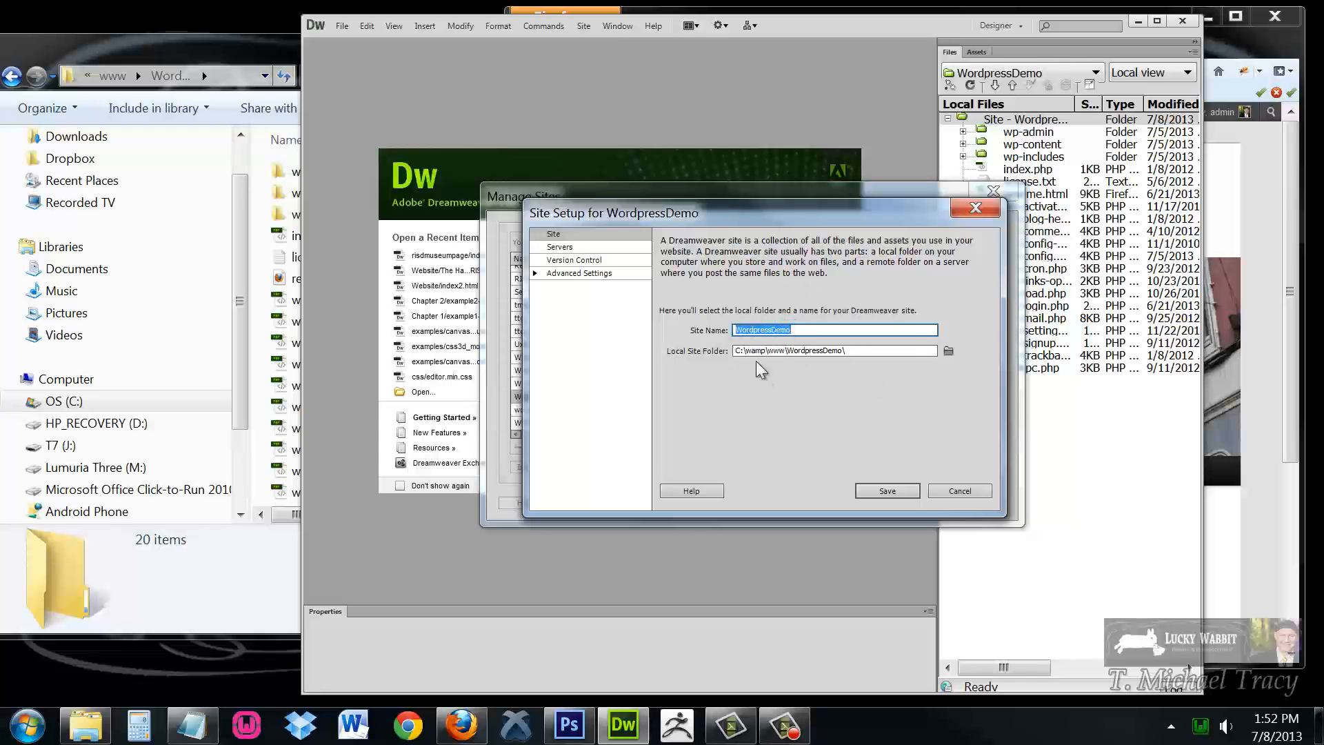
{"action": "mouse_move", "coordinate": [860, 395]}
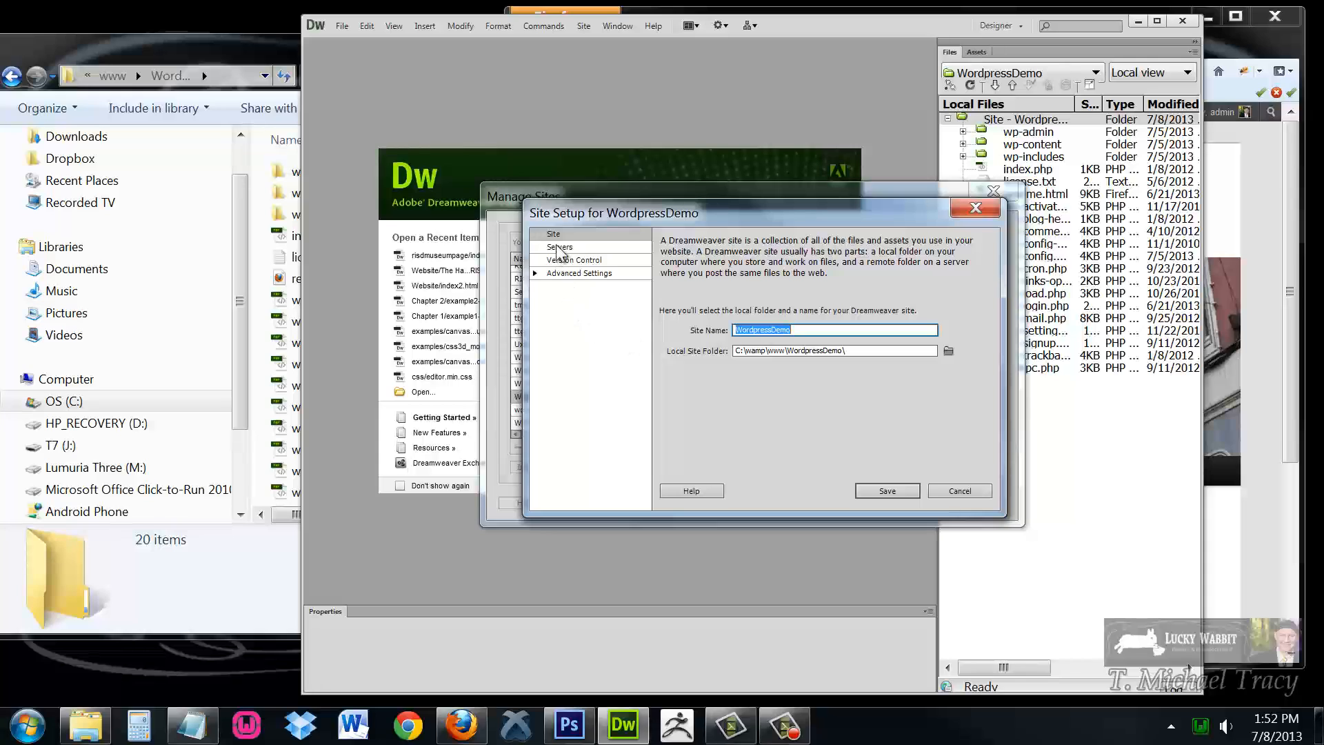
Switch WordpressDemo's Site Setup to the Servers category
{"action": "left_click", "coordinate": [560, 247]}
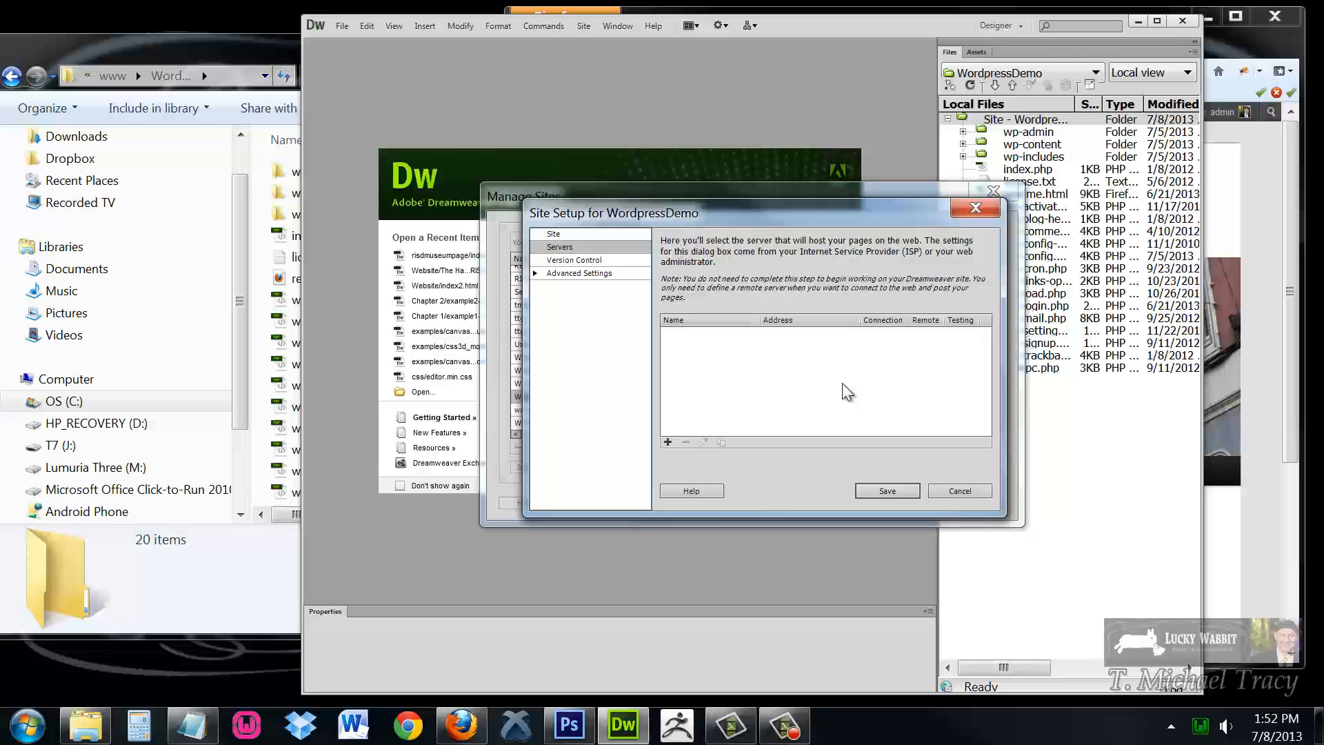
{"action": "mouse_move", "coordinate": [860, 427]}
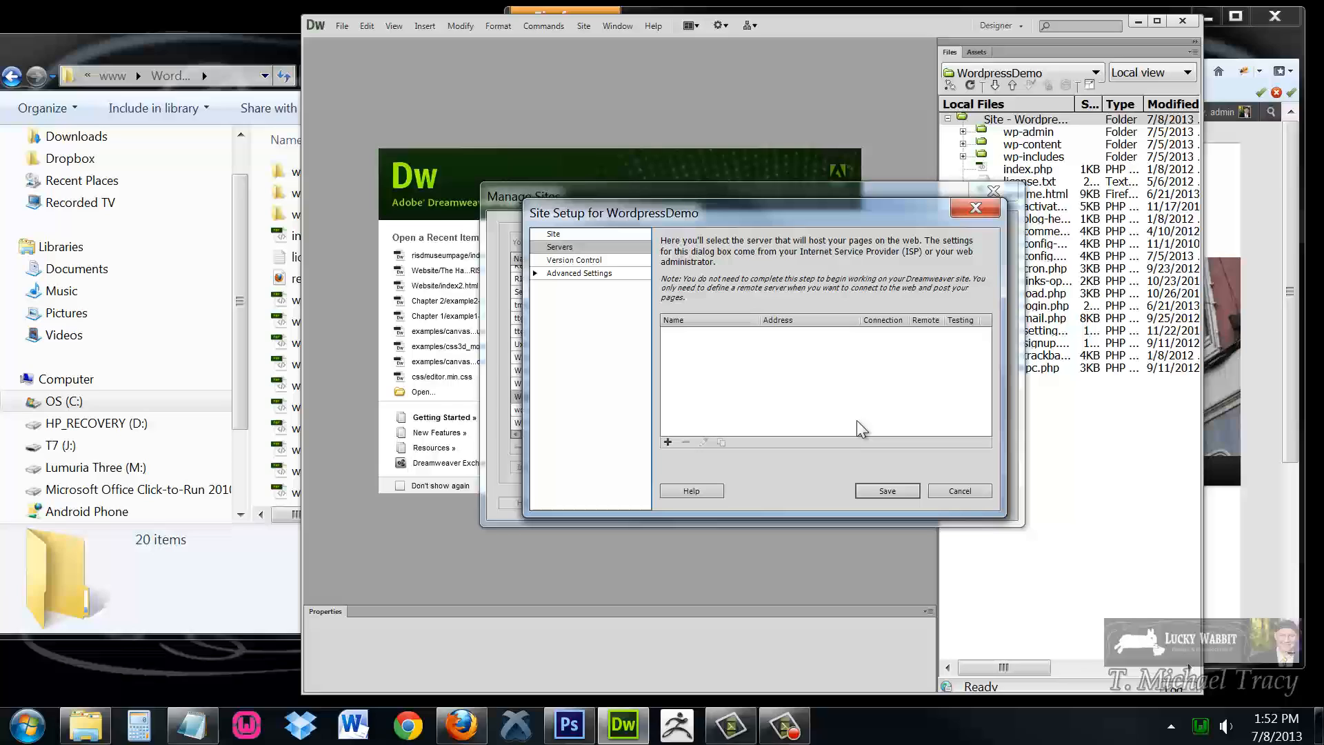
{"action": "mouse_move", "coordinate": [783, 401]}
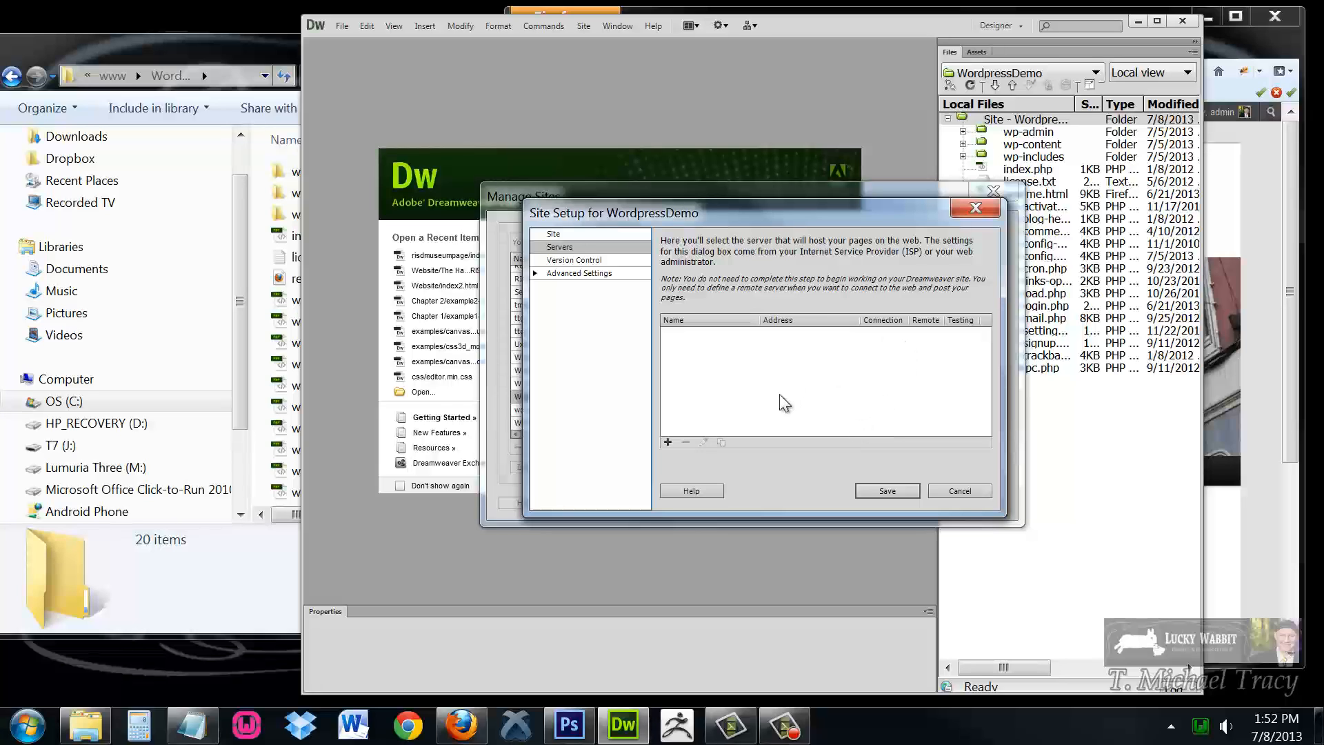
{"action": "mouse_move", "coordinate": [663, 452]}
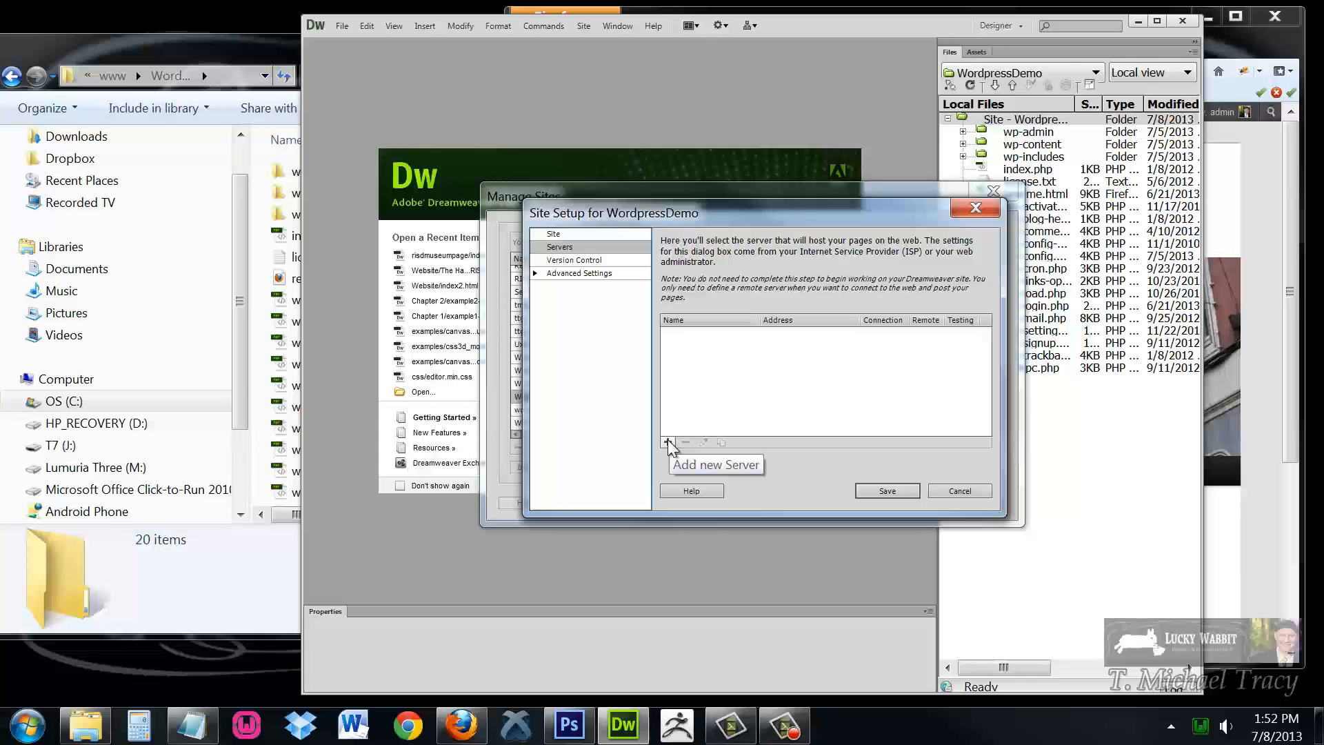
Add a server named wamp that connects using Local/Network
{"action": "left_click", "coordinate": [669, 442]}
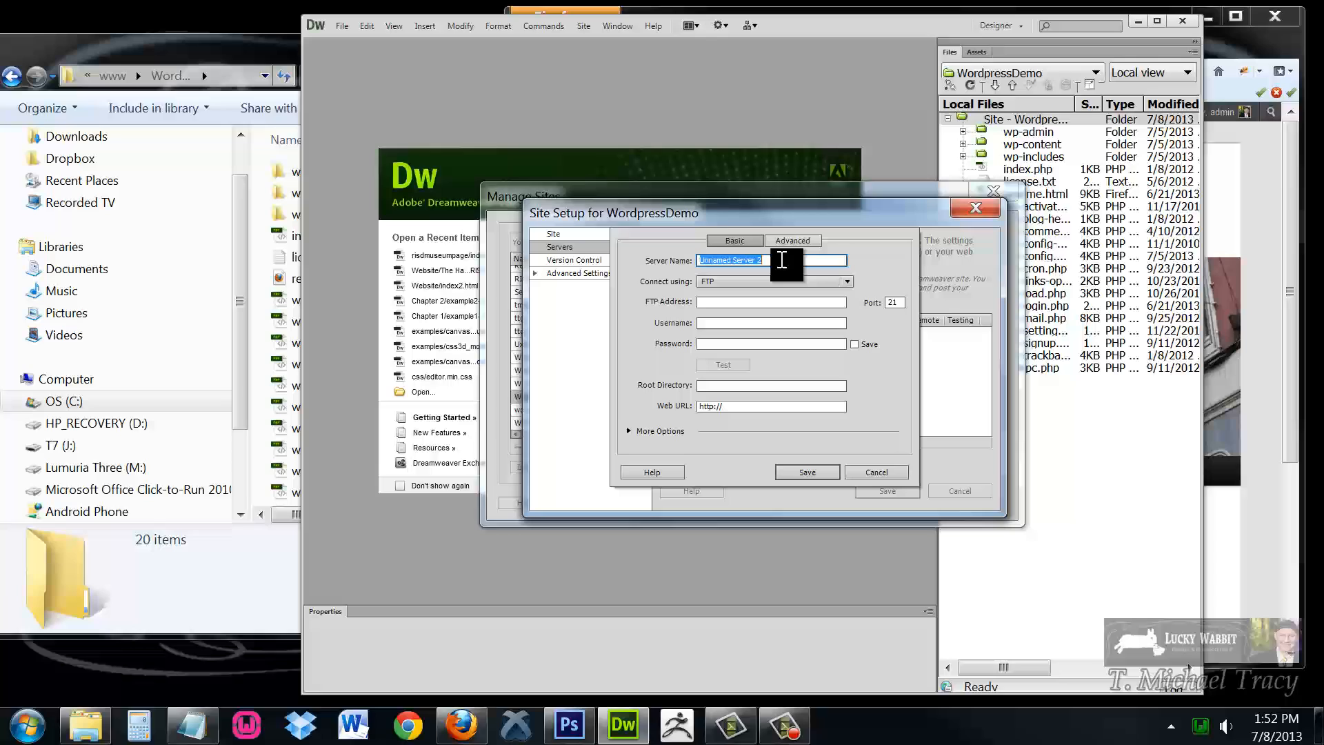
{"action": "mouse_move", "coordinate": [654, 266]}
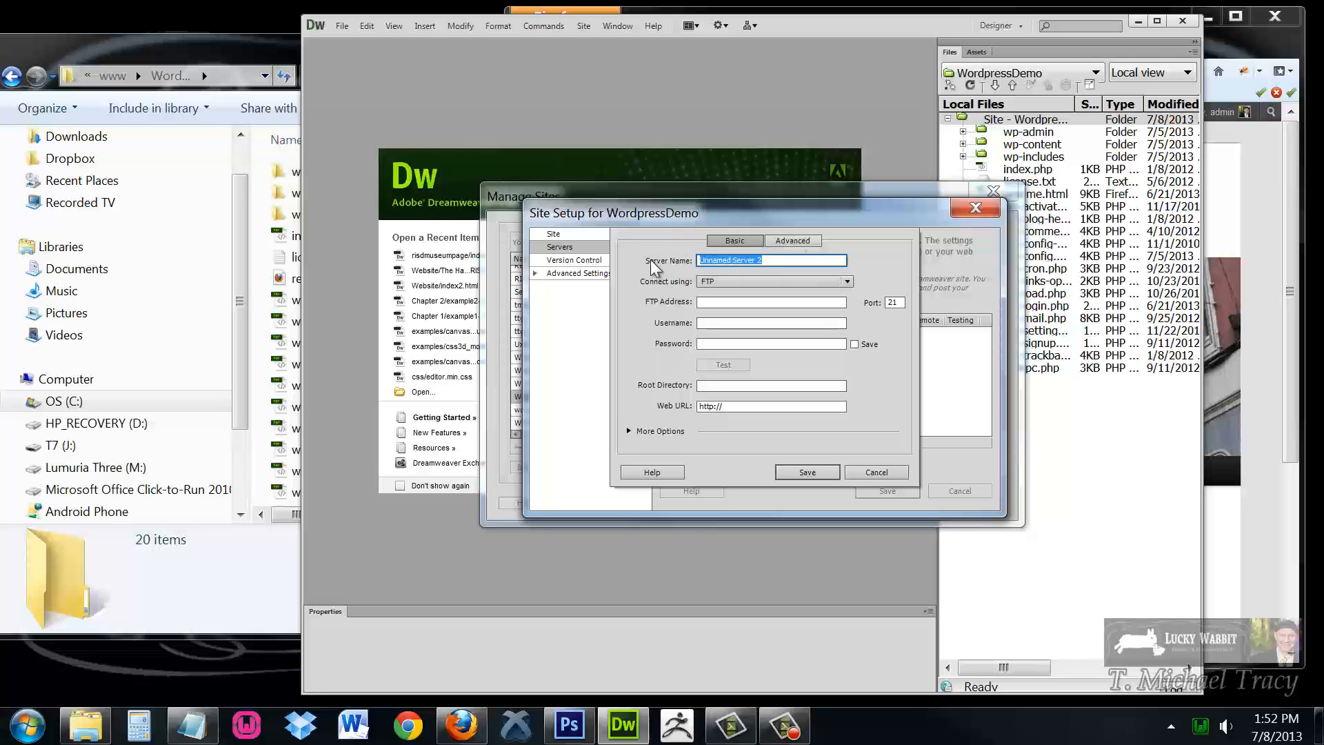
{"action": "type", "text": "wamp"}
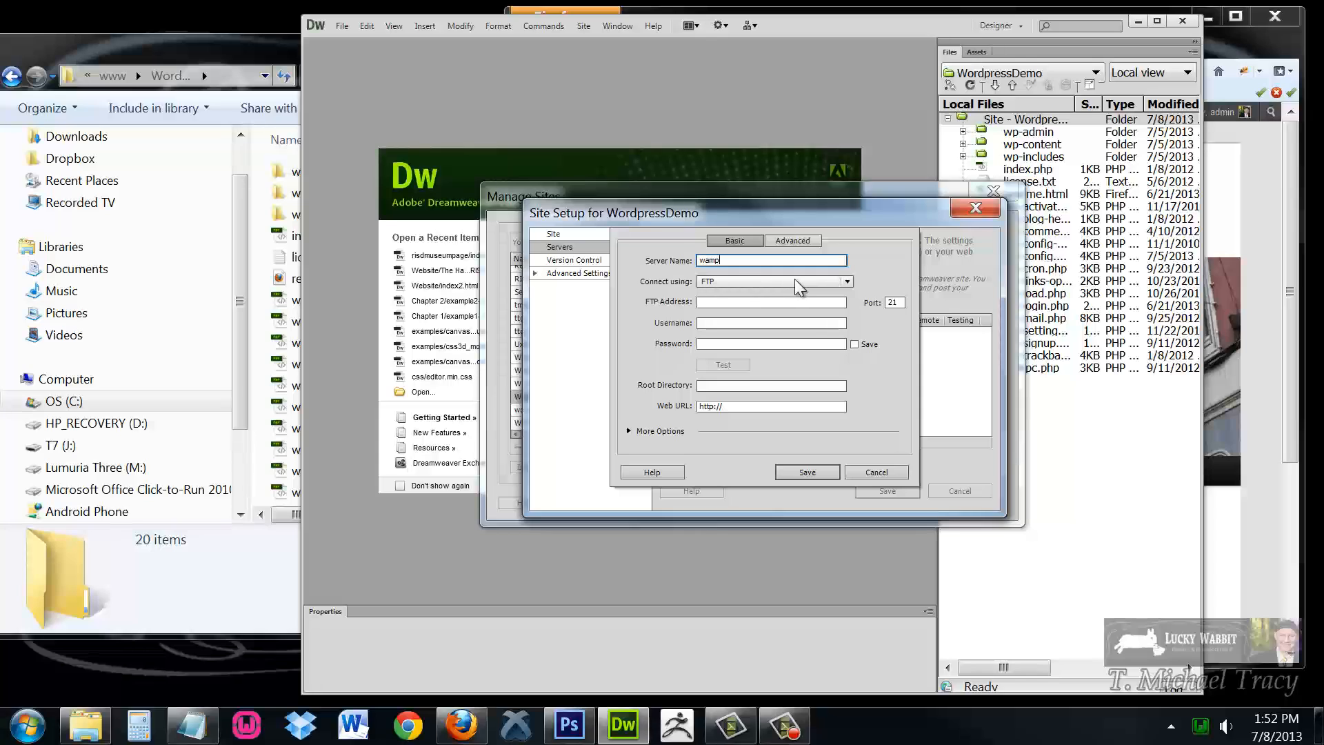
{"action": "left_click", "coordinate": [844, 282]}
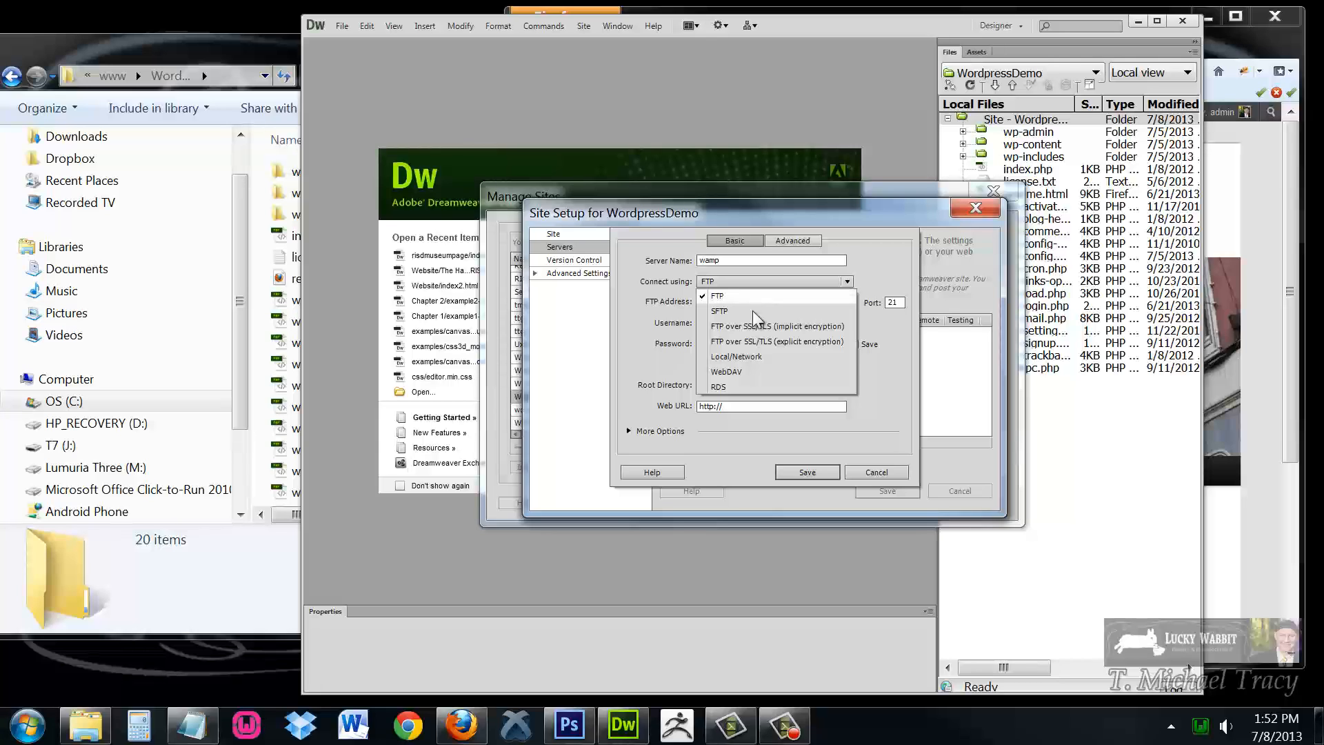
{"action": "left_click", "coordinate": [737, 356]}
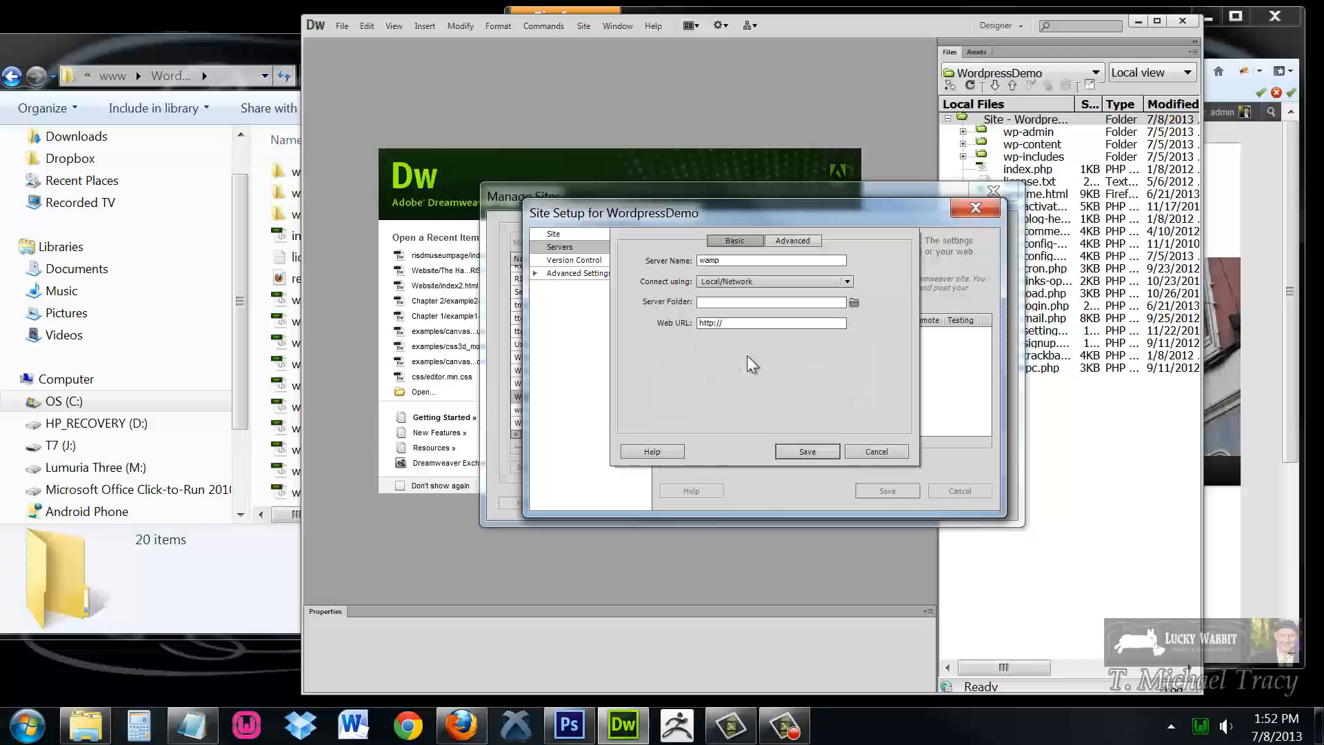
{"action": "mouse_move", "coordinate": [840, 369]}
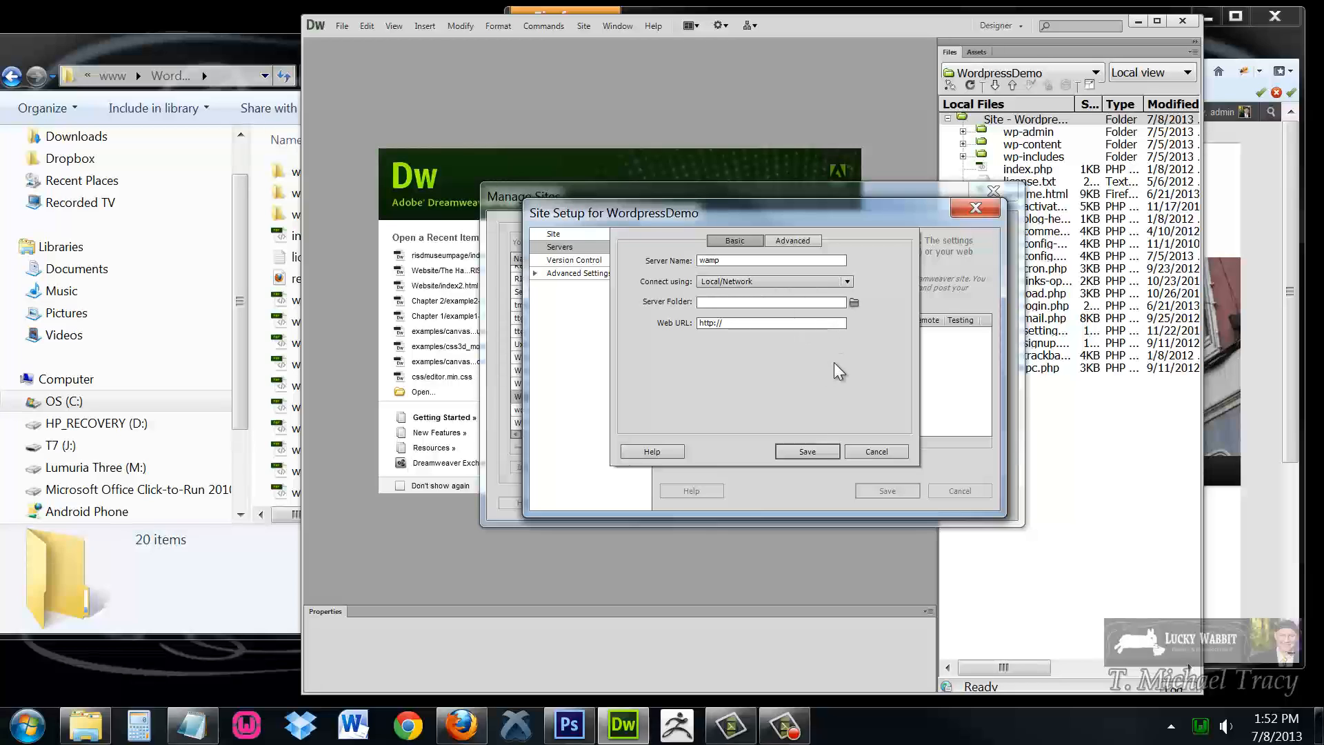
{"action": "mouse_move", "coordinate": [853, 302]}
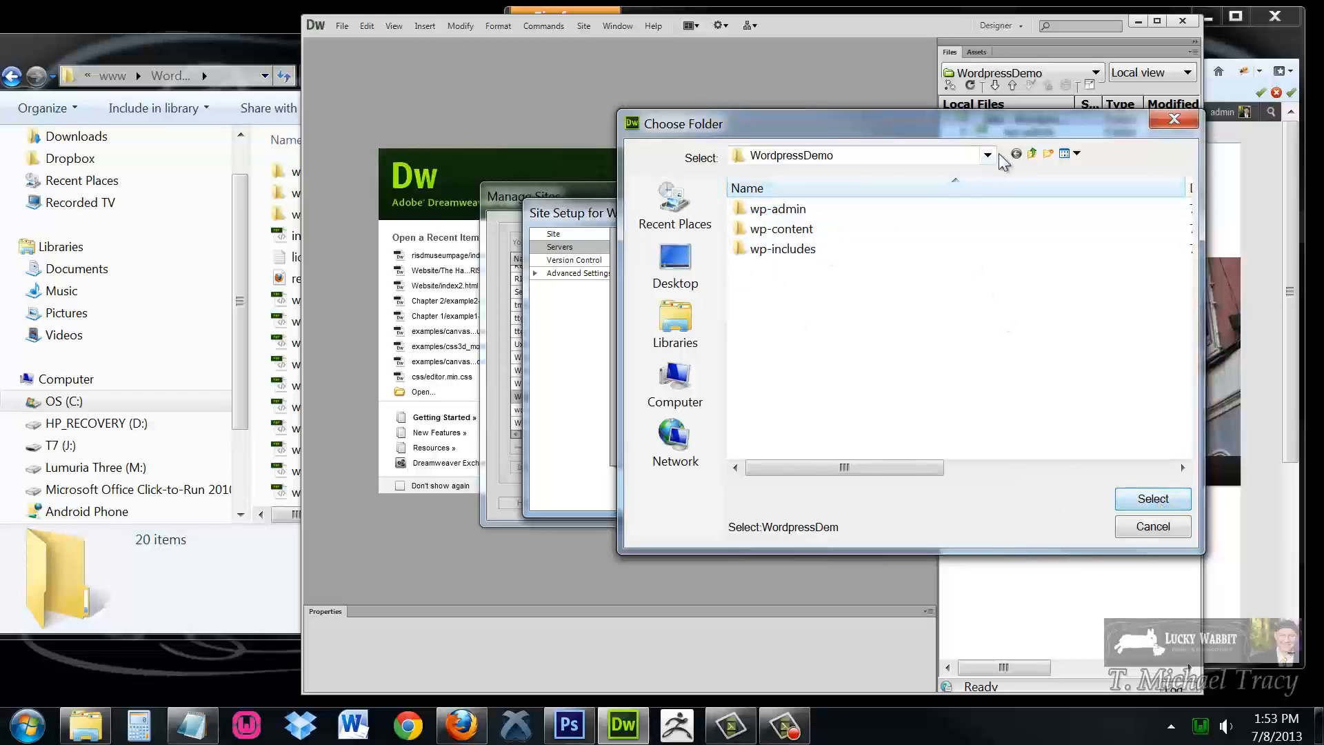
Choose the WordpressDemo folder under wamp's www as the wamp server folder
{"action": "left_click", "coordinate": [987, 155]}
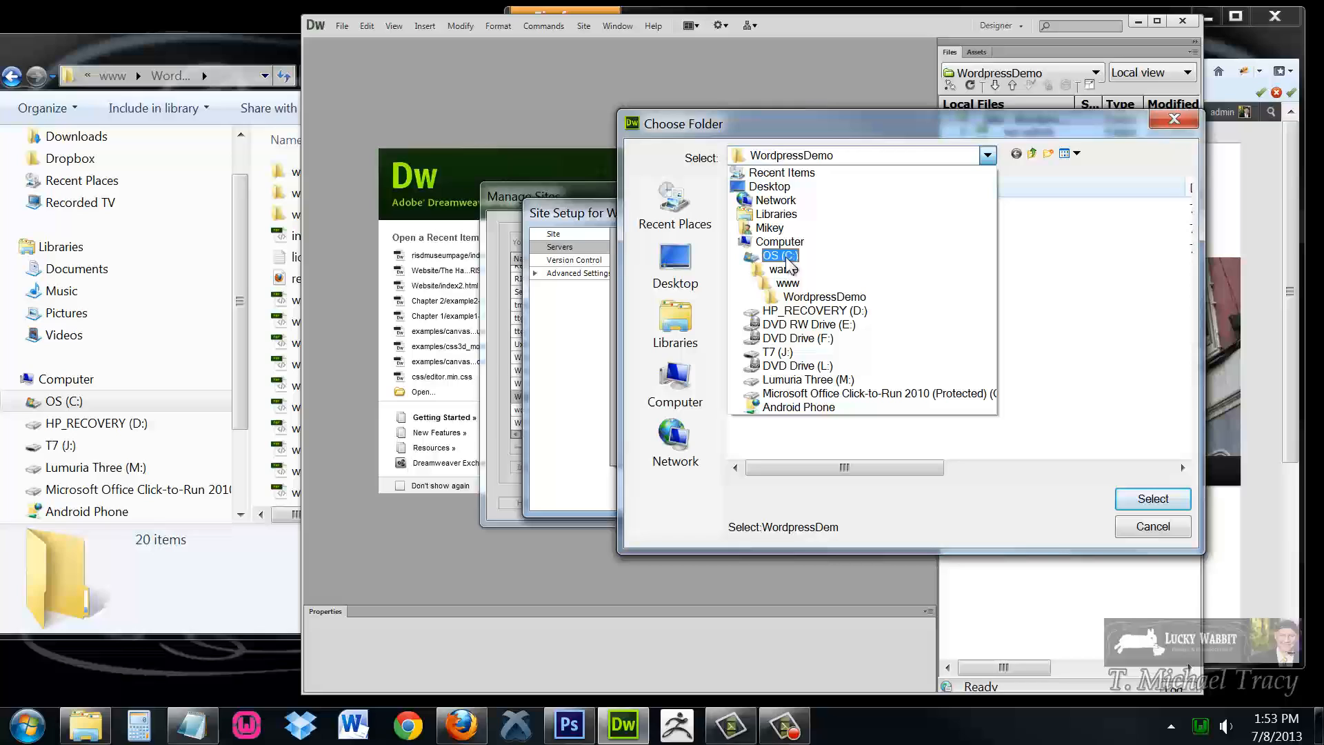
{"action": "left_click", "coordinate": [786, 283]}
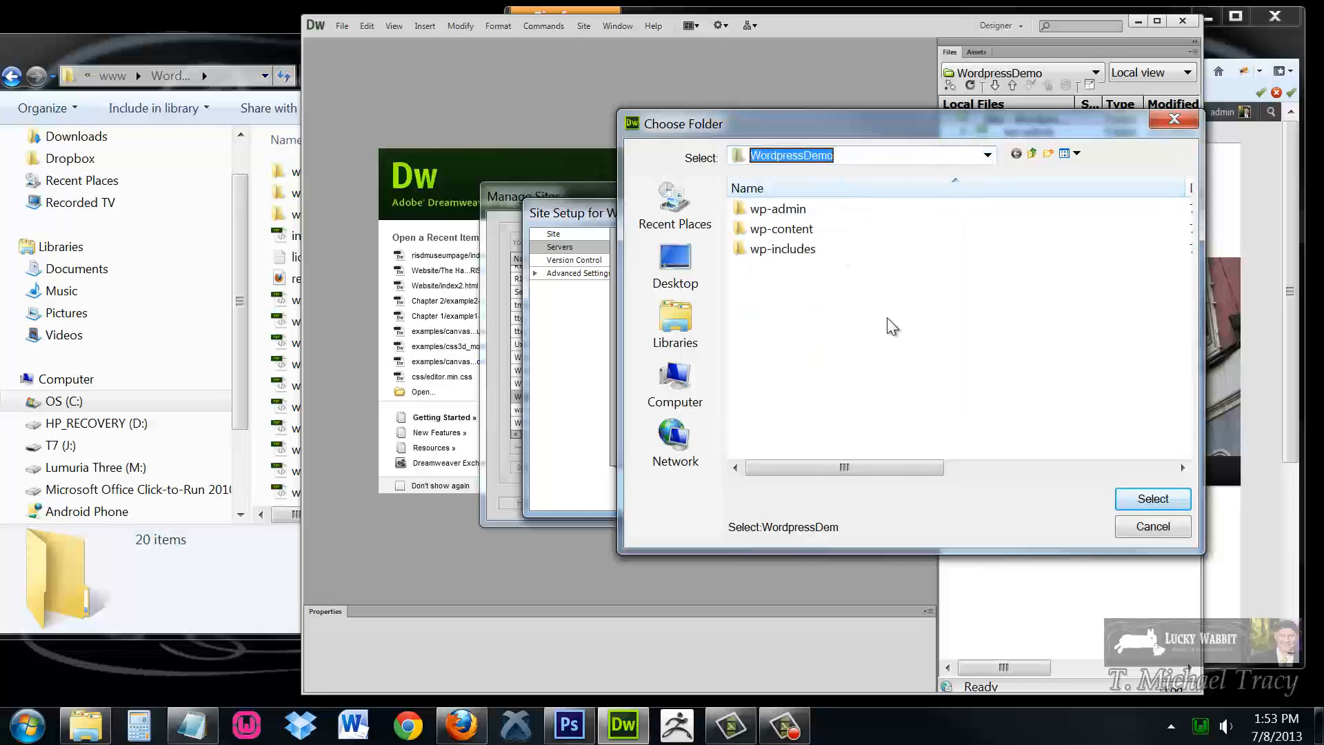
{"action": "left_click", "coordinate": [1152, 498]}
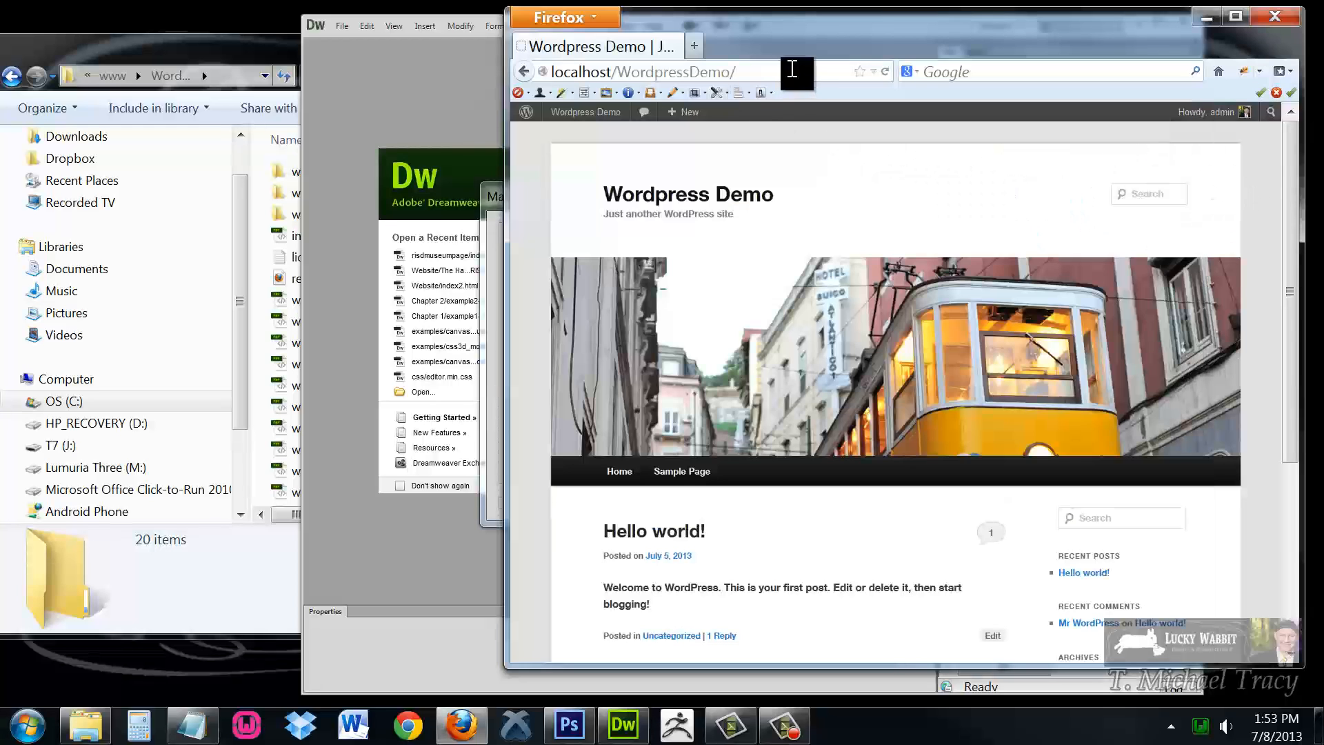
Select the localhost/WordpressDemo/ address in Firefox's address bar
{"action": "left_click", "coordinate": [643, 71]}
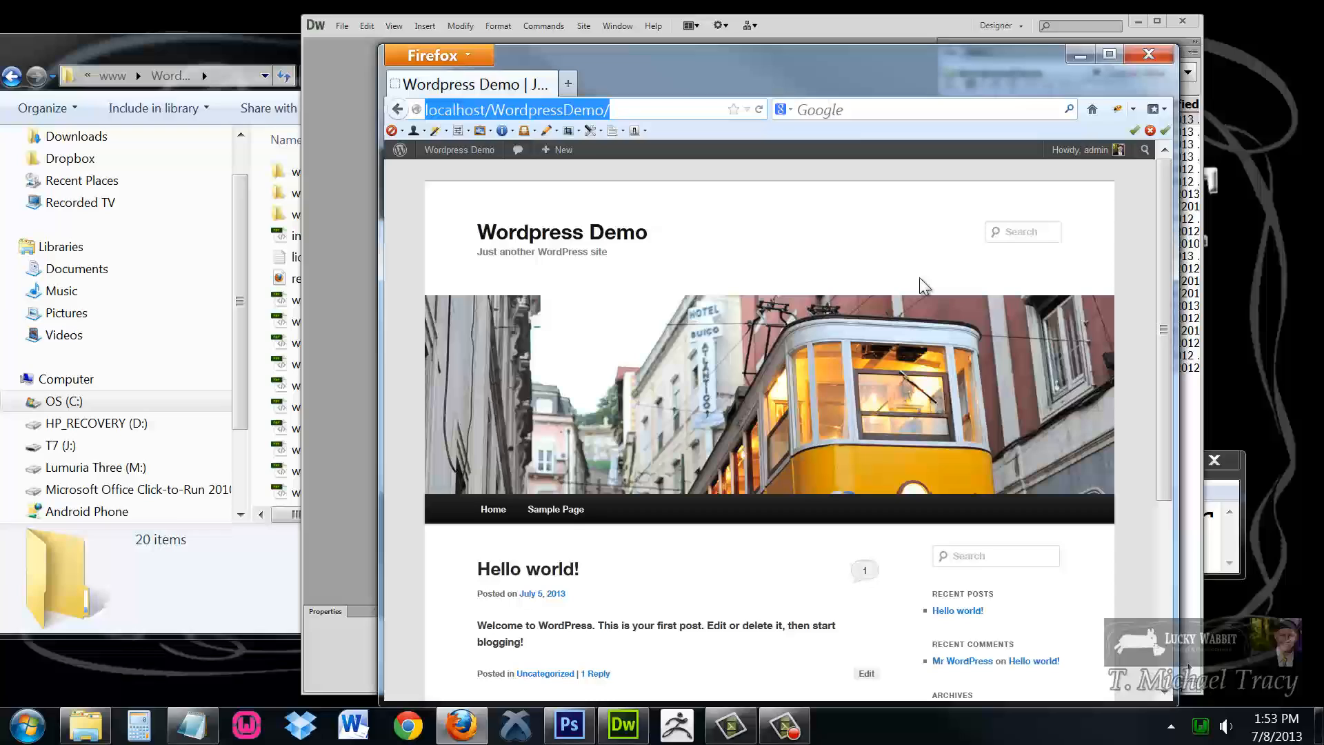
{"action": "mouse_move", "coordinate": [879, 262]}
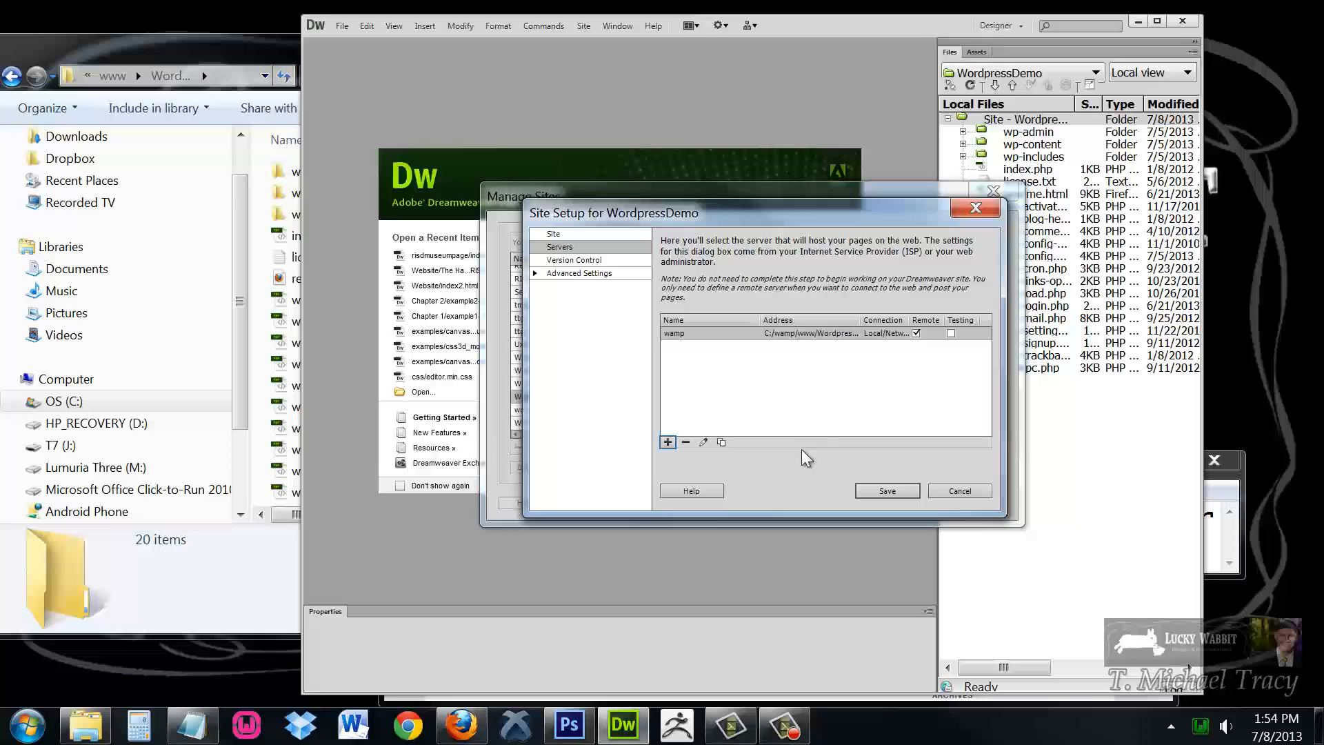
{"action": "mouse_move", "coordinate": [952, 340]}
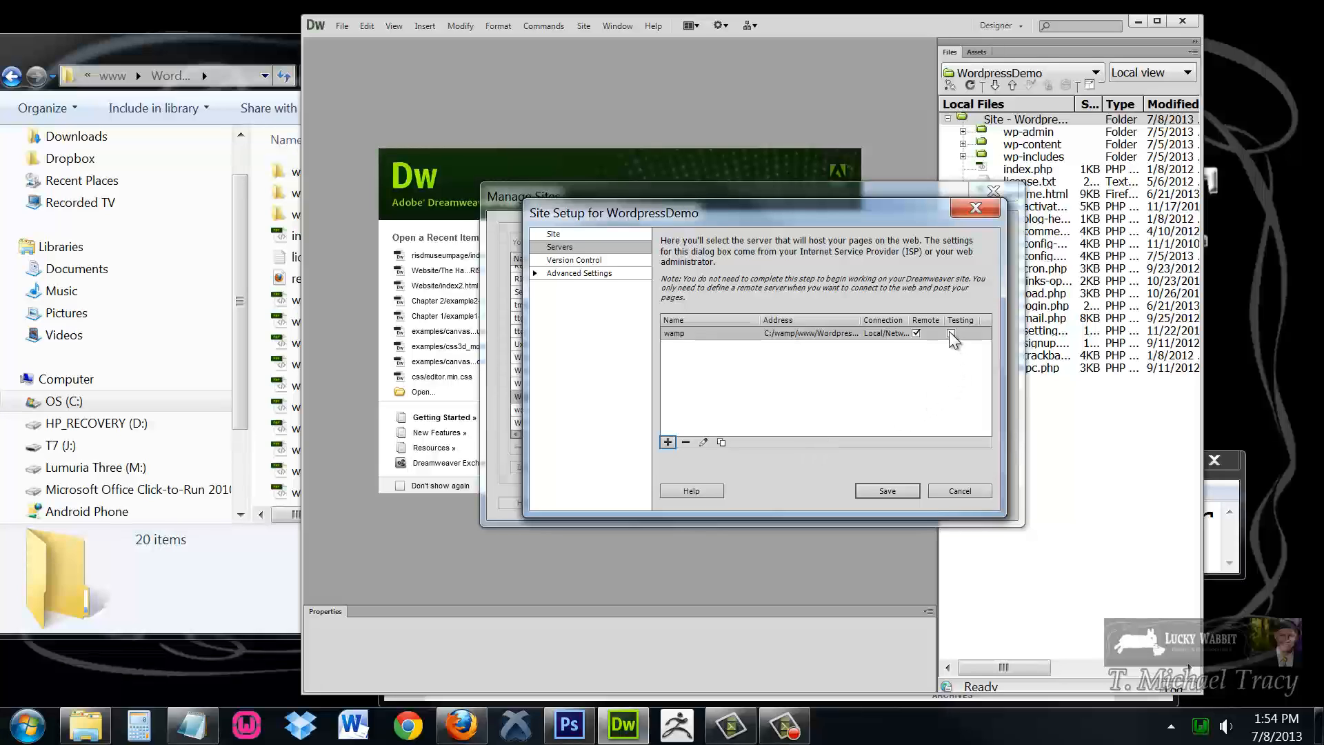
Mark wamp as the Testing server, acknowledge the cache rebuild, and close Manage Sites
{"action": "left_click", "coordinate": [951, 332]}
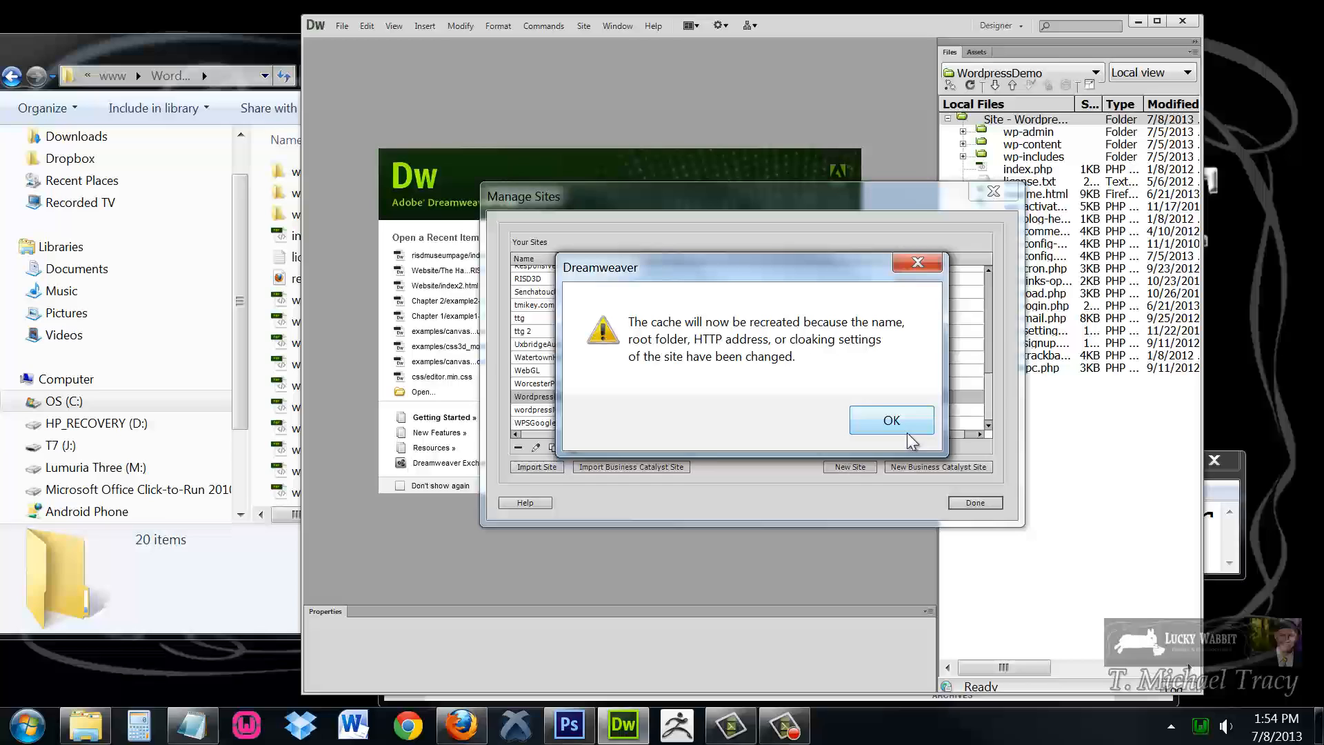
{"action": "left_click", "coordinate": [891, 420]}
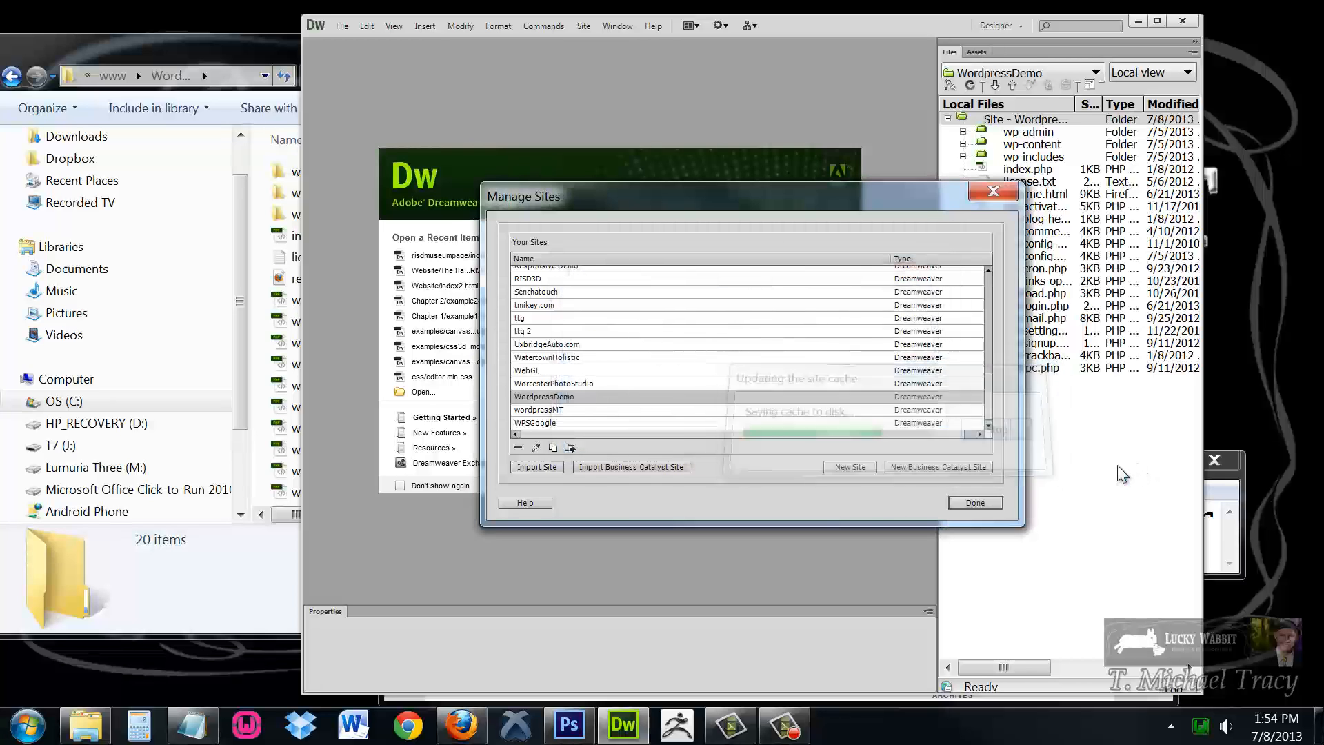
{"action": "left_click", "coordinate": [974, 503]}
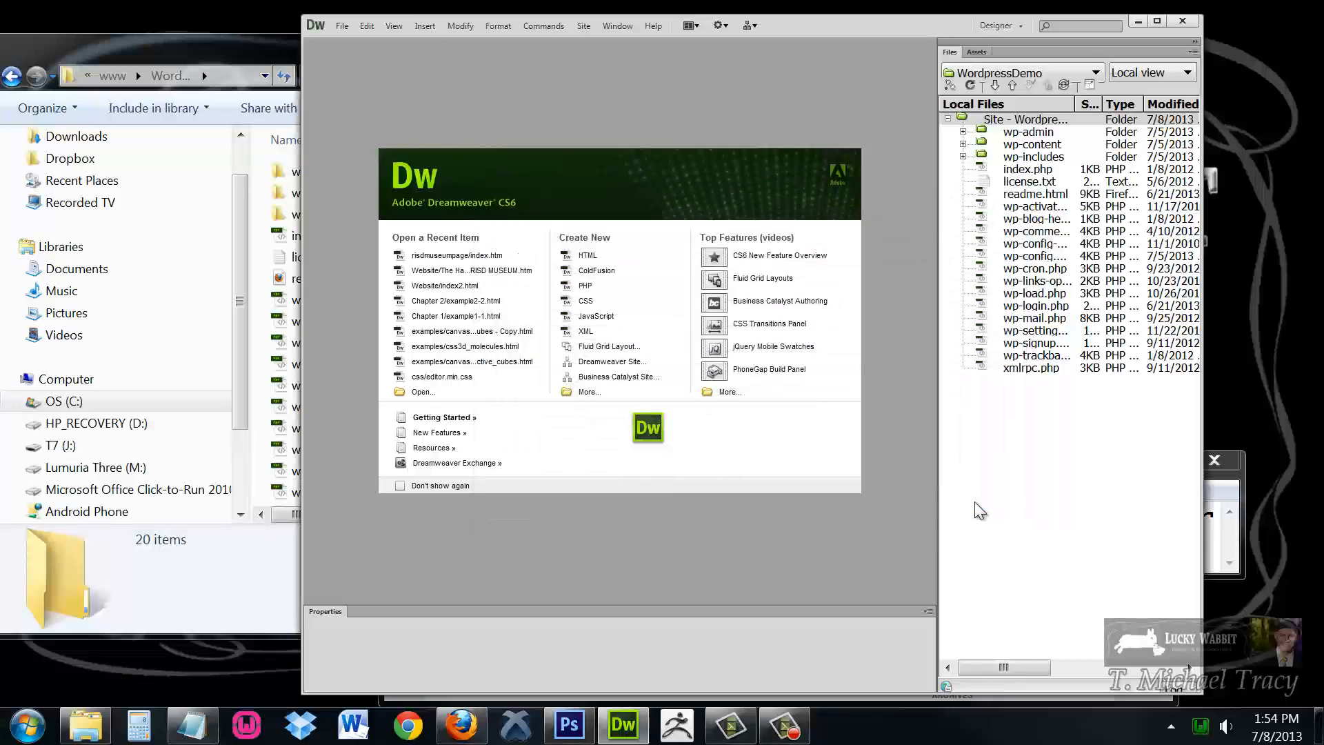
{"action": "mouse_move", "coordinate": [835, 225]}
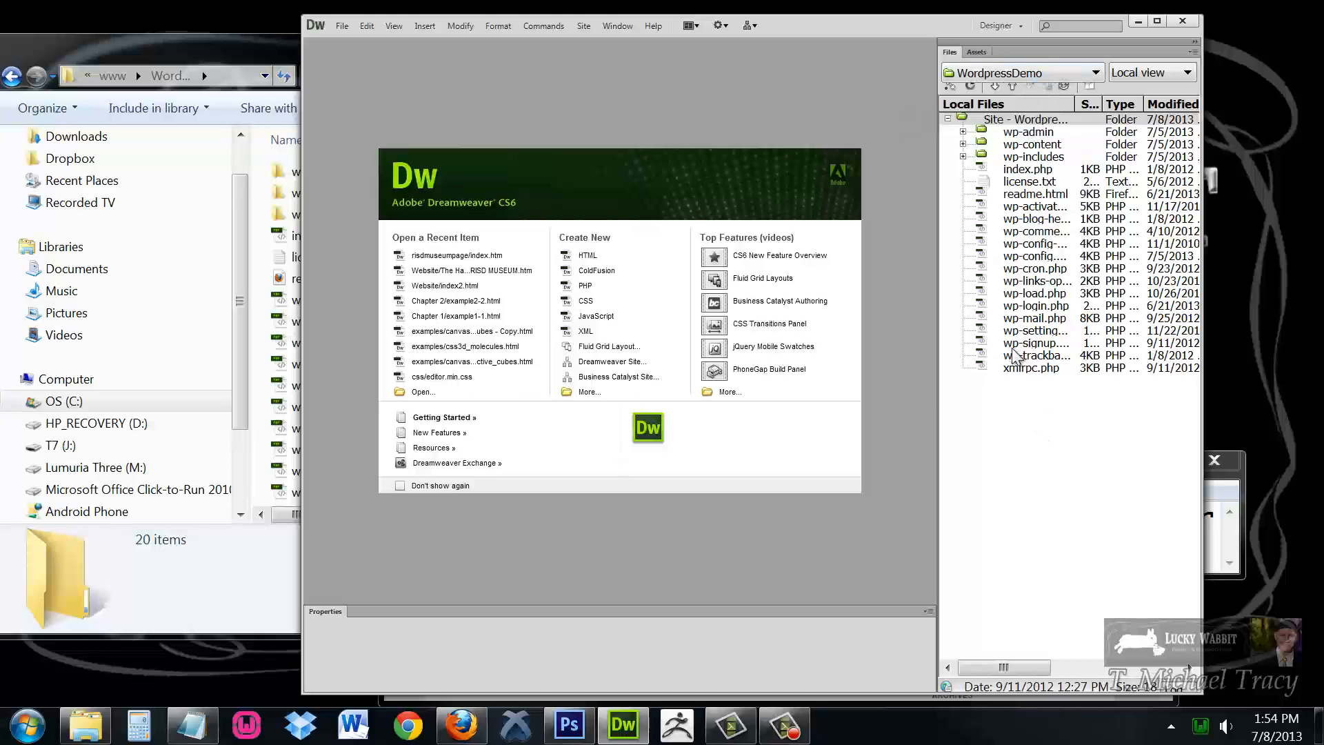
{"action": "left_click", "coordinate": [1027, 169]}
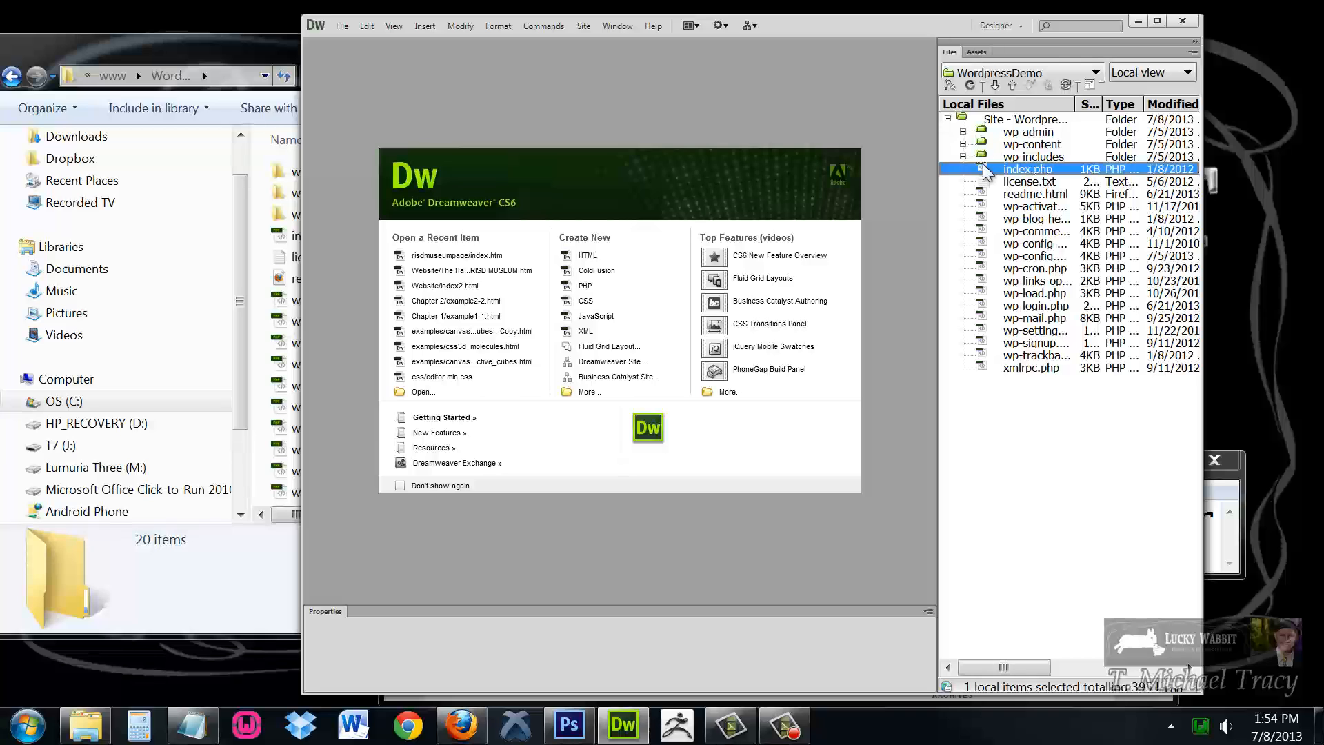
{"action": "double_click", "coordinate": [1028, 168]}
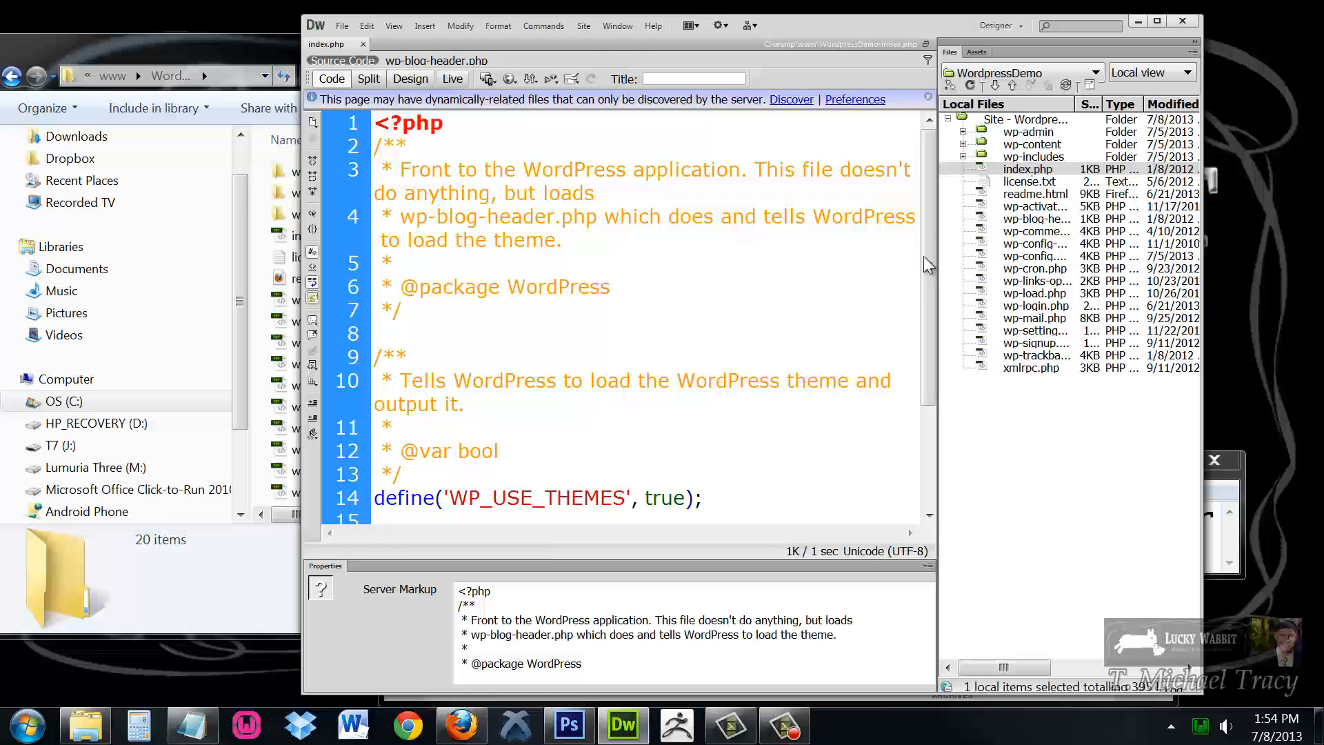
Scroll index.php to the WP_USE_THEMES define and wp-blog-header.php require
{"action": "scroll", "scroll_direction": "down", "scroll_amount": 3}
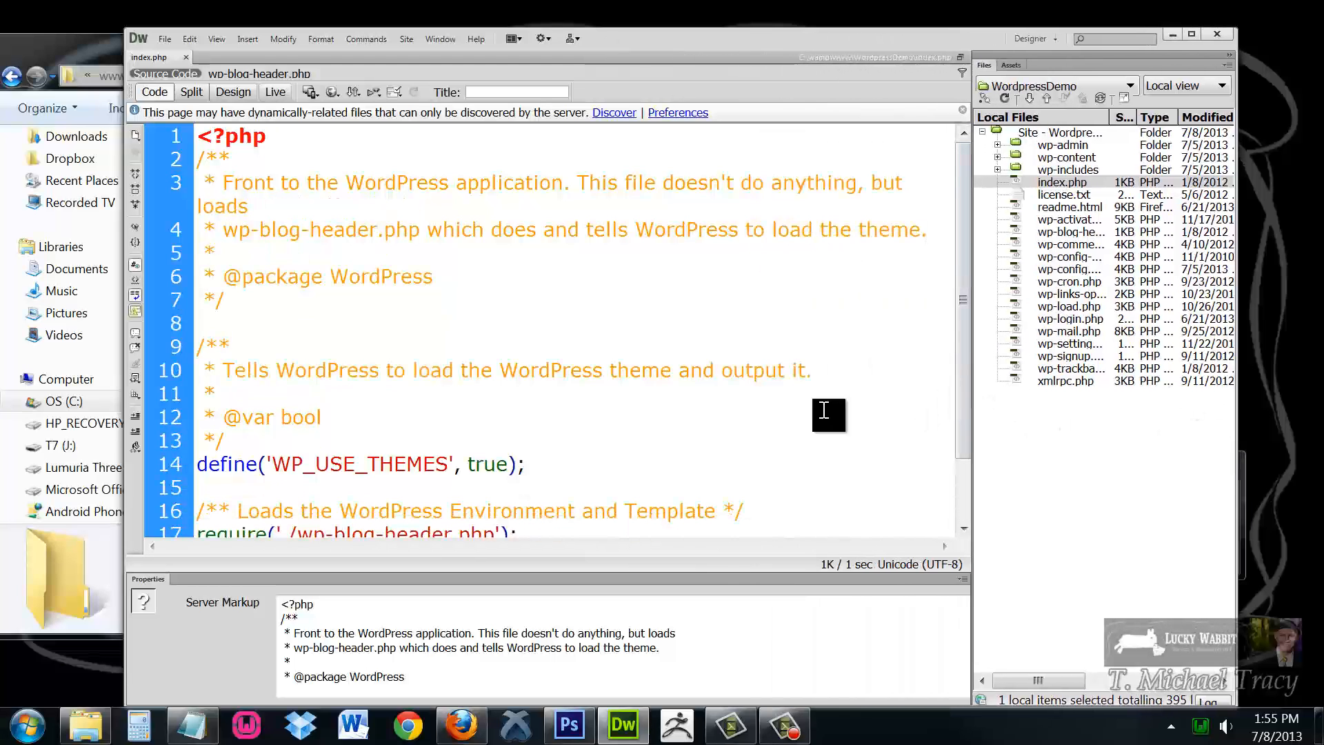
Turn on Split view and Live view to render the Hello world! home page
{"action": "left_click", "coordinate": [191, 92]}
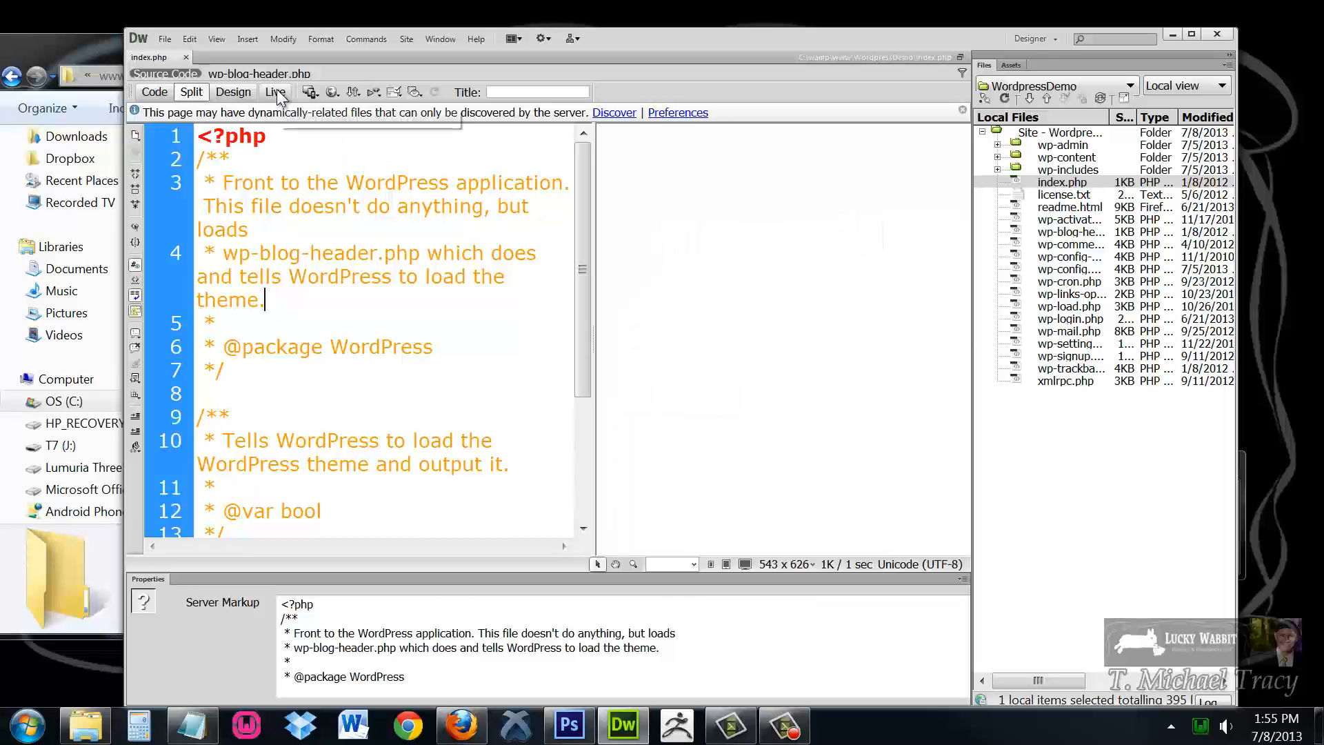
{"action": "left_click", "coordinate": [274, 91]}
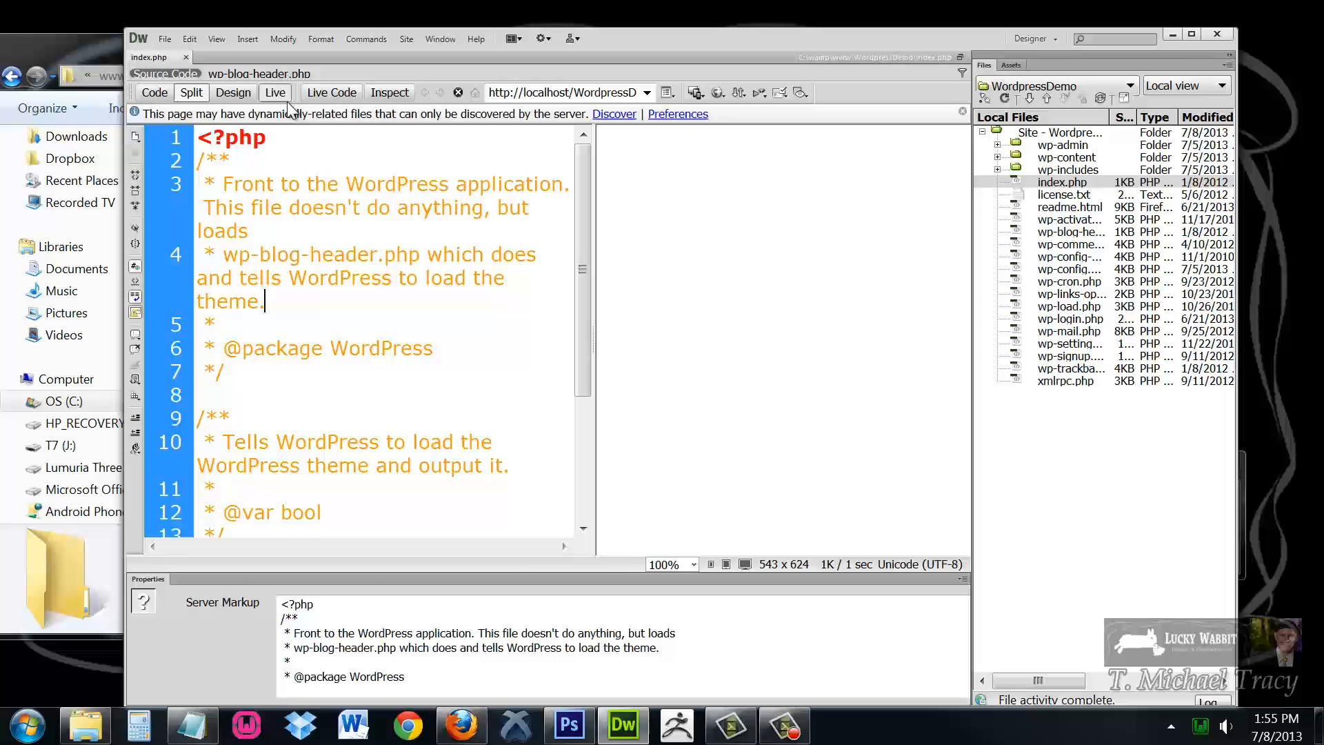
{"action": "left_click", "coordinate": [274, 91]}
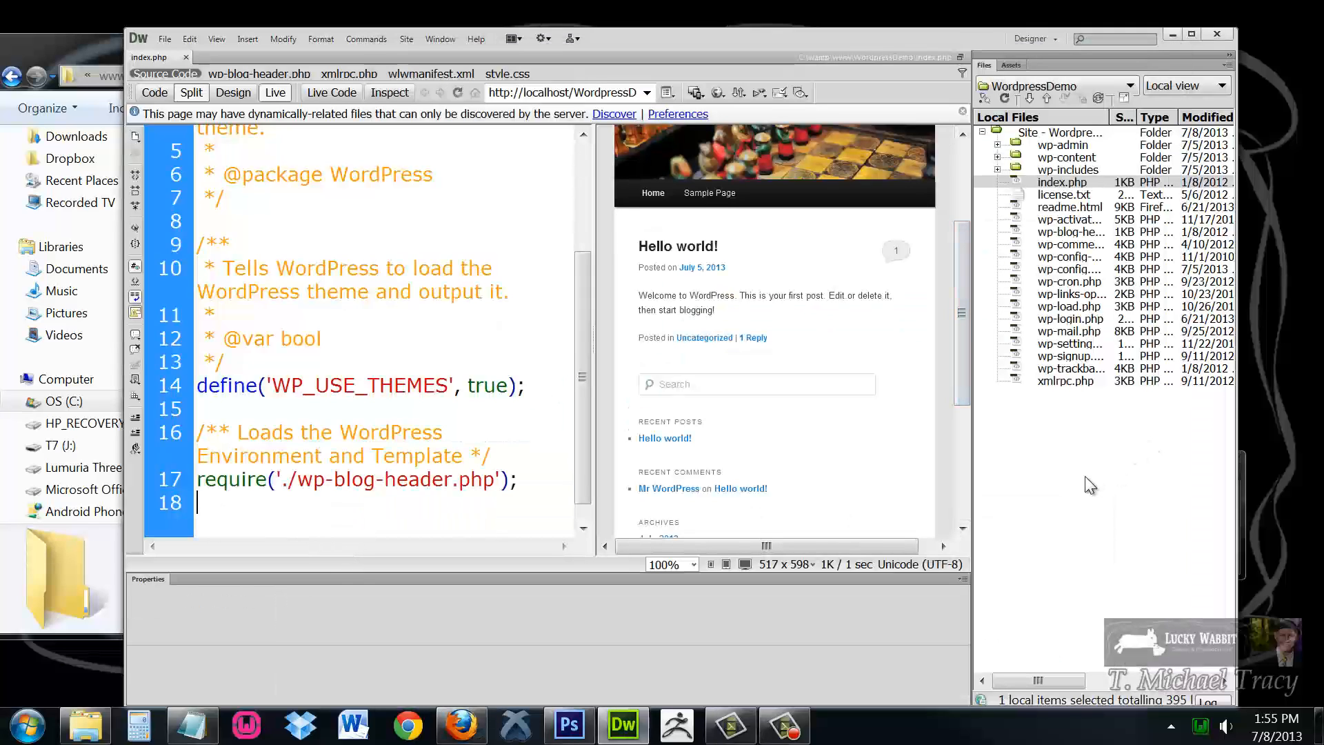
{"action": "mouse_move", "coordinate": [1054, 518]}
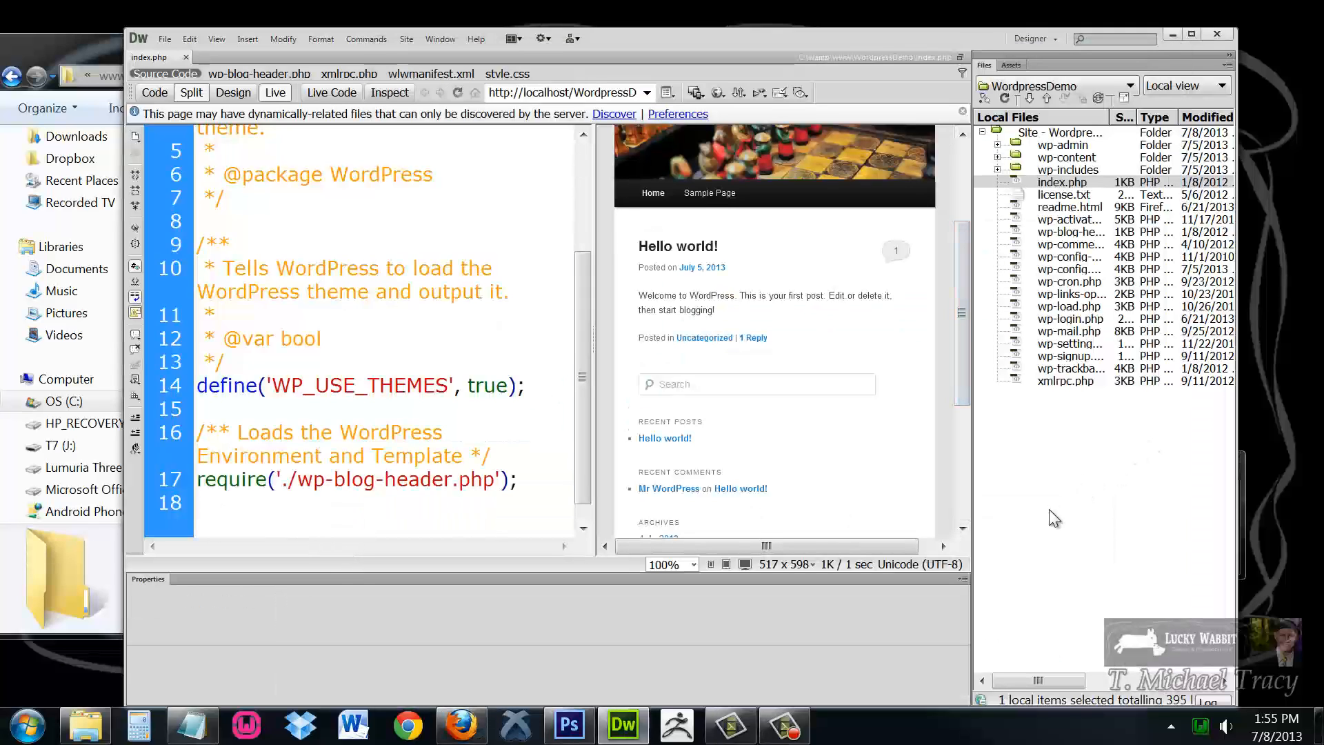